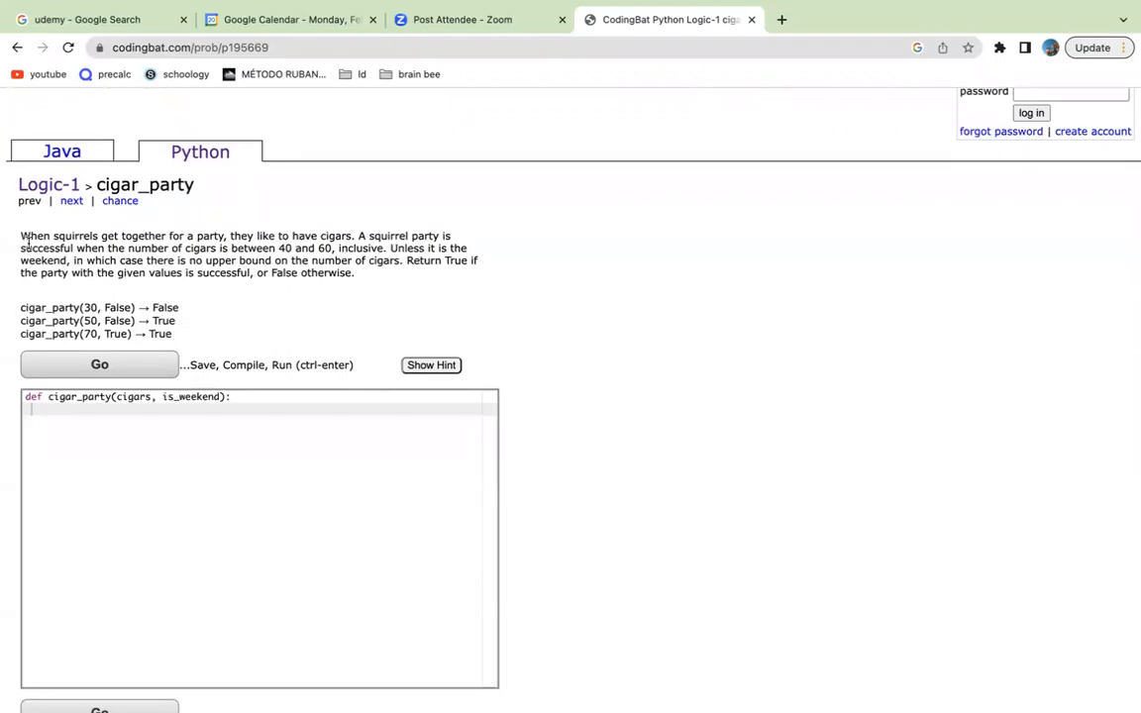
pyautogui.moveTo(272, 211)
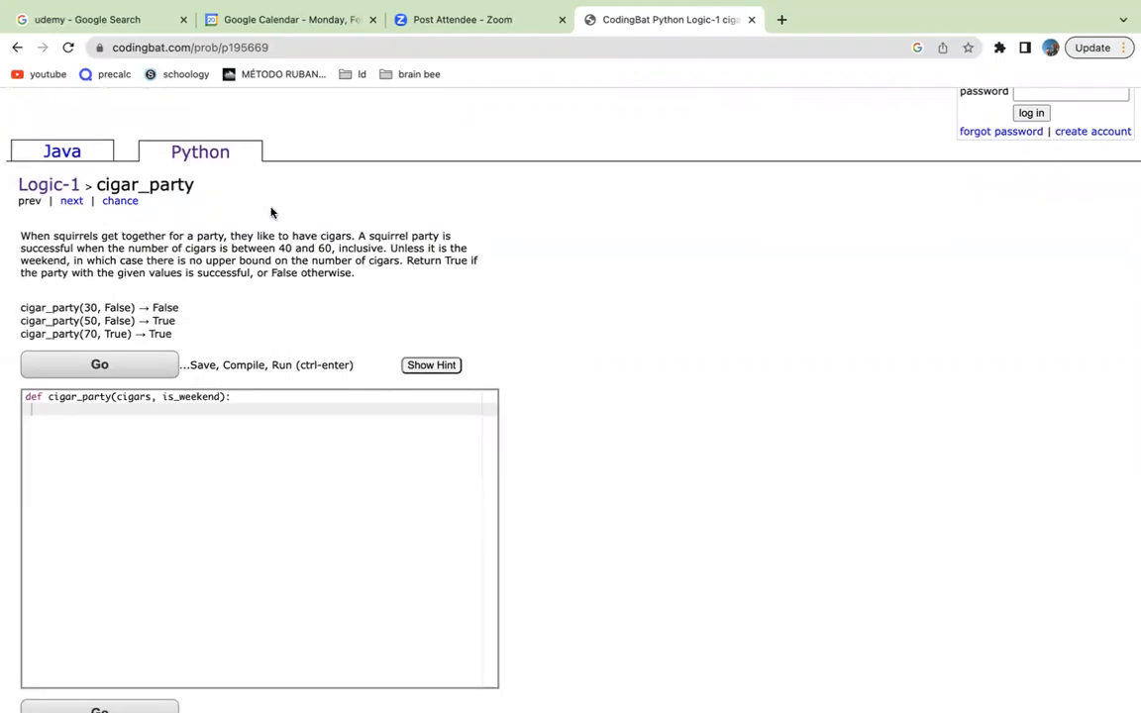
pyautogui.moveTo(380, 141)
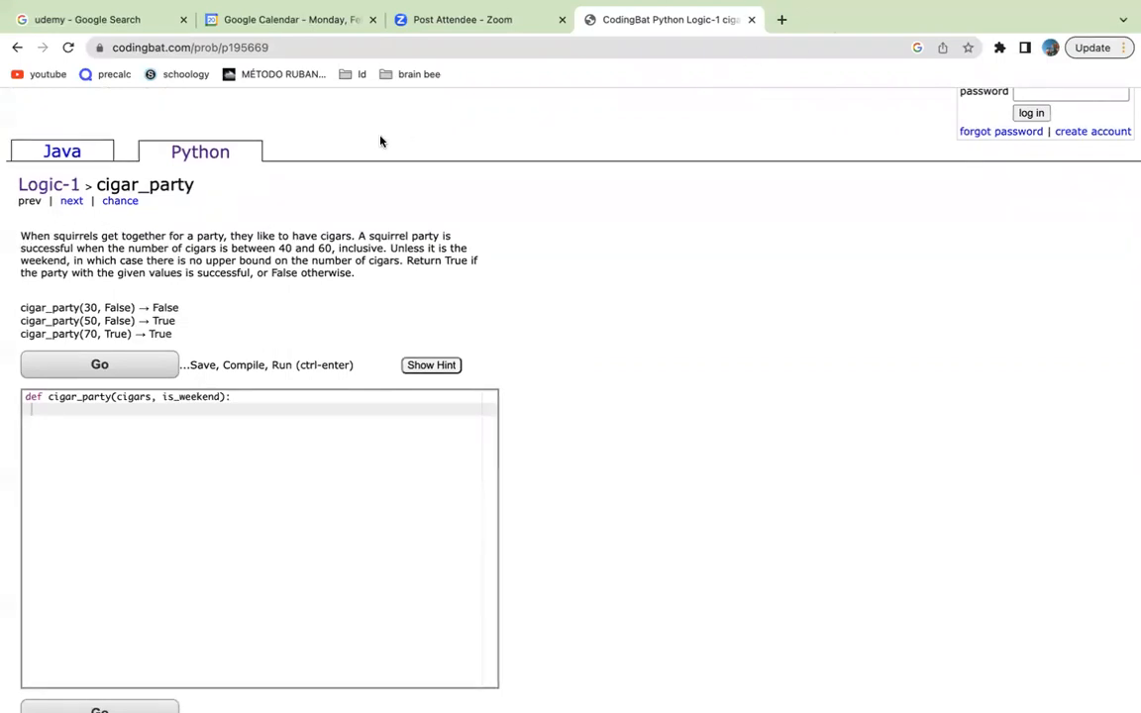
pyautogui.moveTo(633, 116)
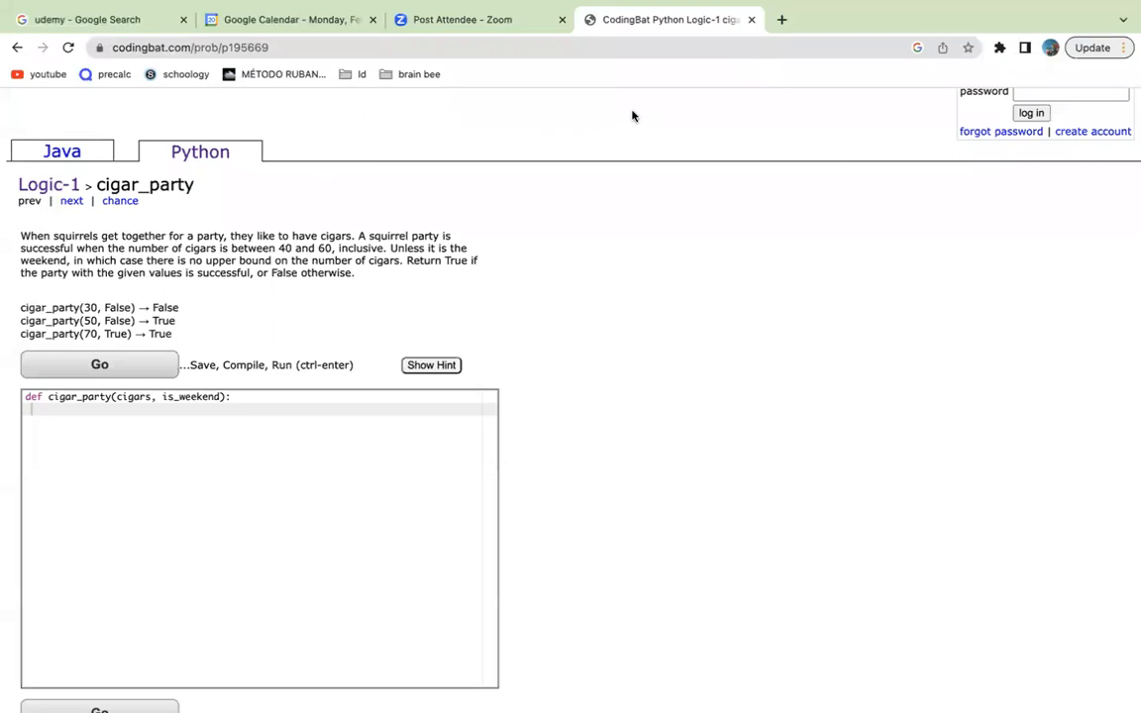
pyautogui.moveTo(423, 281)
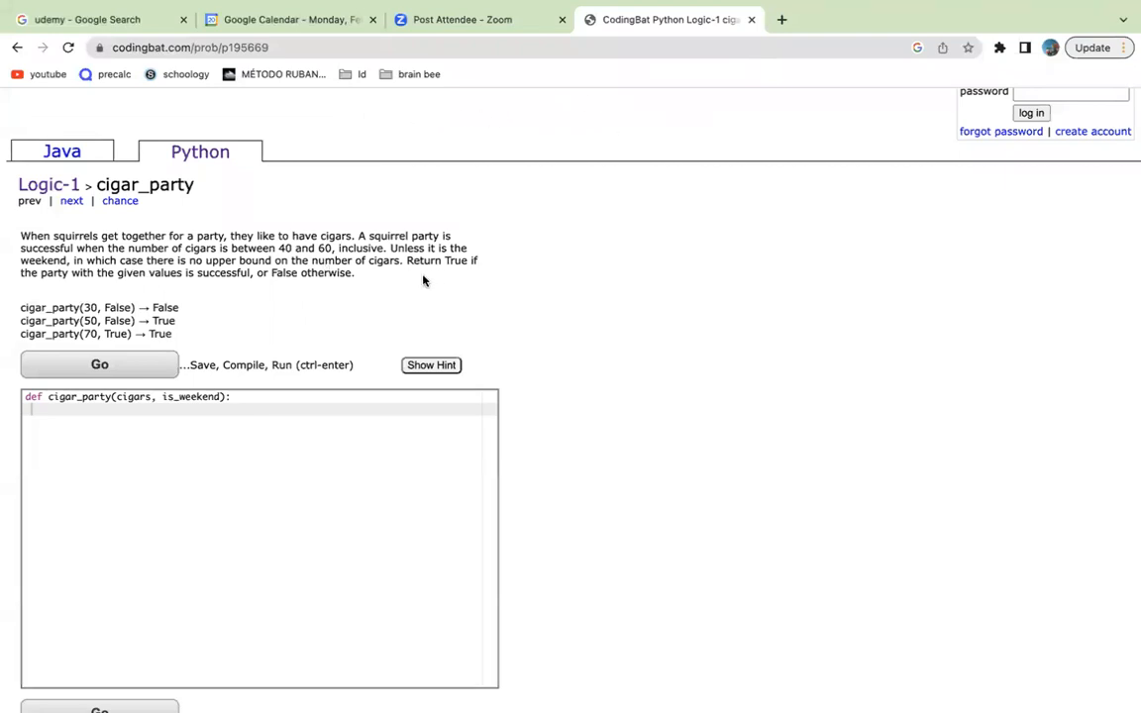
pyautogui.moveTo(446, 280)
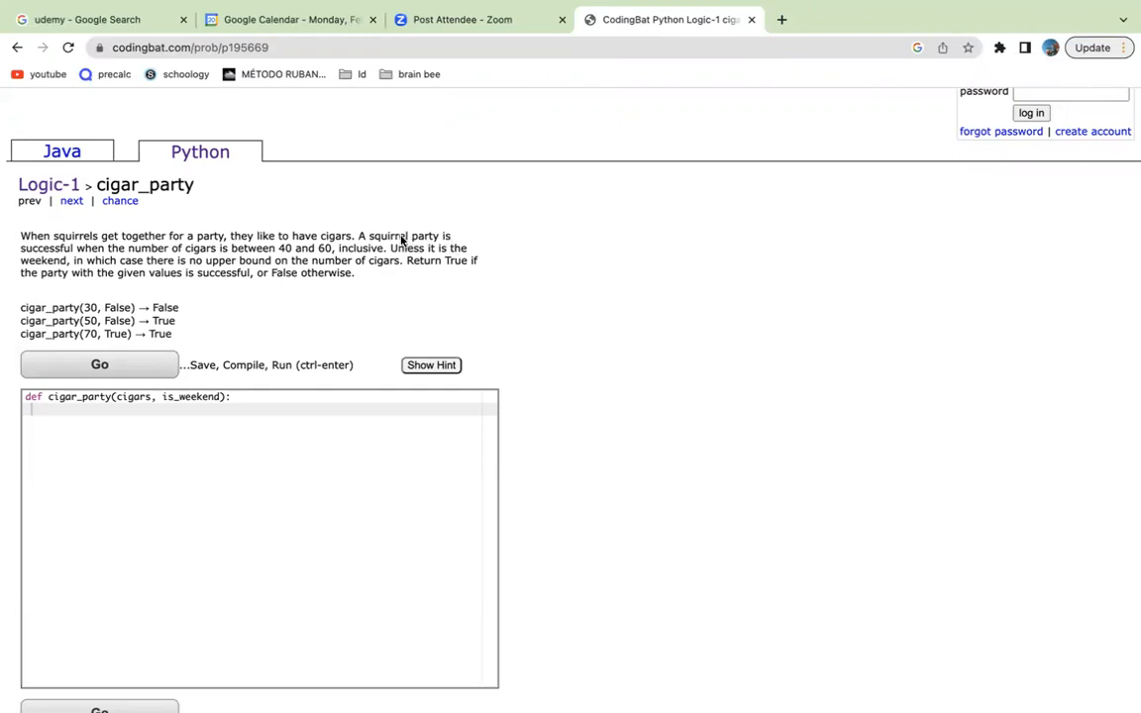
pyautogui.moveTo(82, 285)
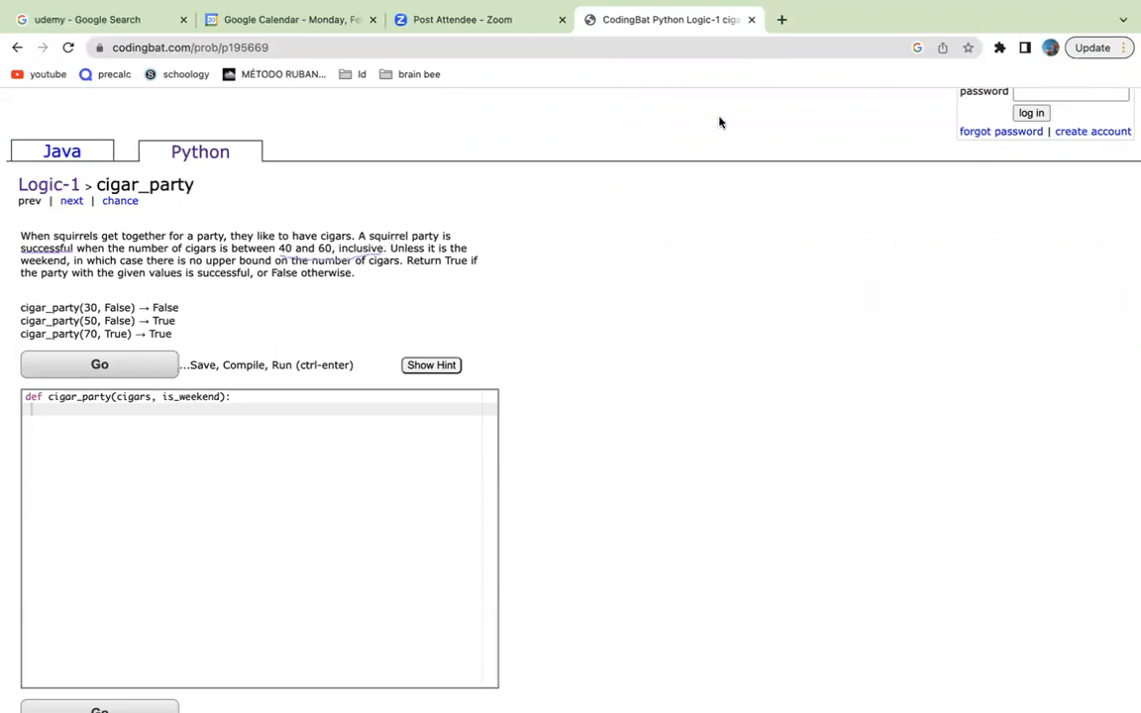
pyautogui.moveTo(280, 255)
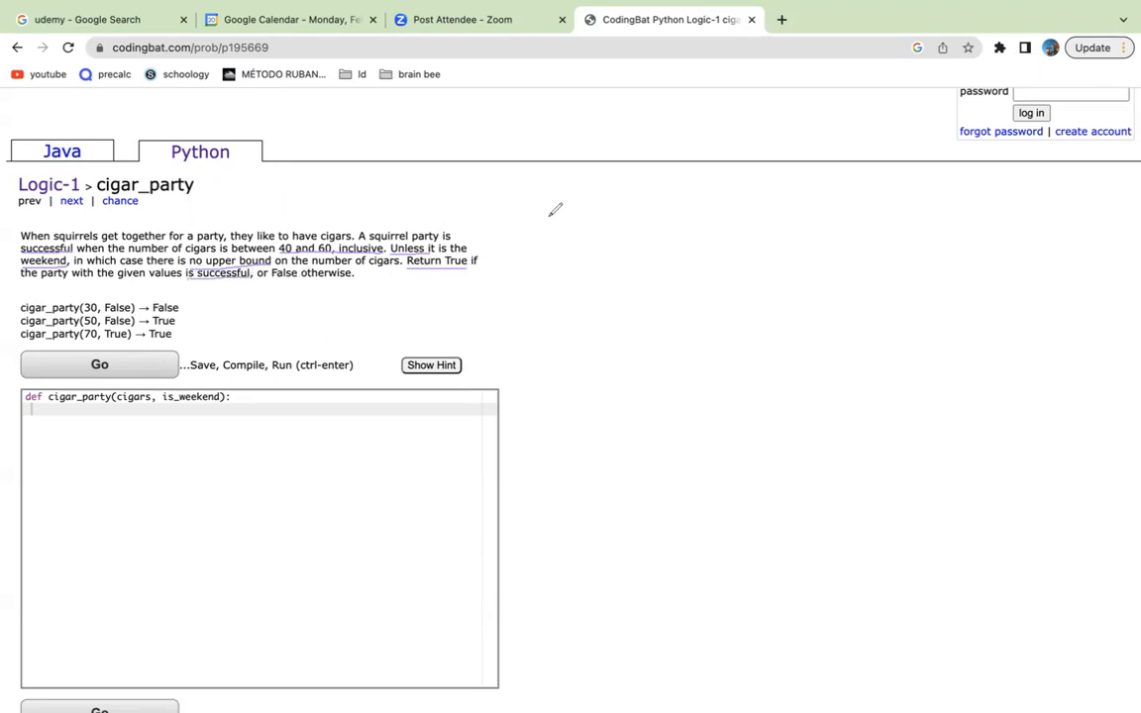
pyautogui.moveTo(622, 253)
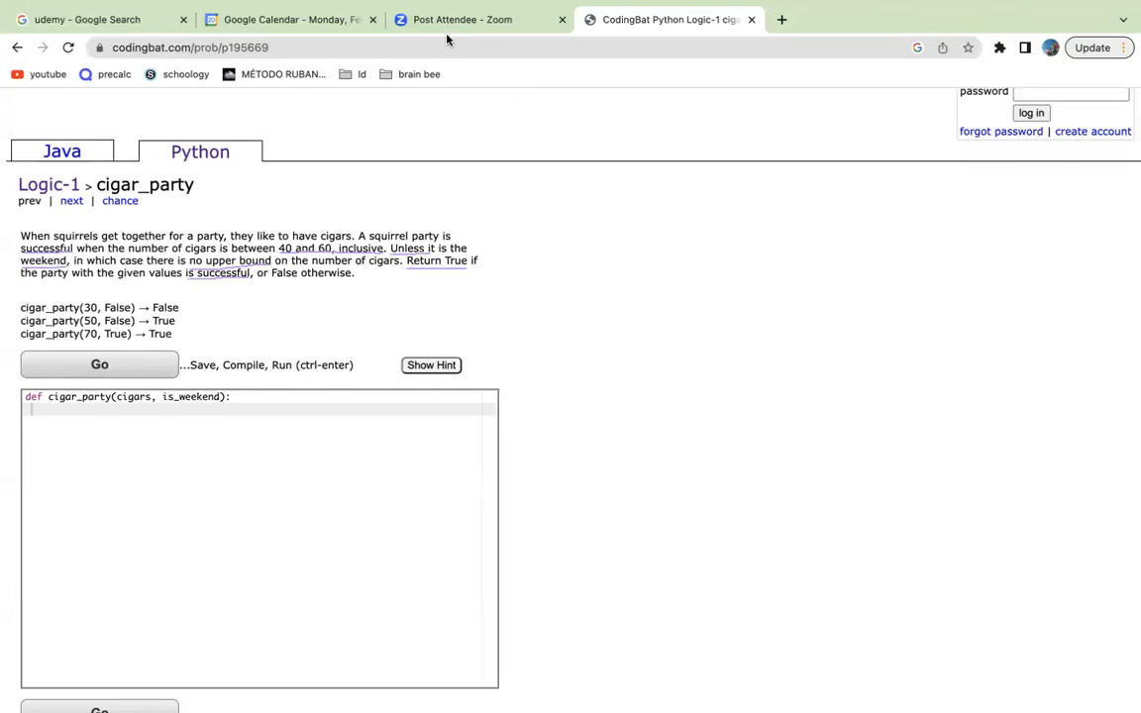
pyautogui.moveTo(829, 11)
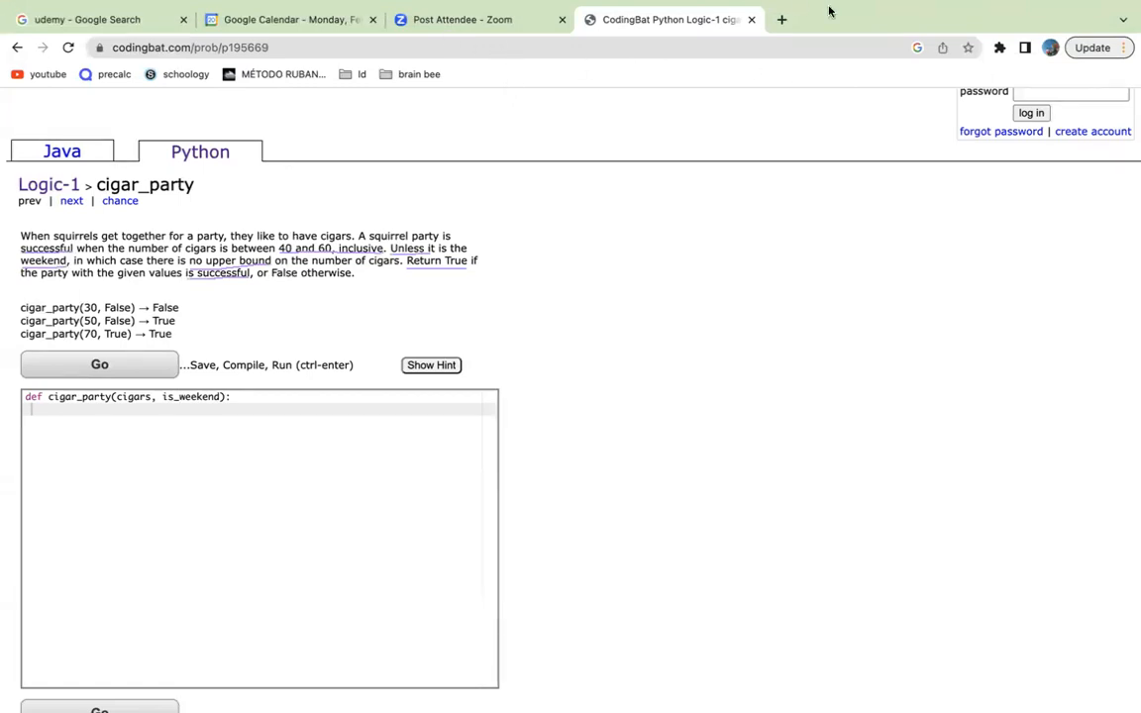
pyautogui.moveTo(543, 78)
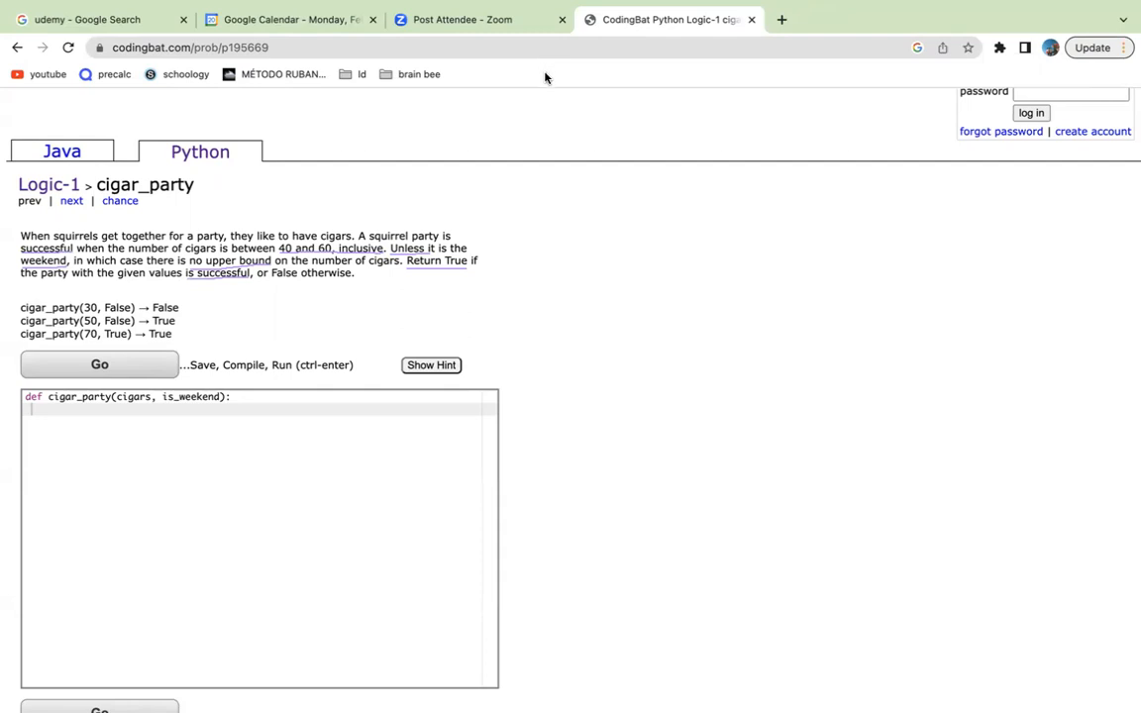
pyautogui.moveTo(570, 282)
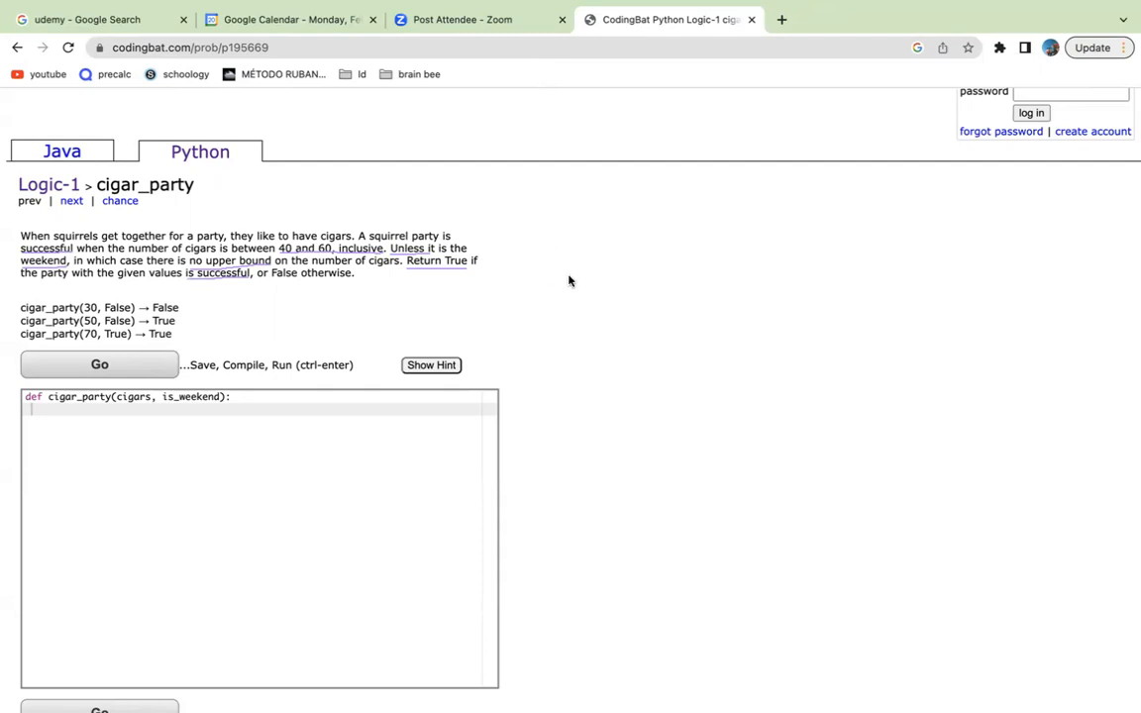
pyautogui.moveTo(681, 261)
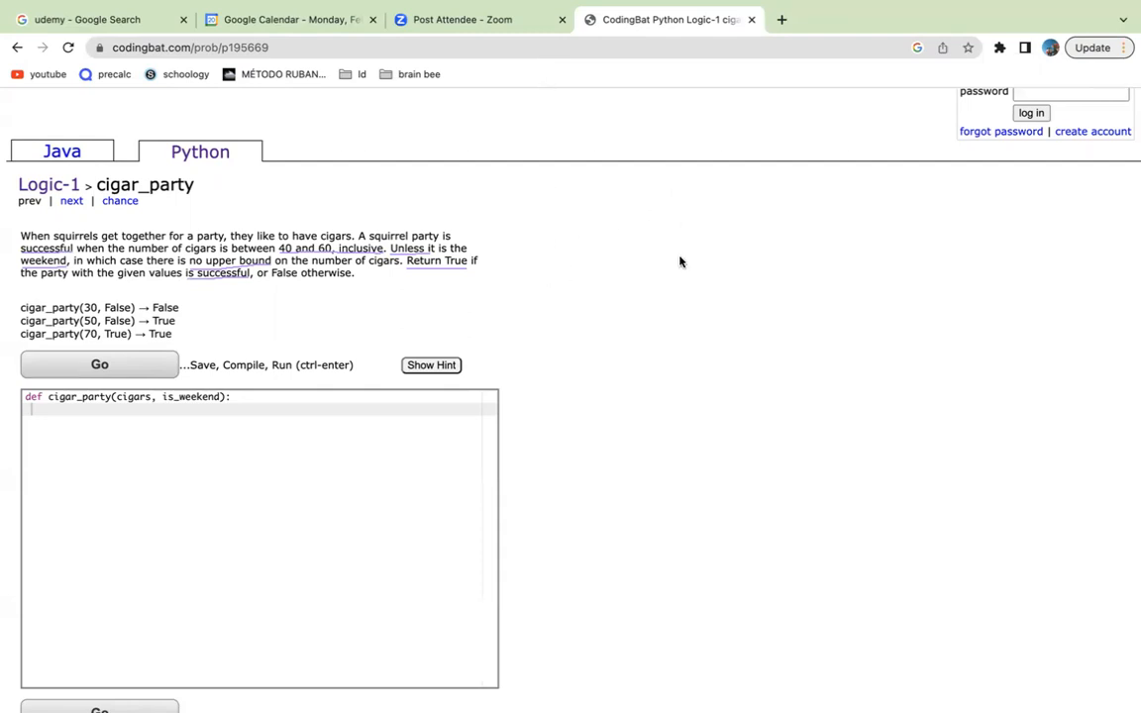
pyautogui.moveTo(513, 115)
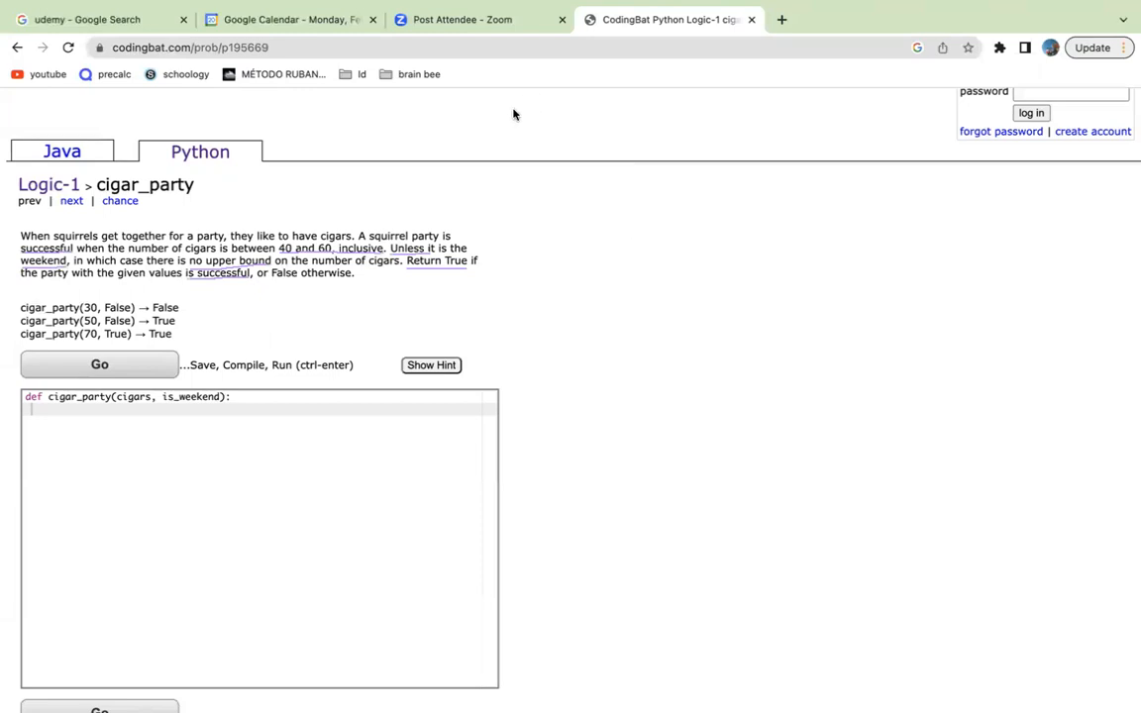
pyautogui.moveTo(615, 249)
pyautogui.write('succes')
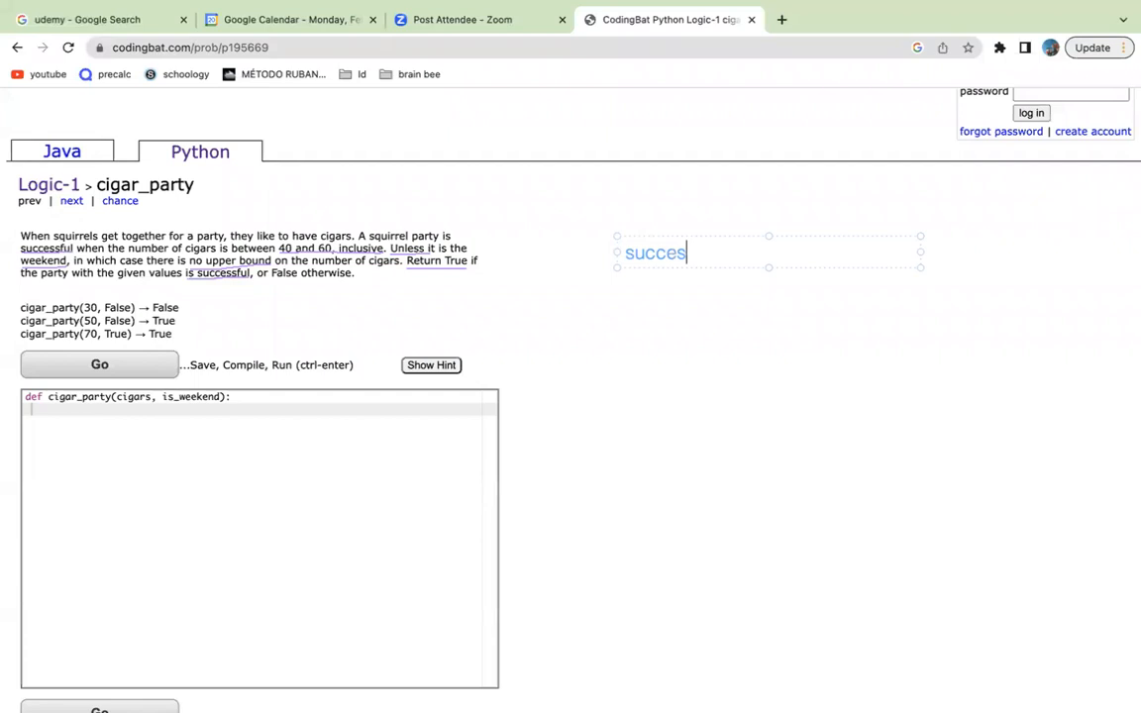
# - Type the note headings 'successful:', 'not successful:', 'variables:' and 'what the code needs to do'
pyautogui.write('ful:')
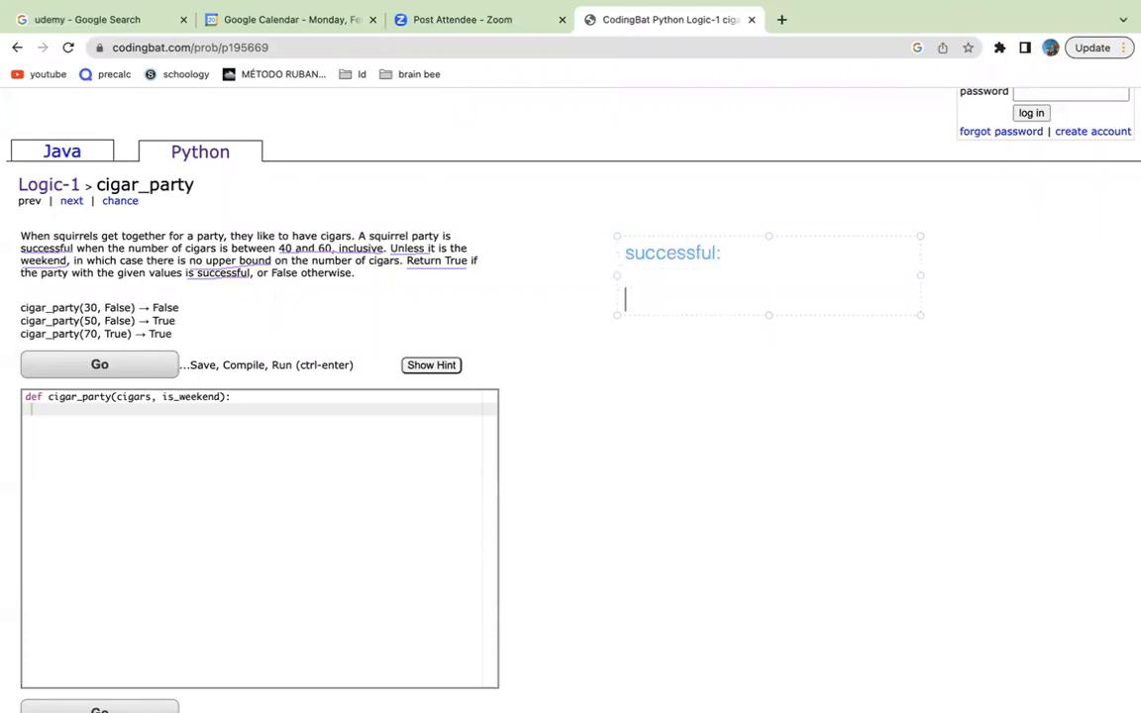
pyautogui.write('no')
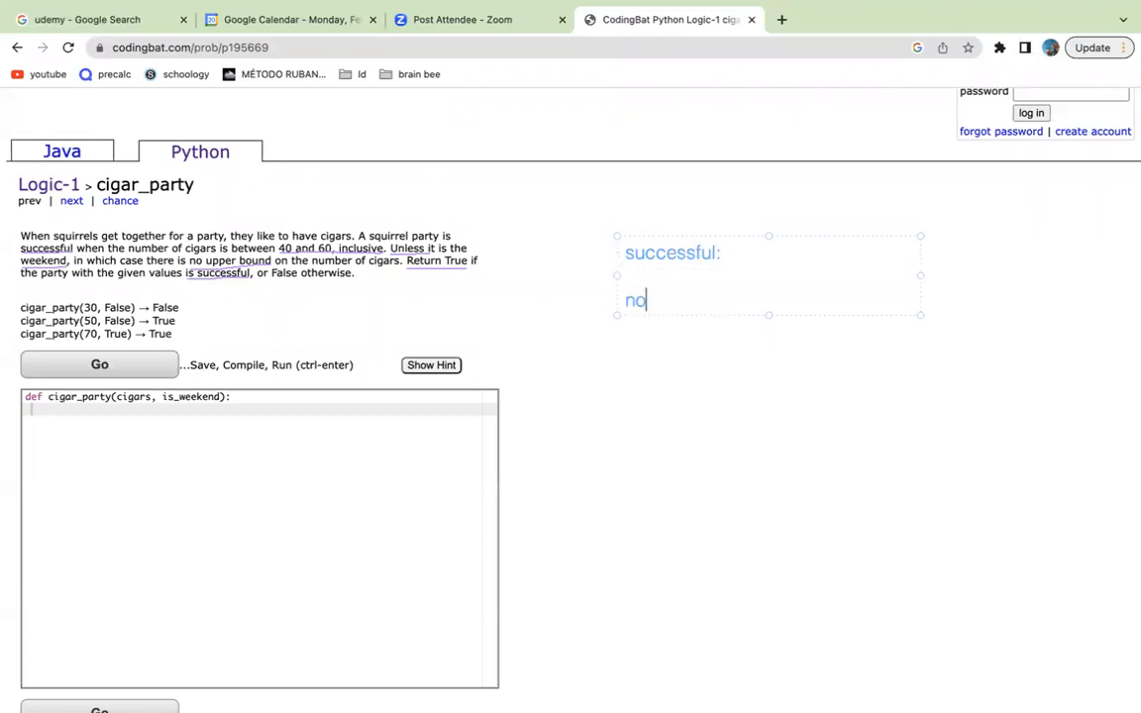
pyautogui.write('t succ')
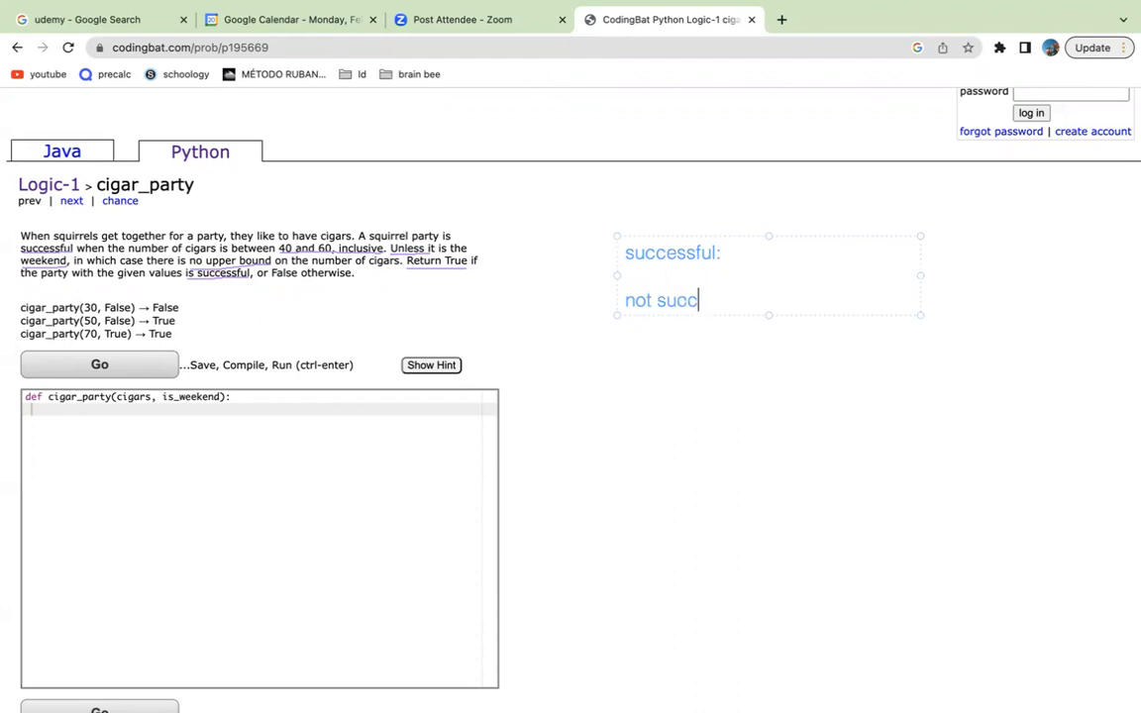
pyautogui.write('essful:')
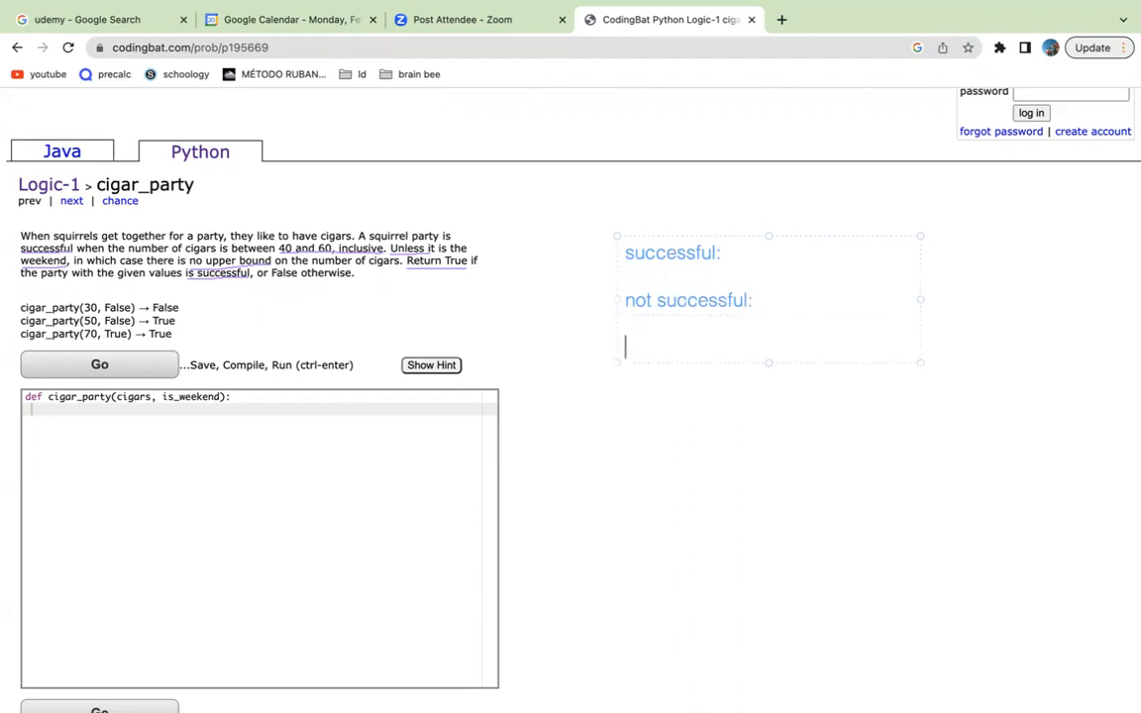
pyautogui.write('constrat')
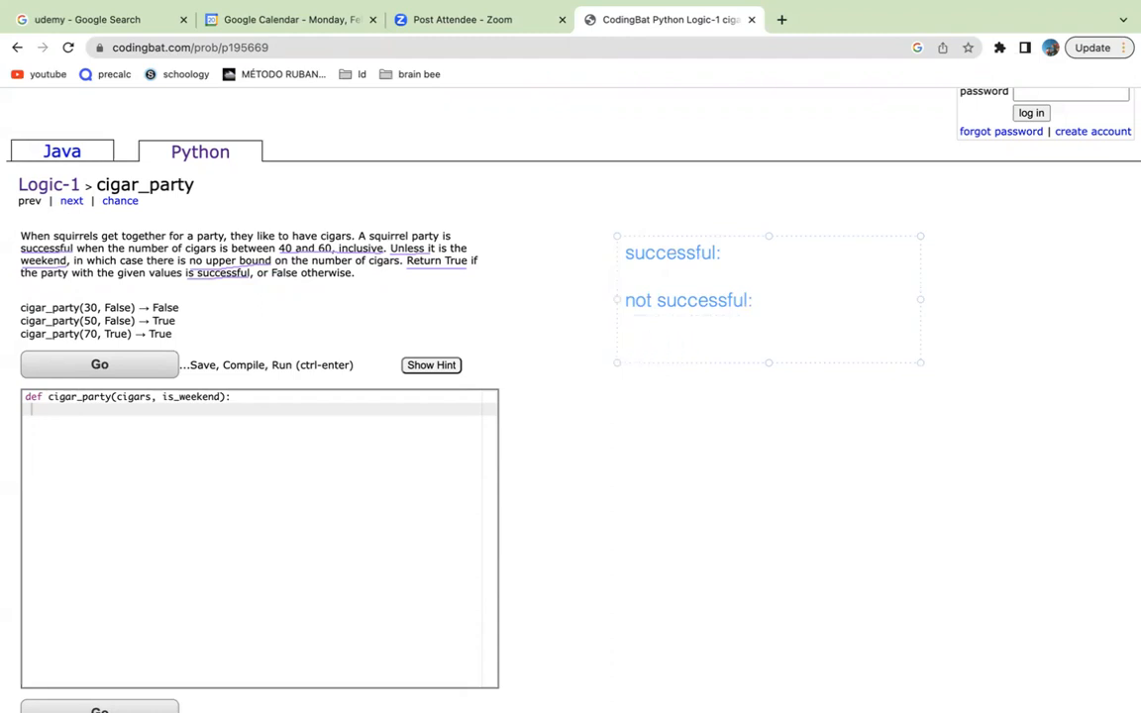
pyautogui.write('variables:')
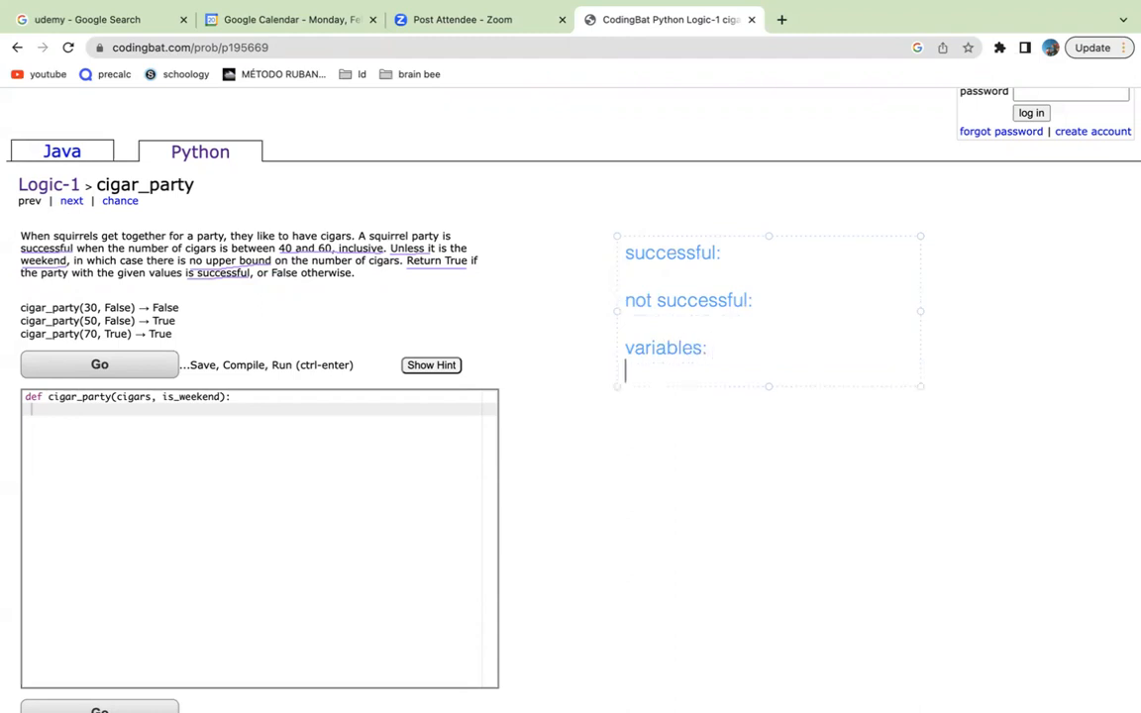
pyautogui.write('Wha')
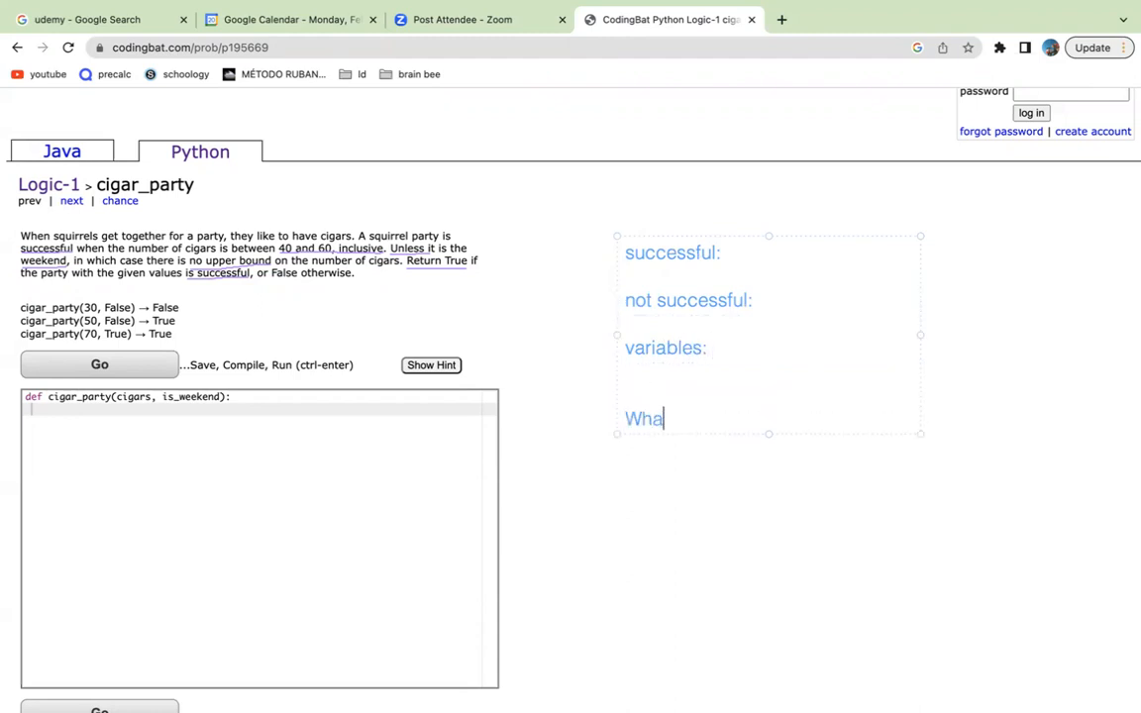
pyautogui.press('Backspace')
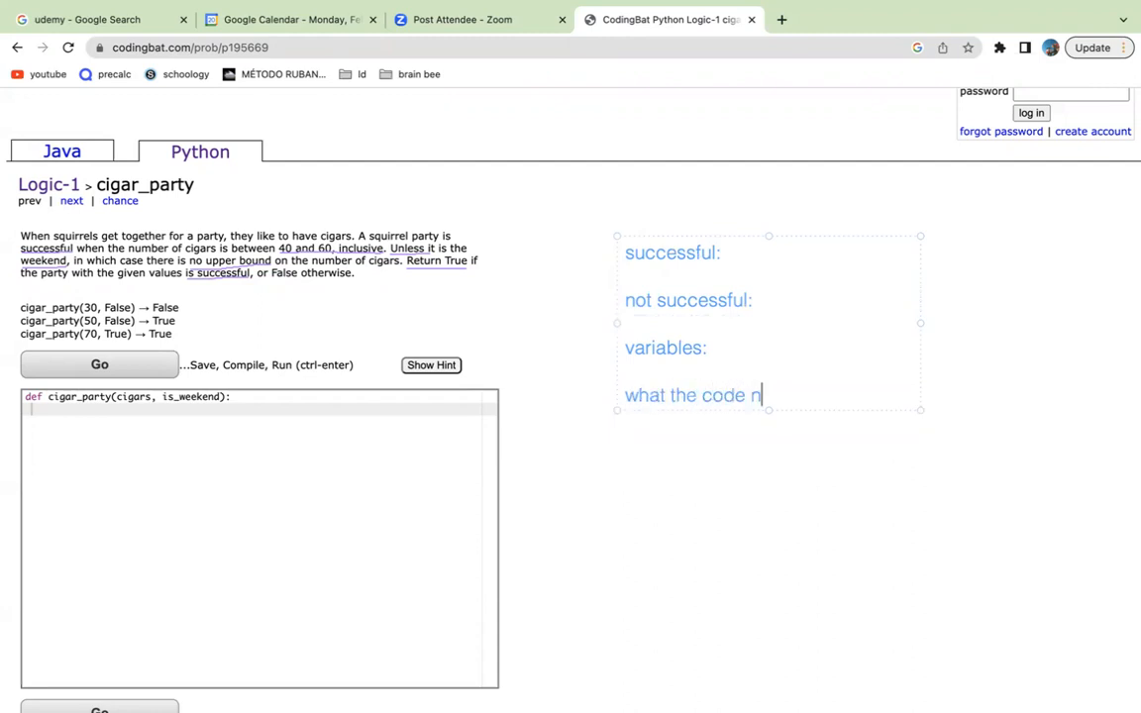
pyautogui.write('eeds to do')
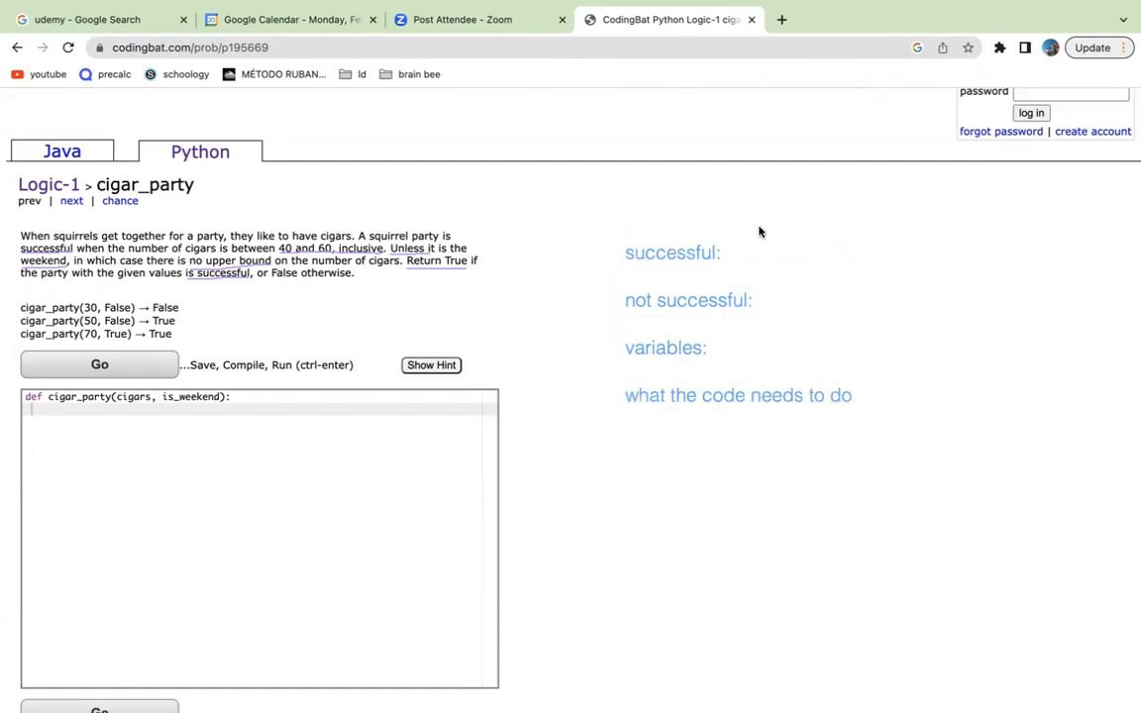
pyautogui.moveTo(396, 161)
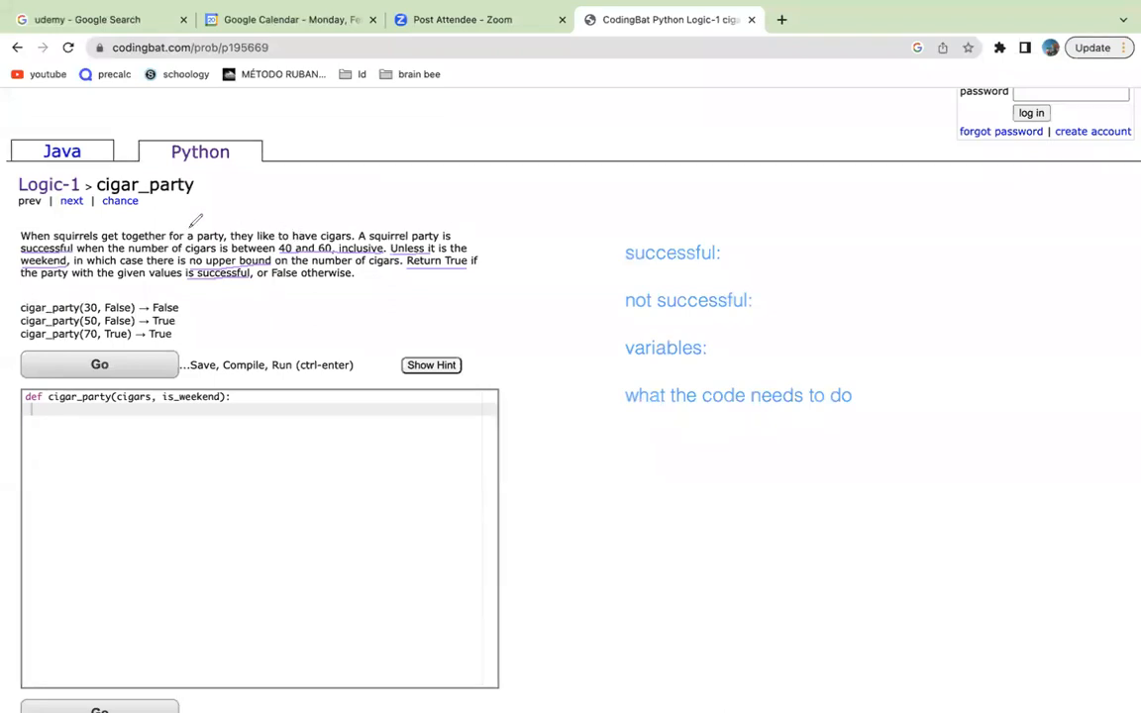
pyautogui.moveTo(683, 317)
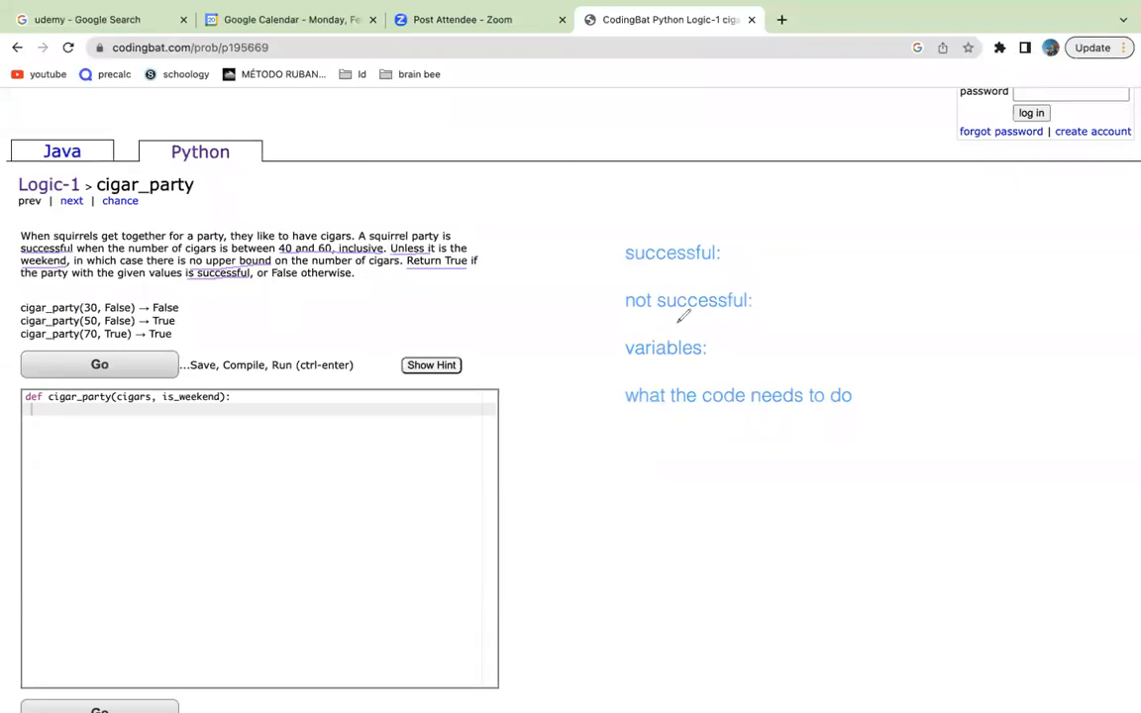
pyautogui.moveTo(830, 283)
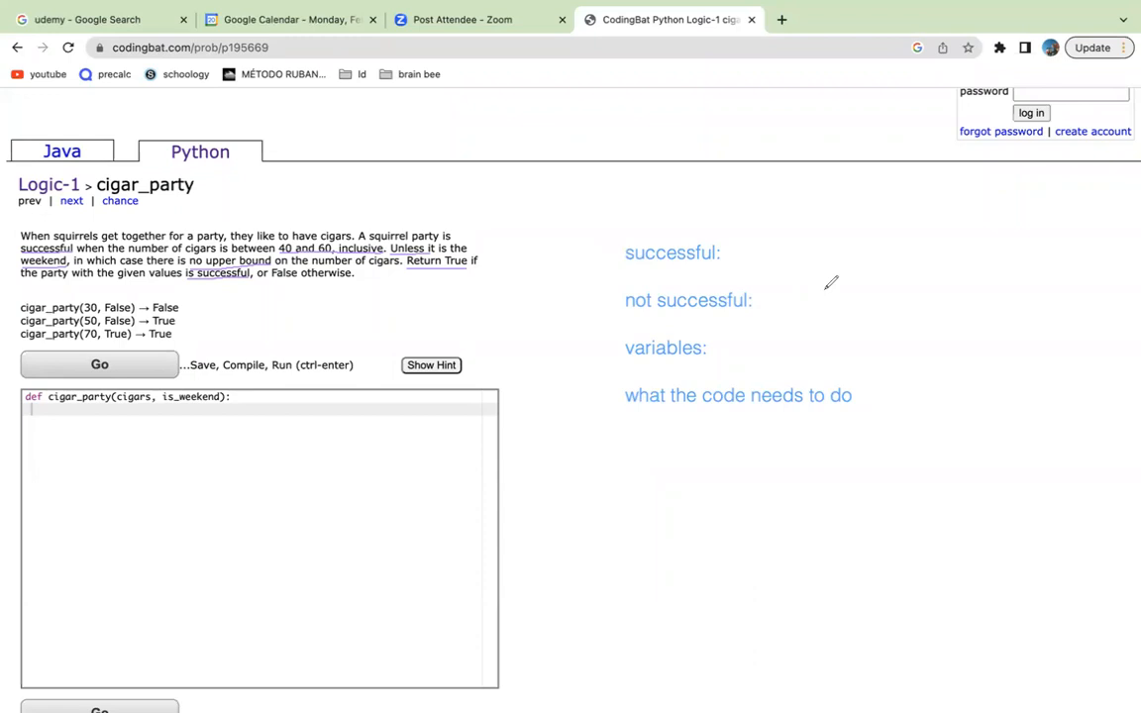
pyautogui.moveTo(765, 342)
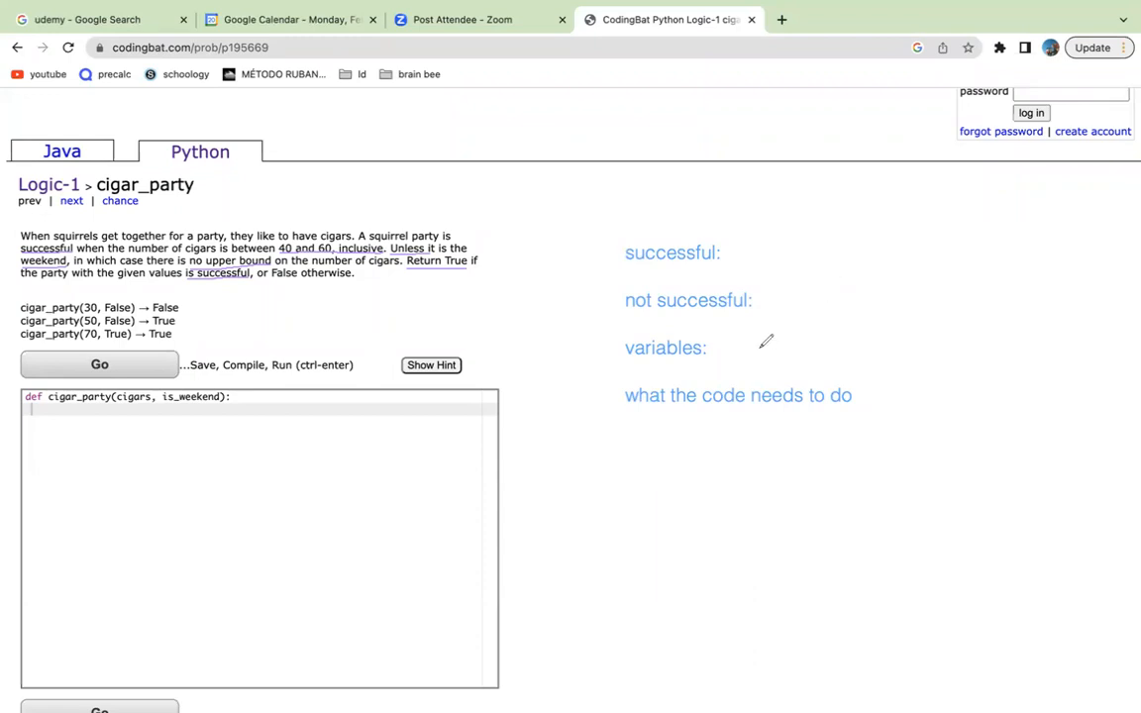
pyautogui.moveTo(734, 348)
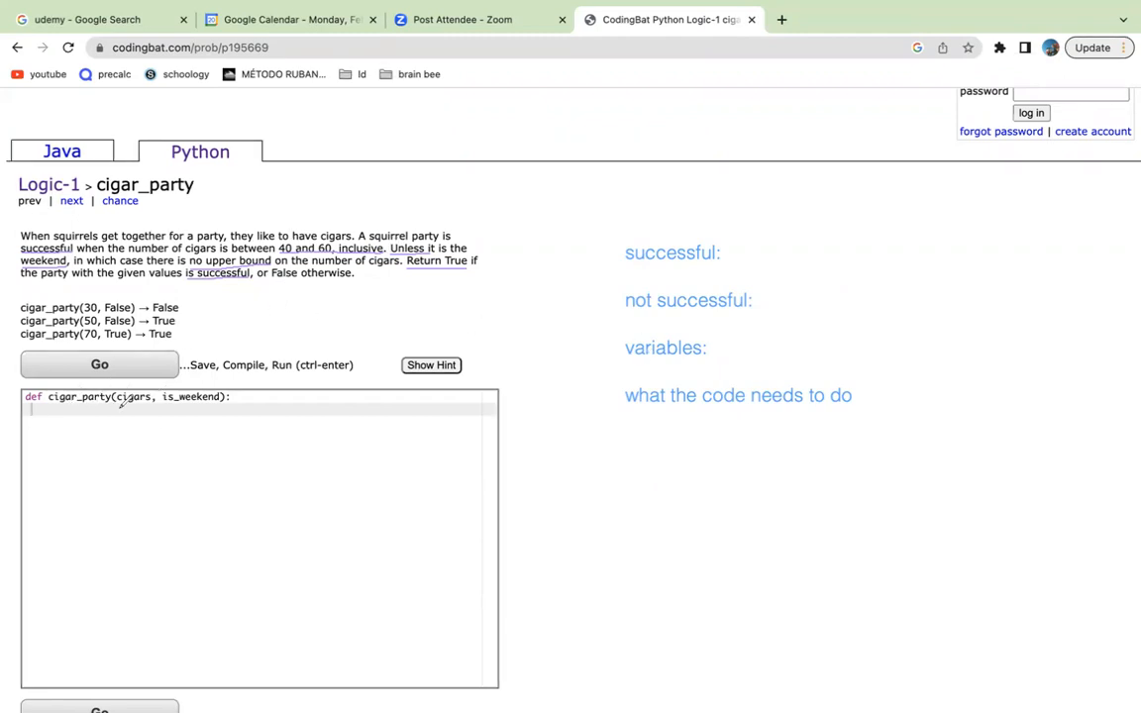
pyautogui.moveTo(759, 341)
pyautogui.write('cigars,')
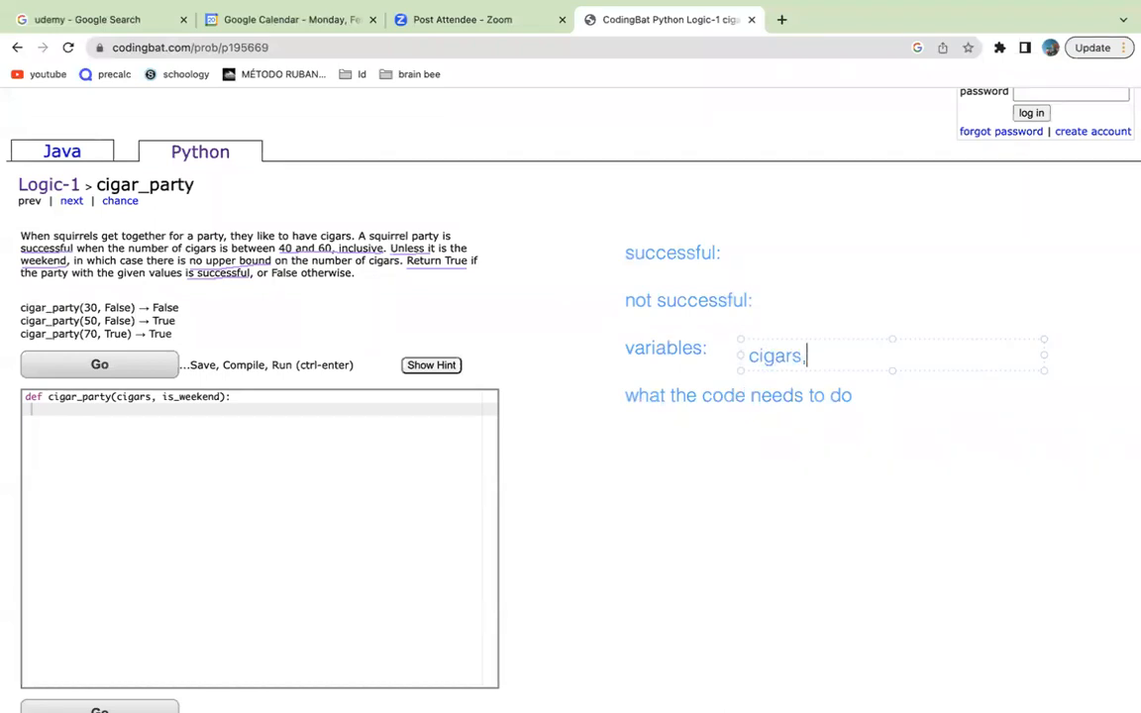
# - Rewrite the variables note as '# cigars (cigars) and is it the weekend or not? (is_weekend)'
pyautogui.press('BackSpace')
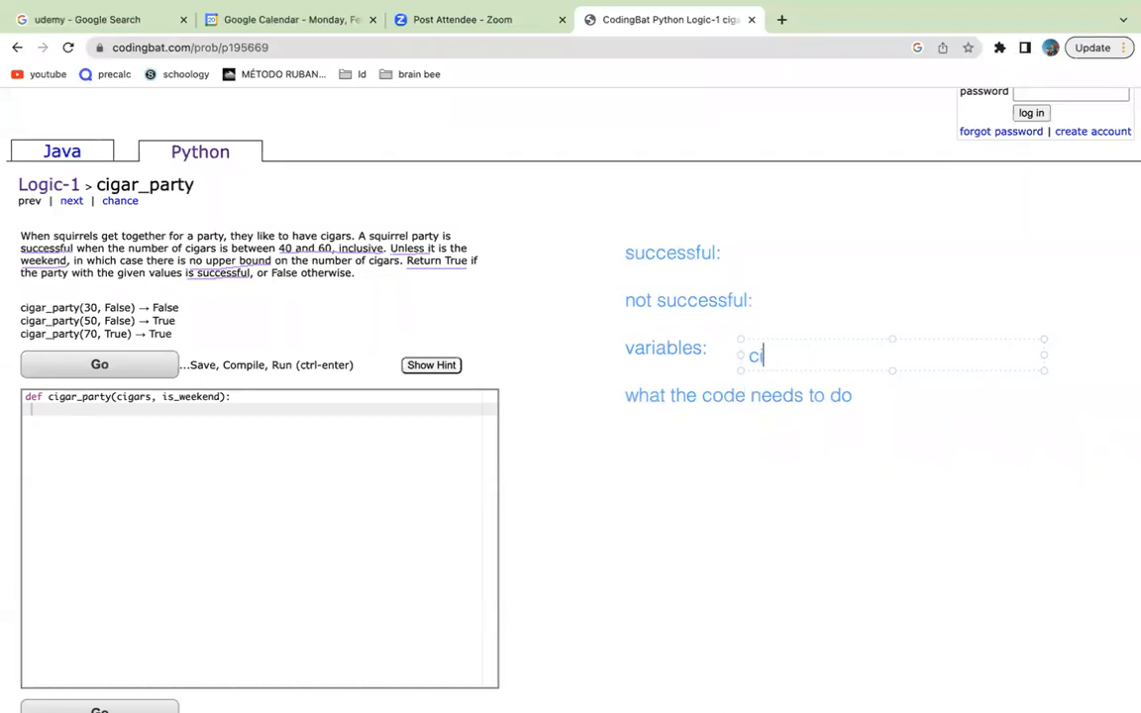
pyautogui.press('Backspace')
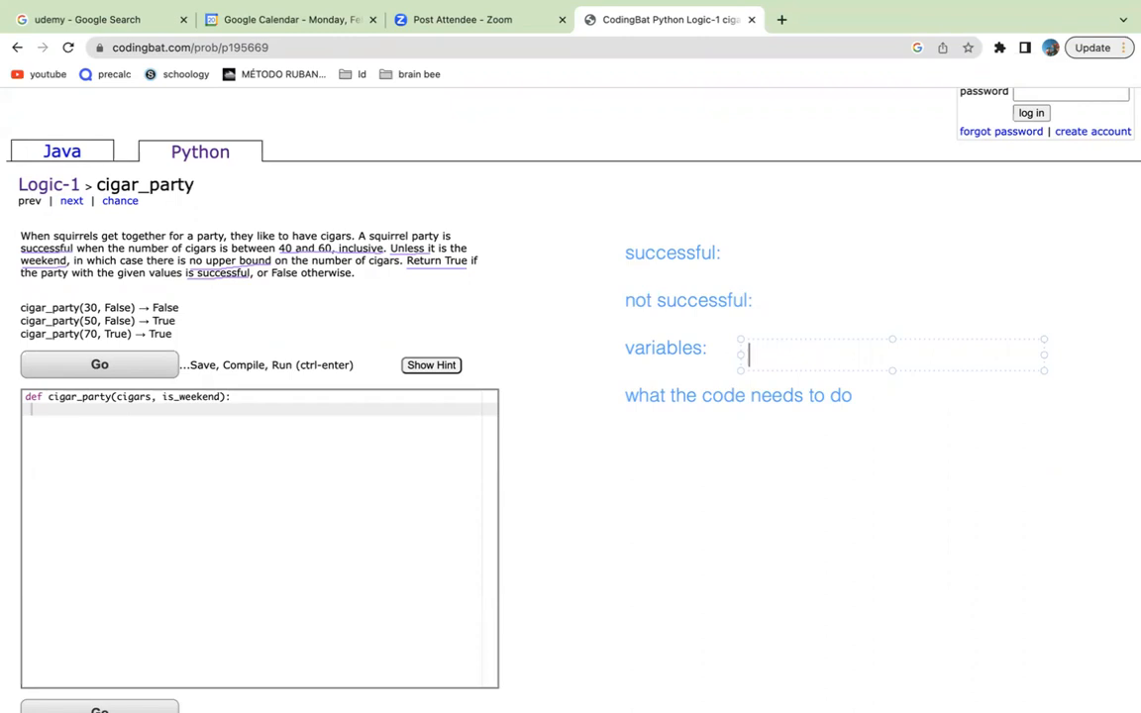
pyautogui.write('# cigars')
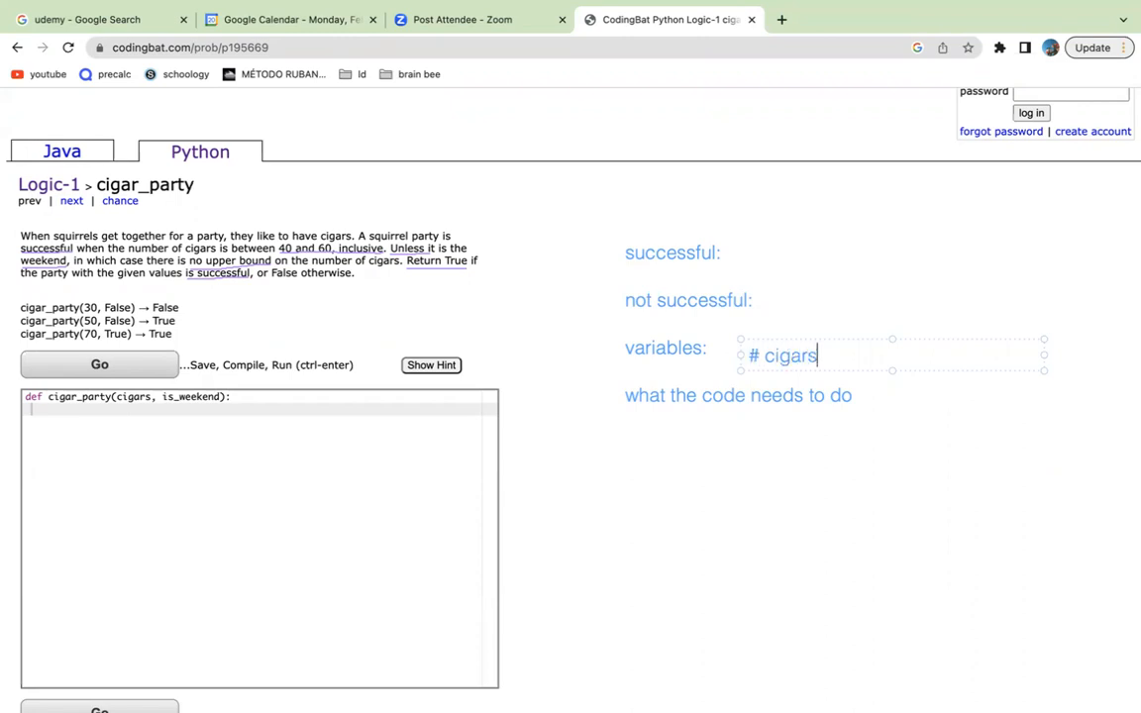
pyautogui.write('(cig')
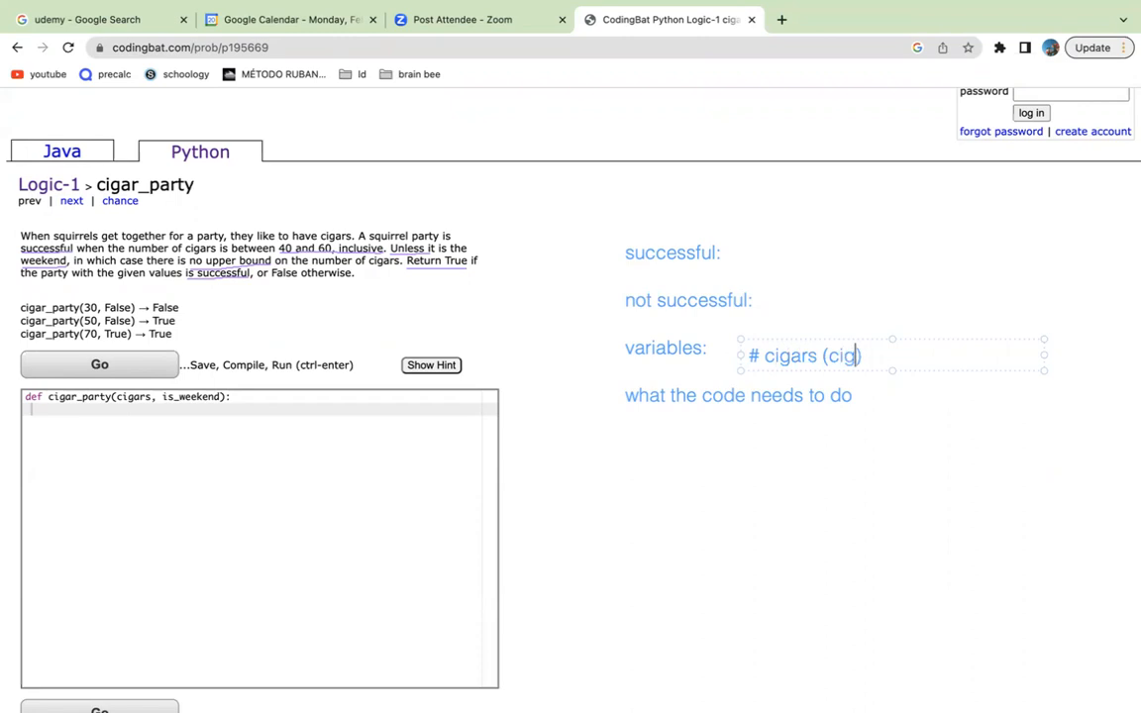
pyautogui.write('ars) and')
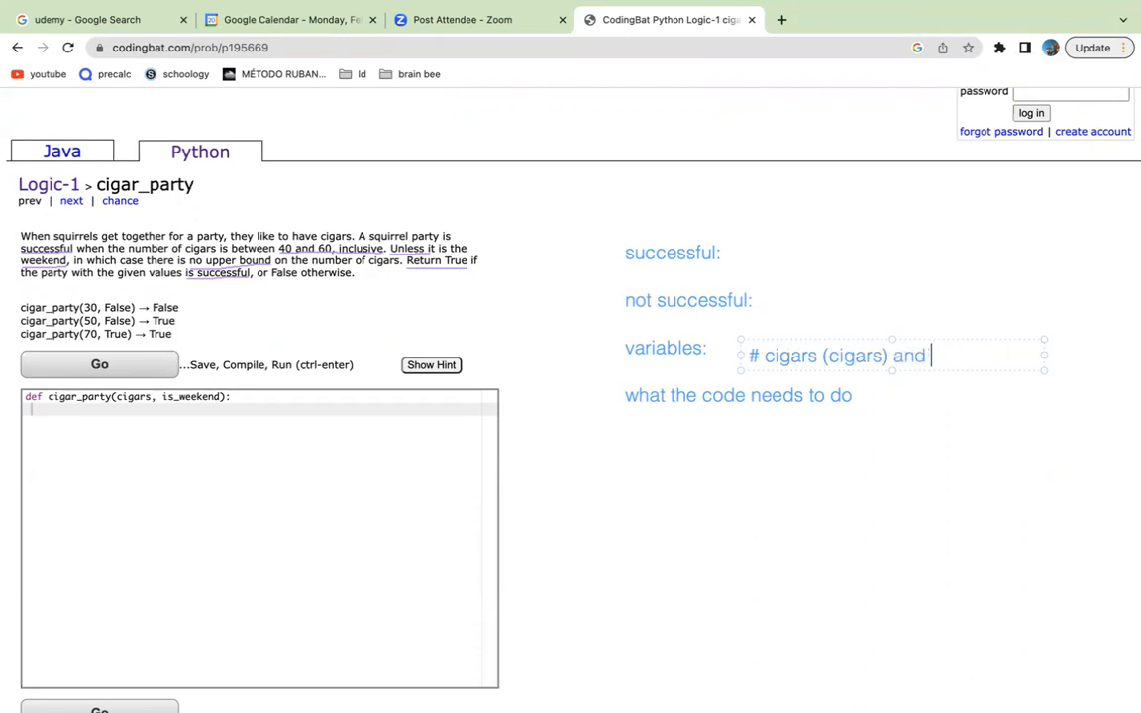
pyautogui.write('is it the week')
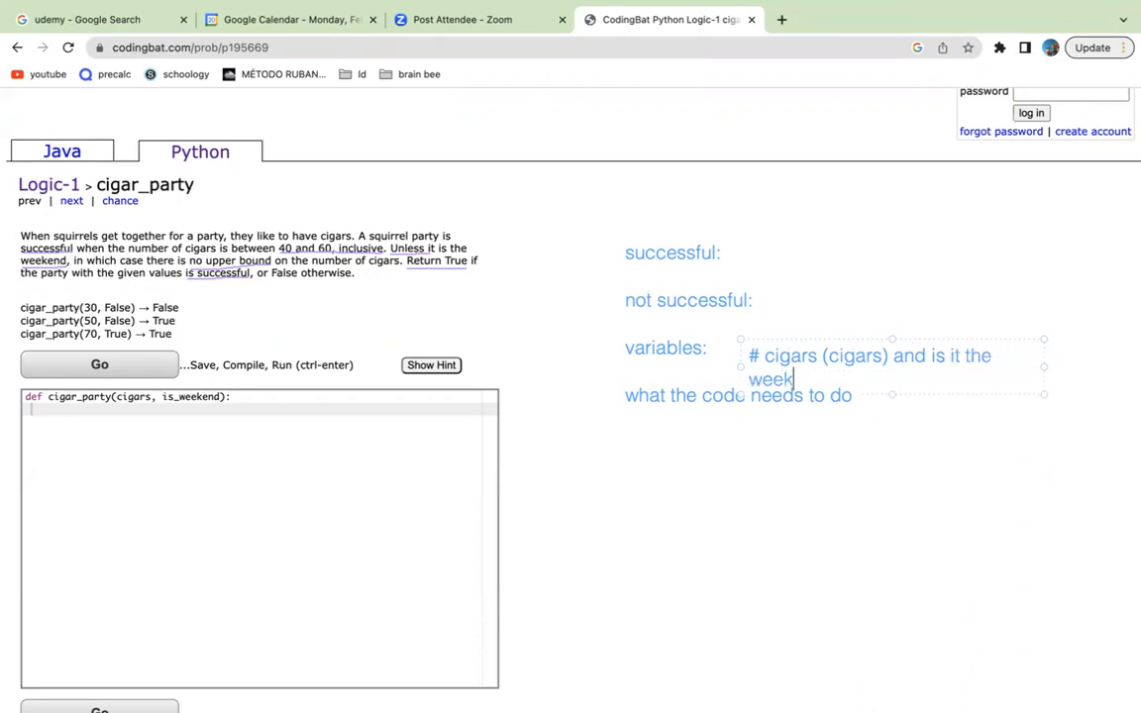
pyautogui.write('or not')
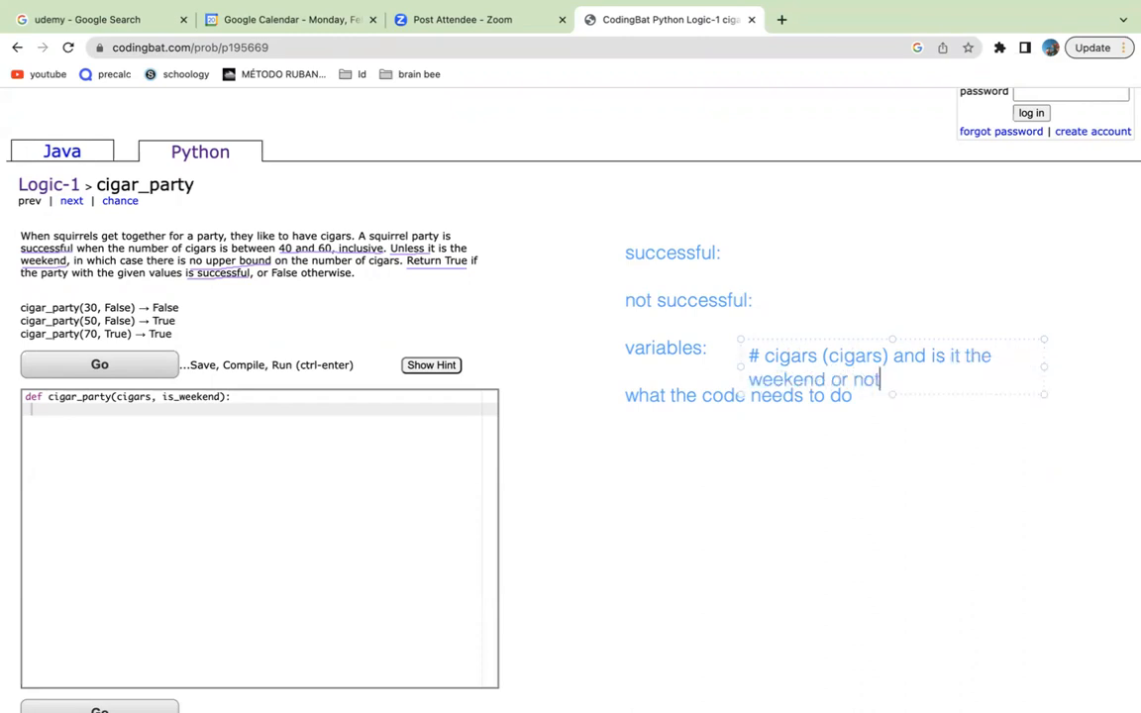
pyautogui.write('? ()')
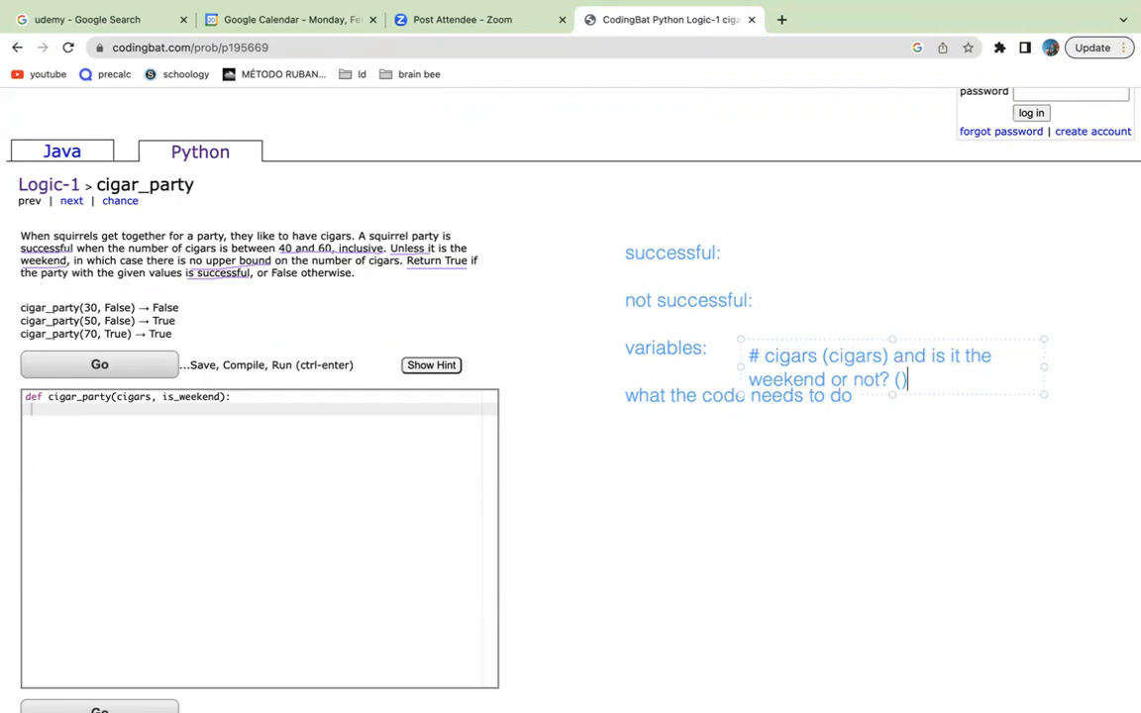
pyautogui.write('is_weekend')
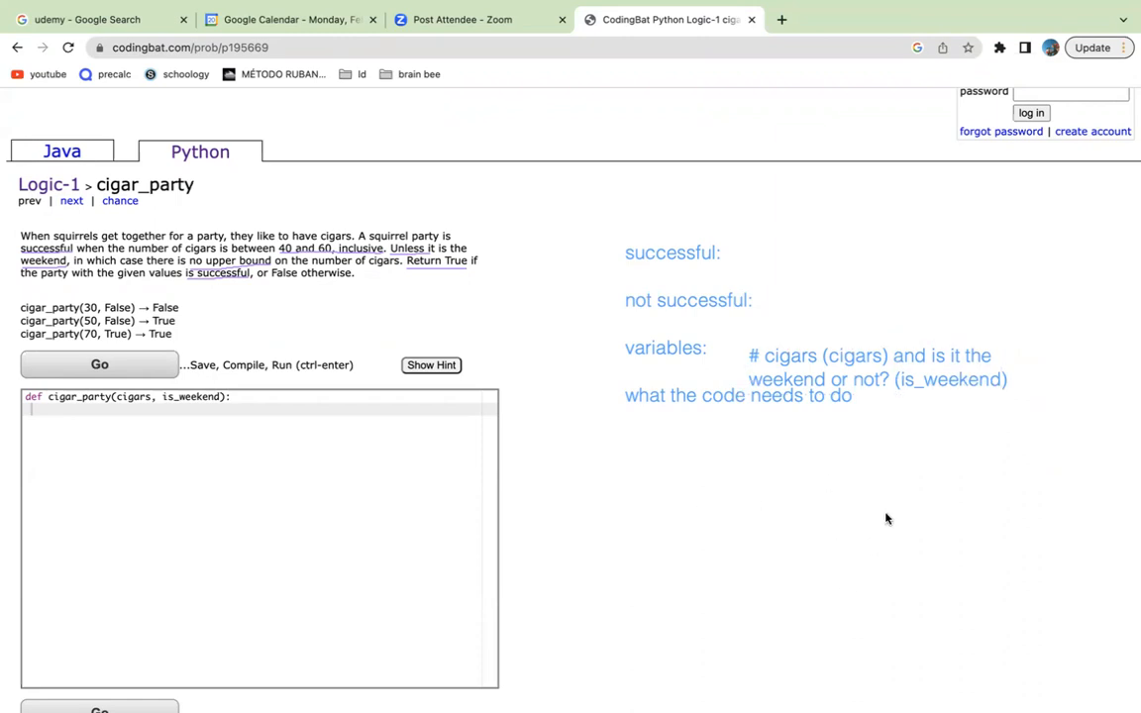
pyautogui.moveTo(767, 372)
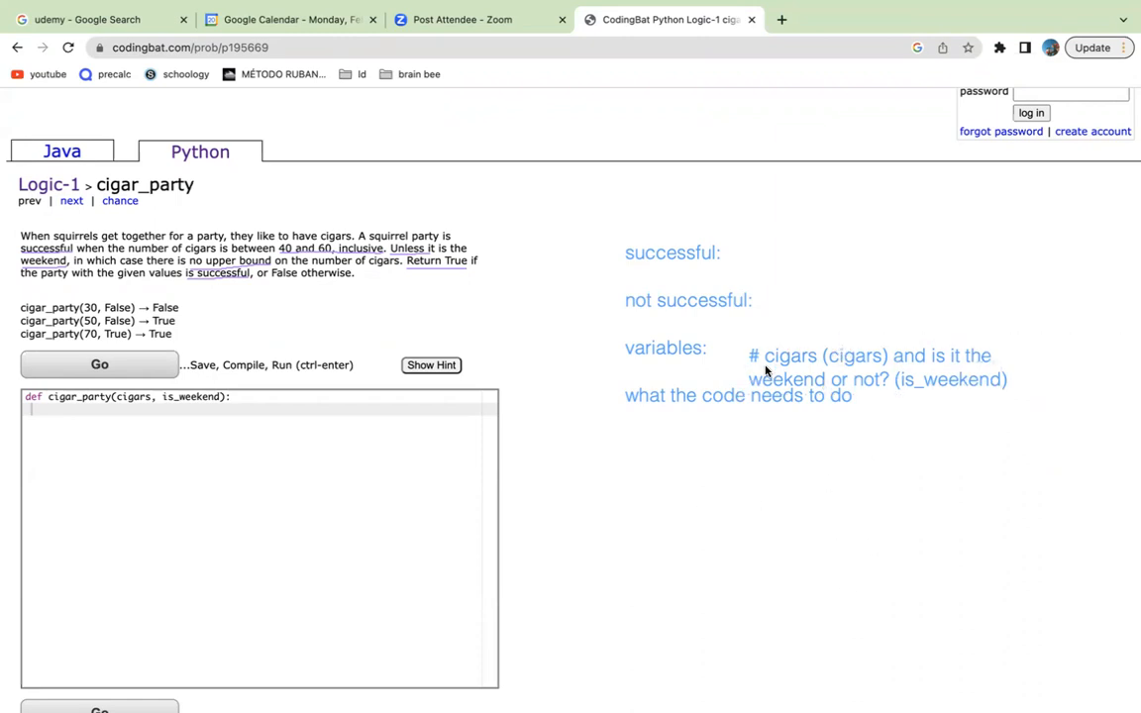
pyautogui.moveTo(1026, 381)
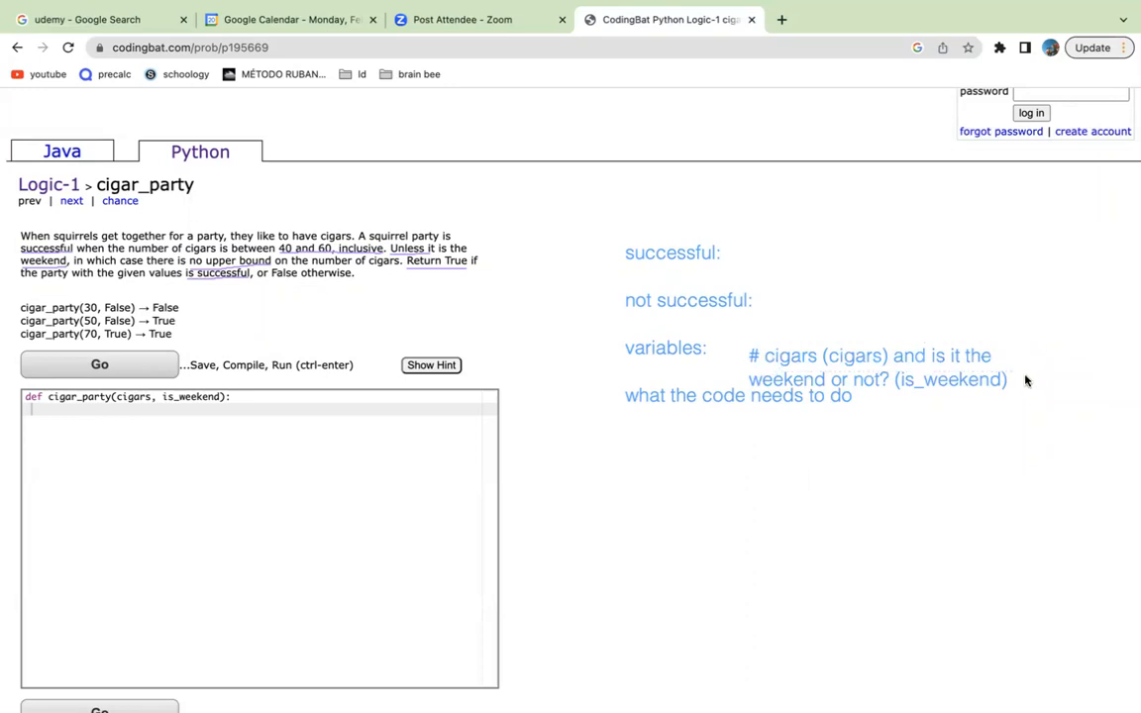
pyautogui.moveTo(842, 357)
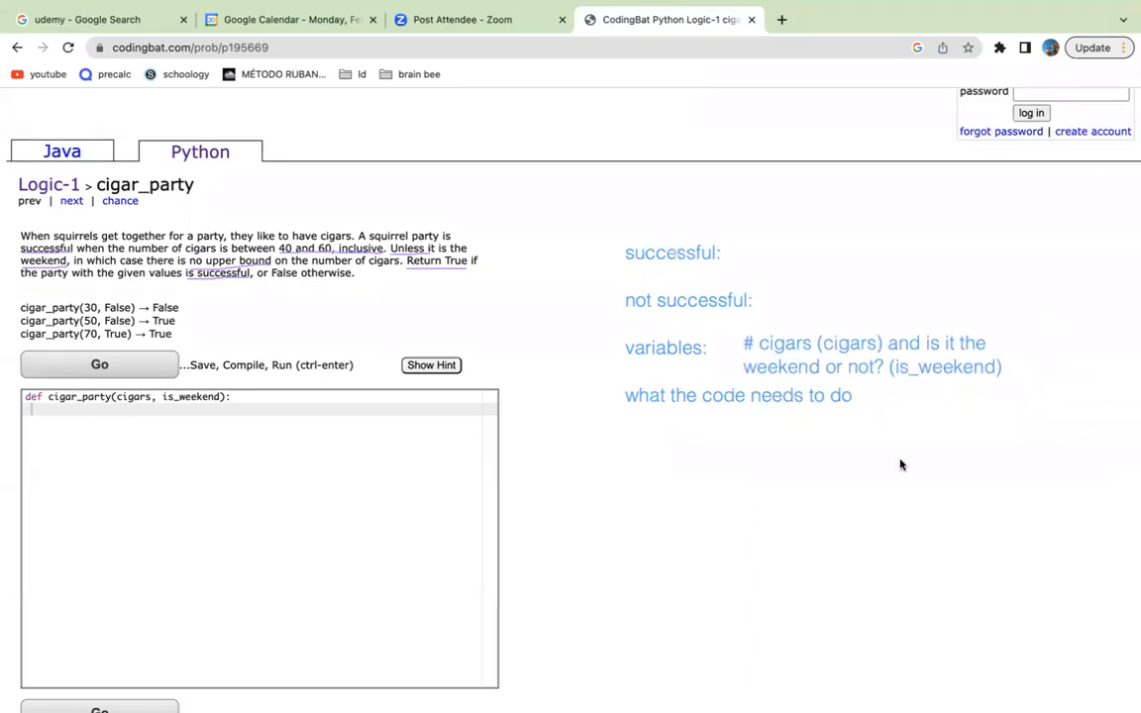
pyautogui.moveTo(559, 433)
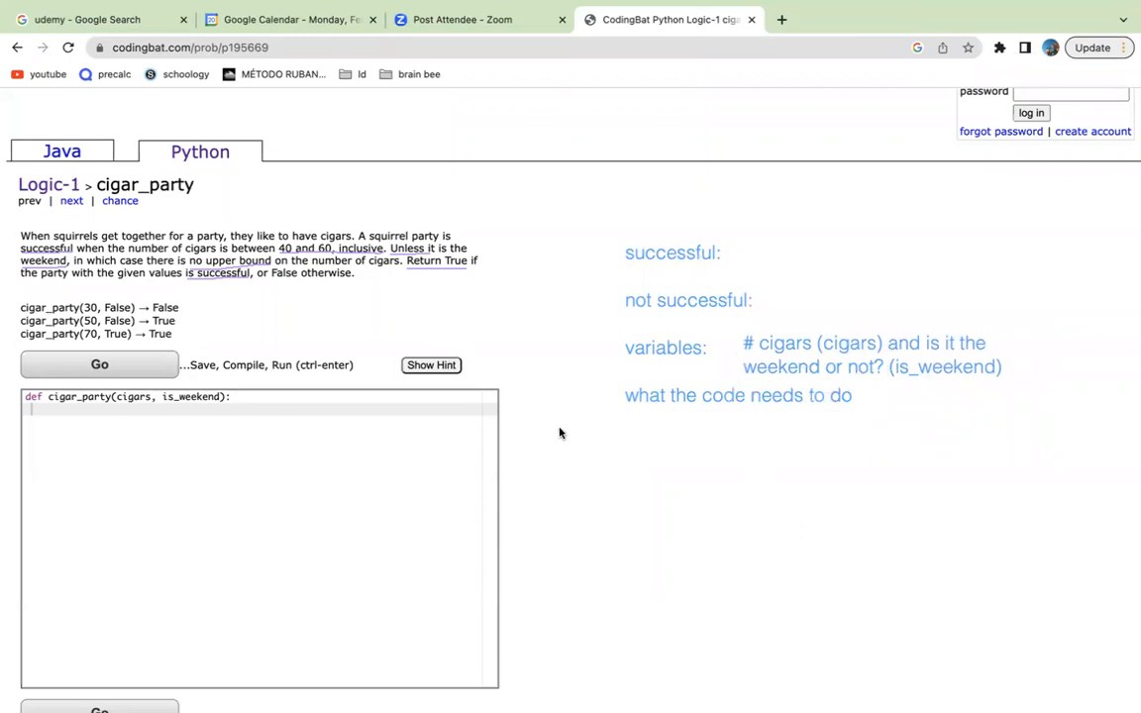
pyautogui.moveTo(525, 170)
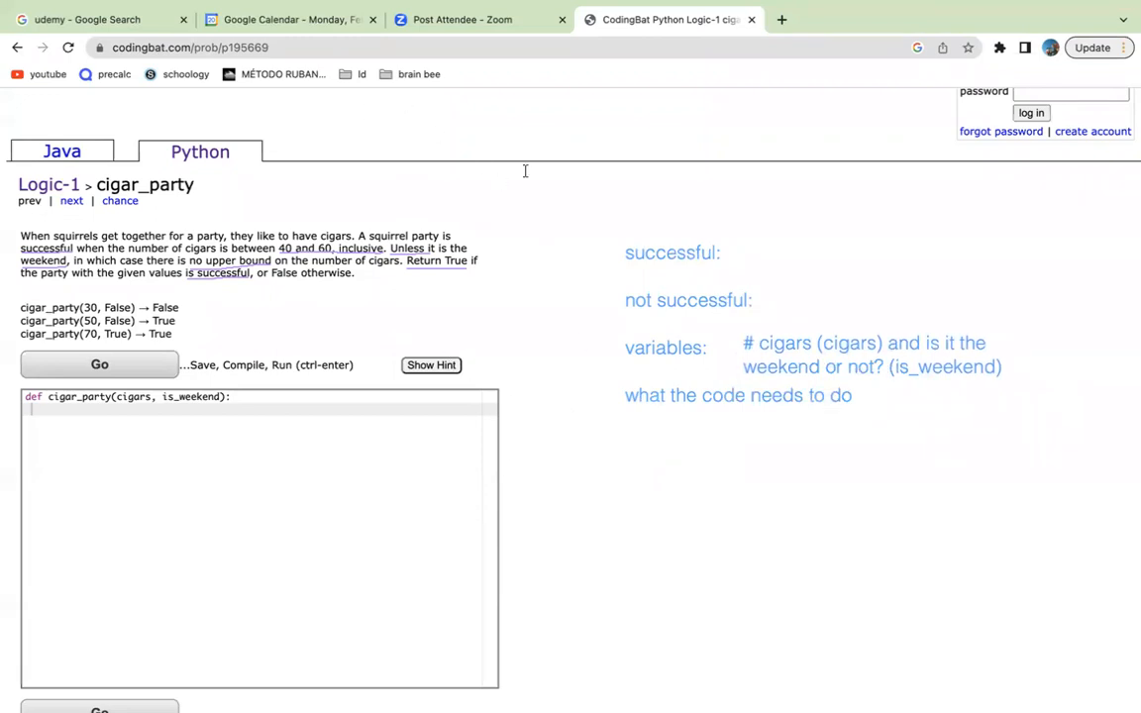
pyautogui.moveTo(431, 129)
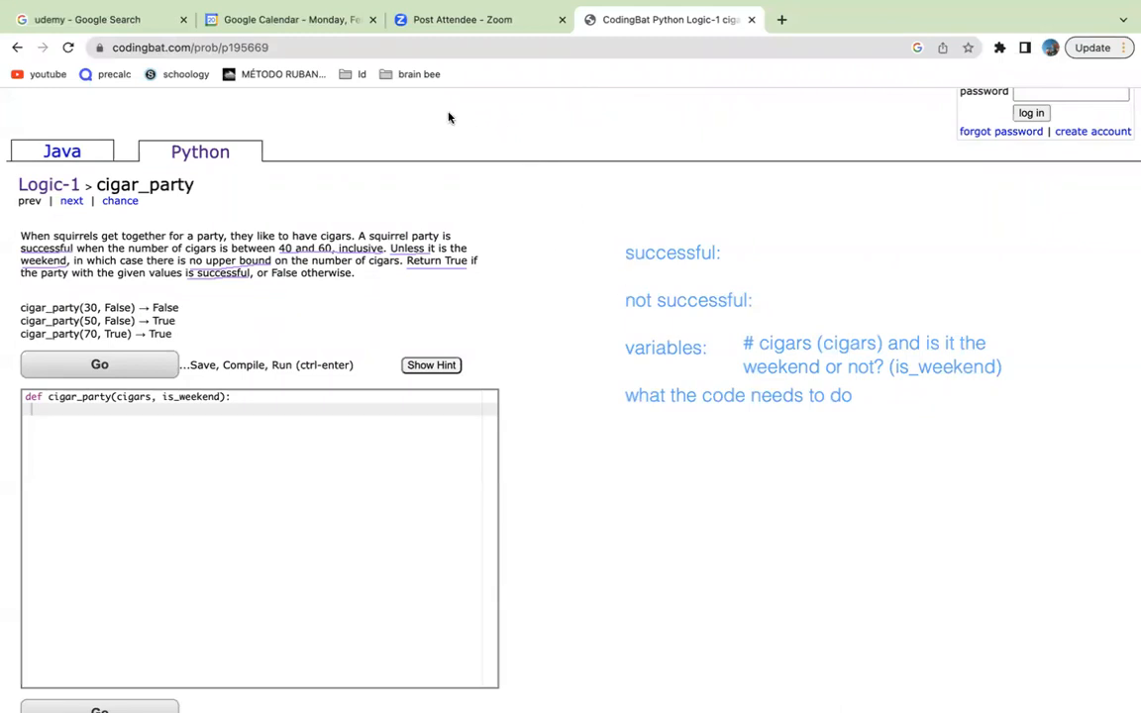
pyautogui.moveTo(794, 301)
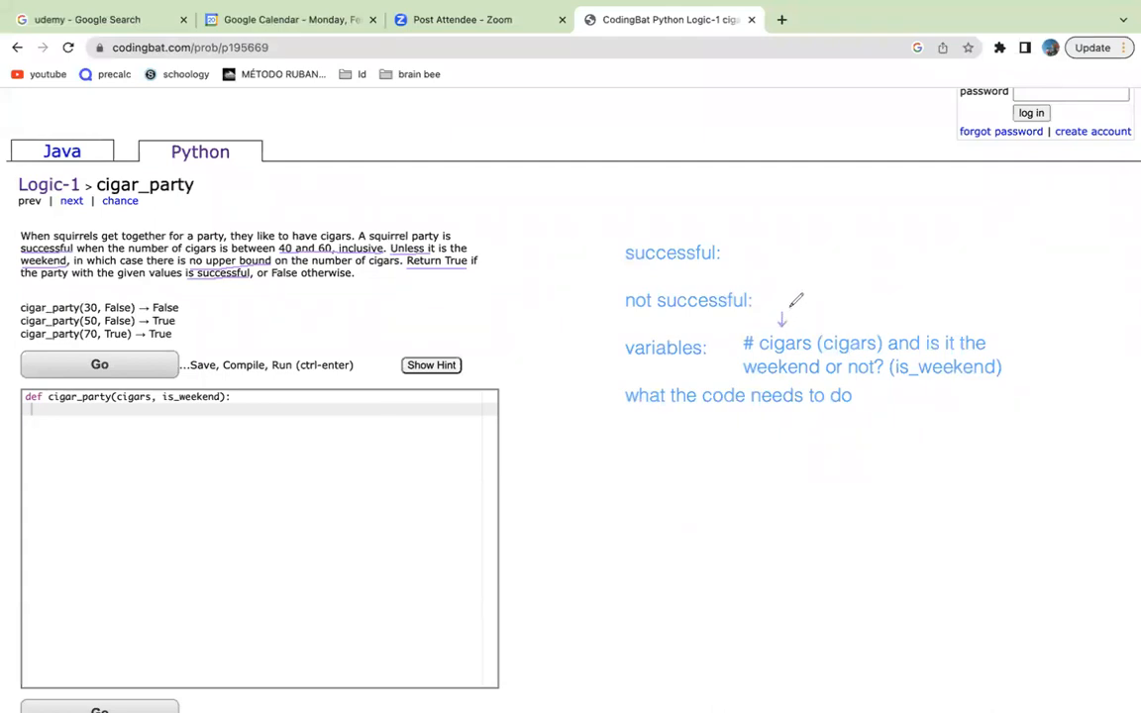
pyautogui.moveTo(792, 302)
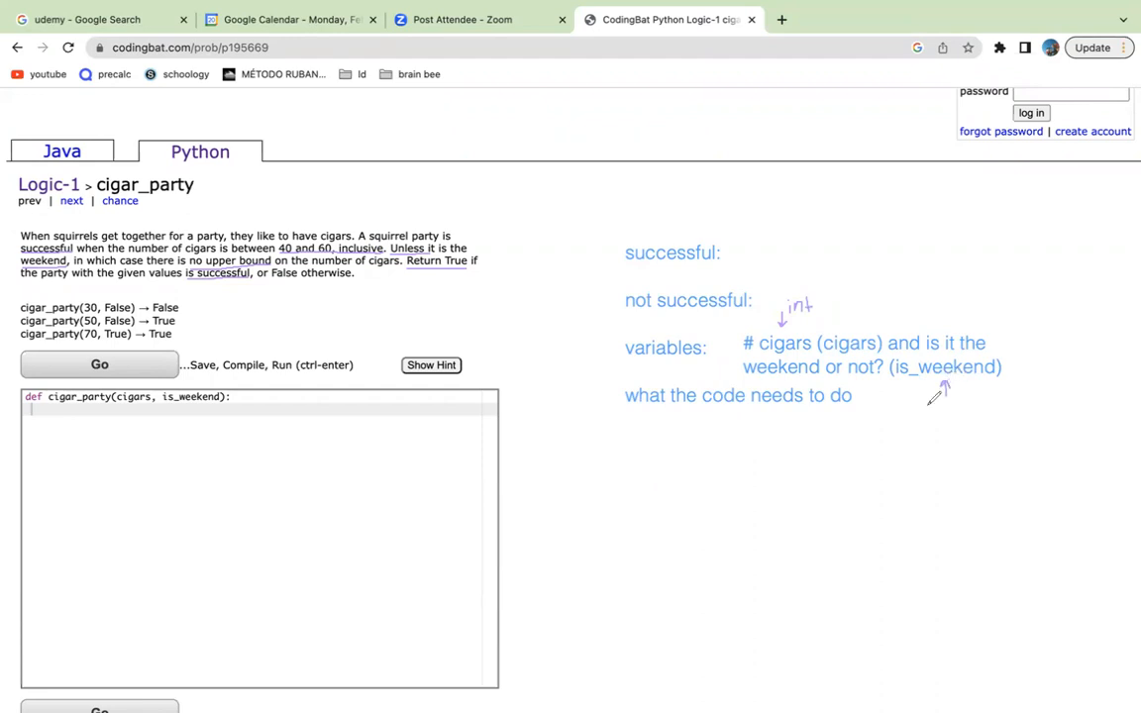
pyautogui.moveTo(928, 408)
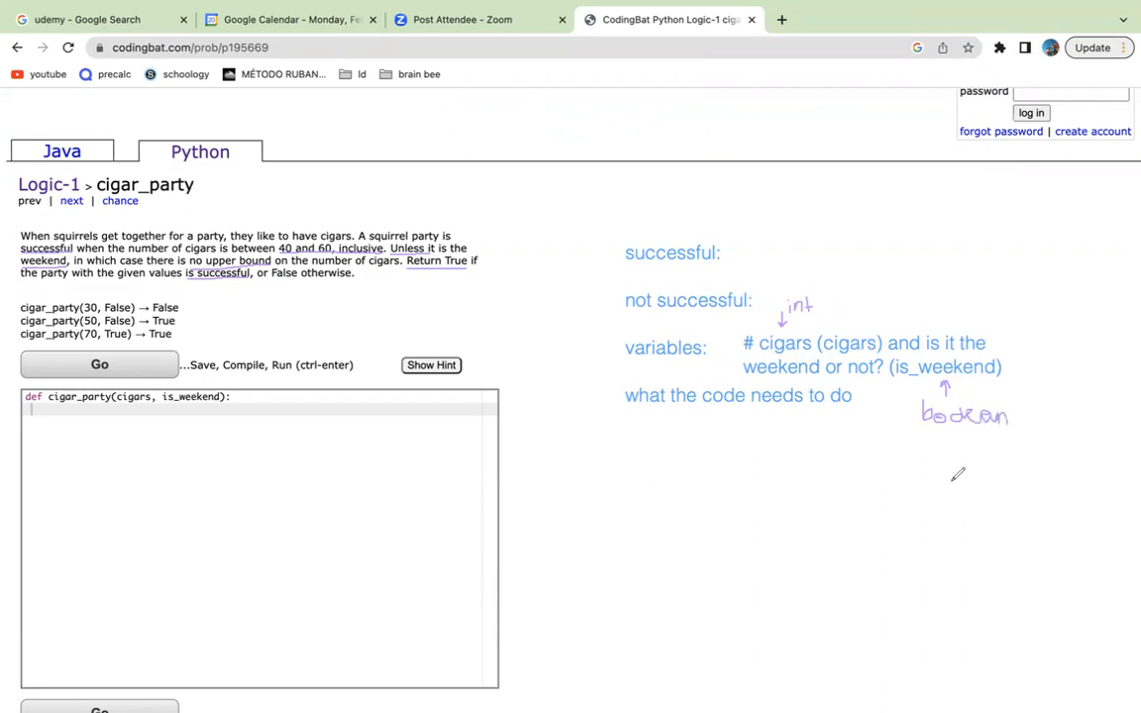
pyautogui.moveTo(694, 461)
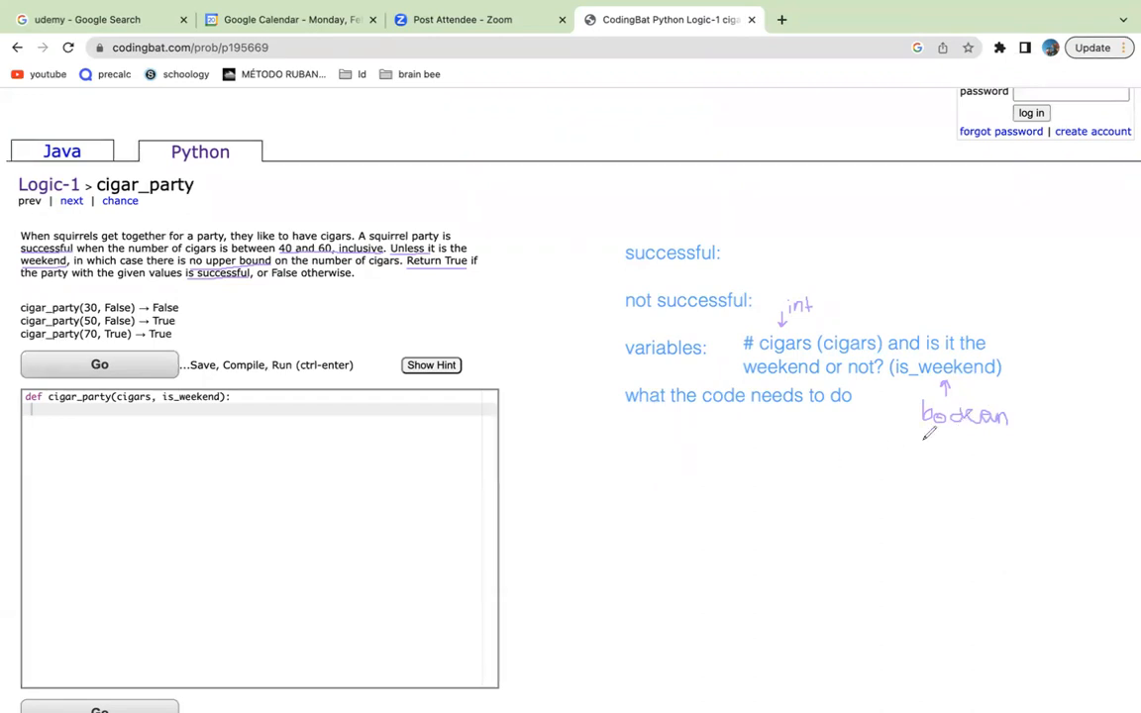
# - Handwrite 'T or F' under the boolean label for is_weekend
pyautogui.moveTo(926, 441); pyautogui.dragTo(935, 460)
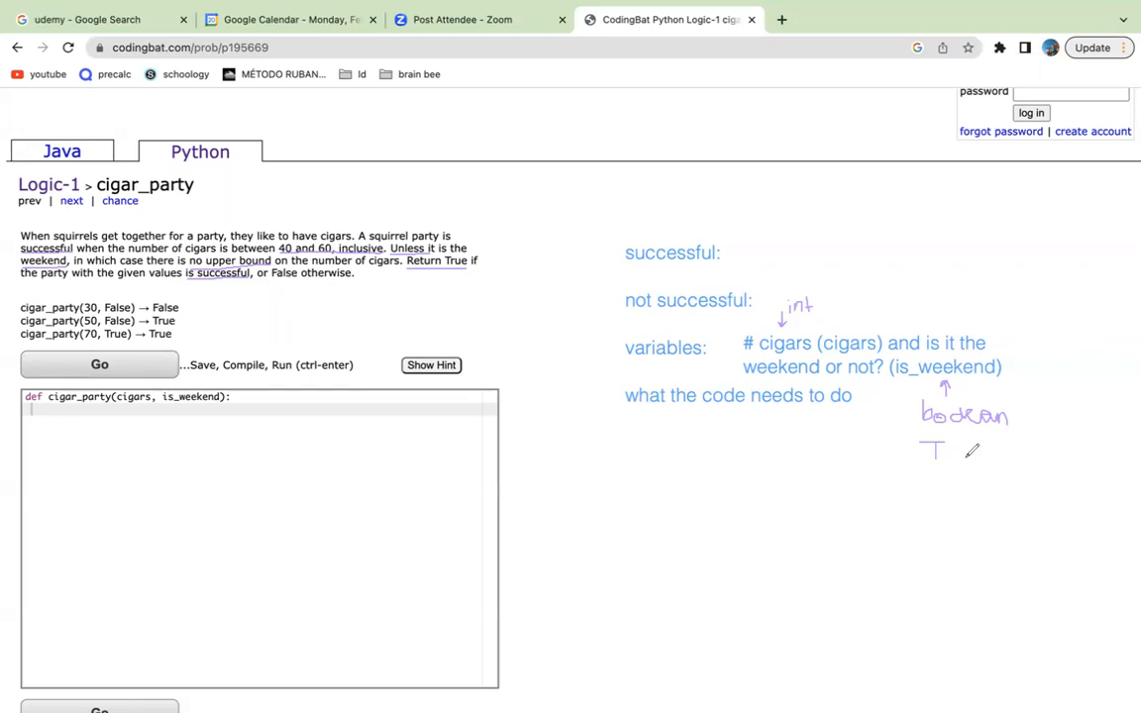
pyautogui.moveTo(946, 451); pyautogui.dragTo(966, 460)
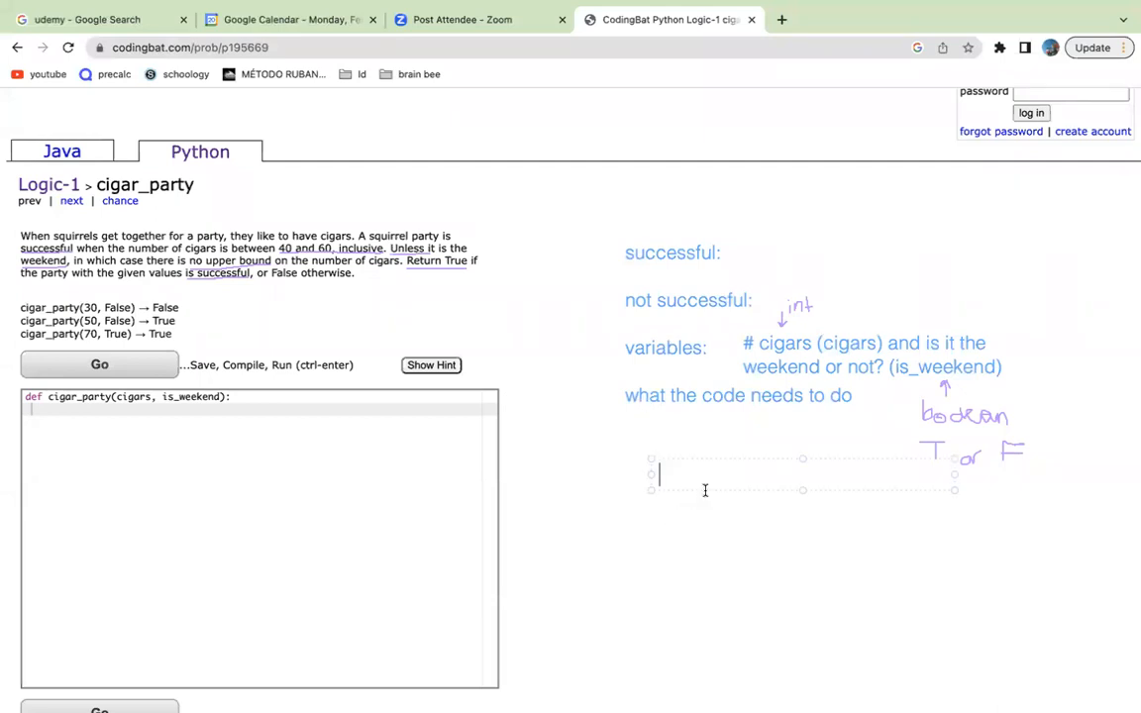
pyautogui.moveTo(698, 272)
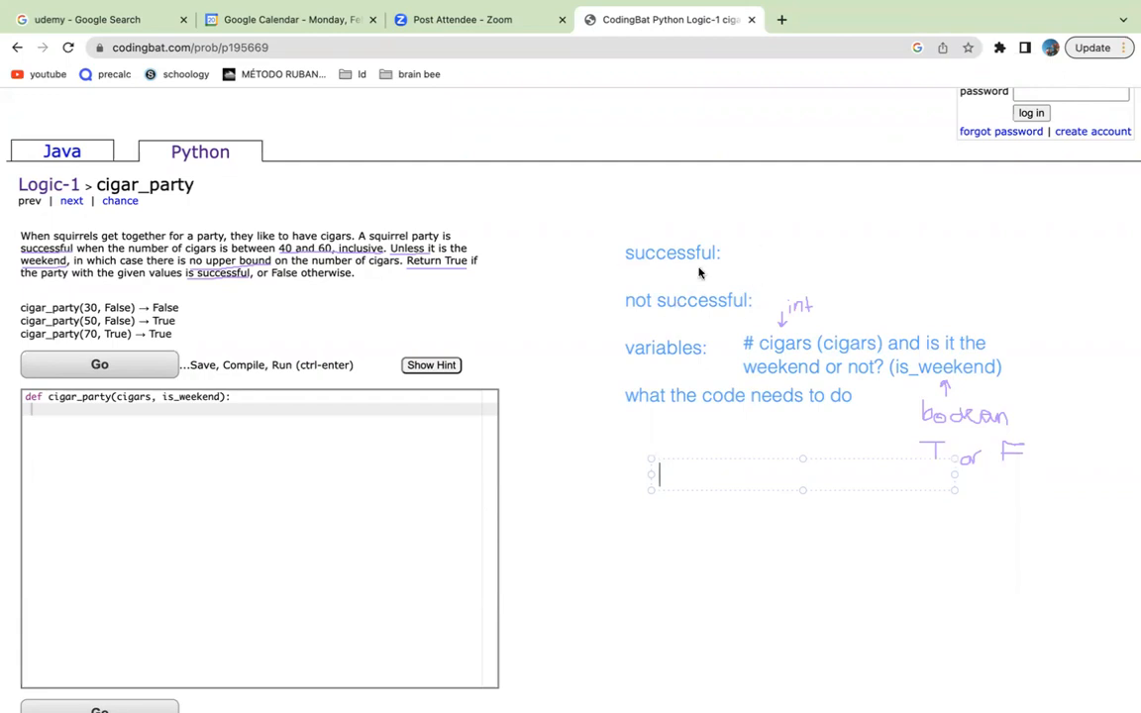
pyautogui.moveTo(800, 373)
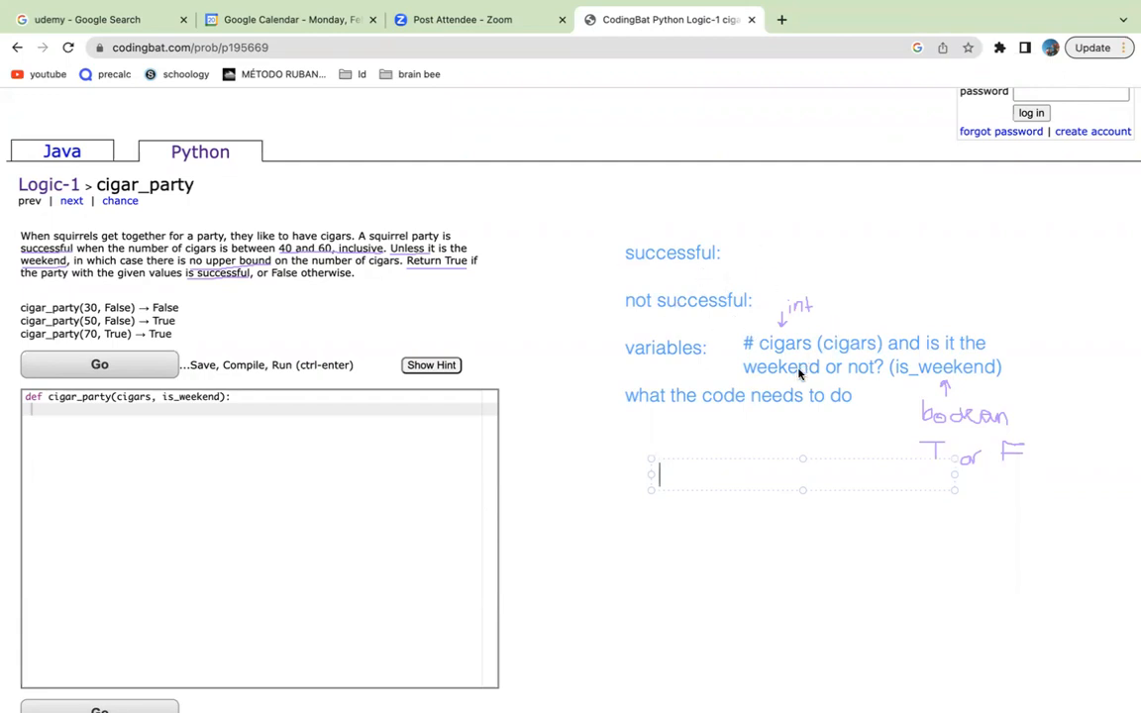
# - Type the note line 'condition 1: is_weekend == True'
pyautogui.write('cod')
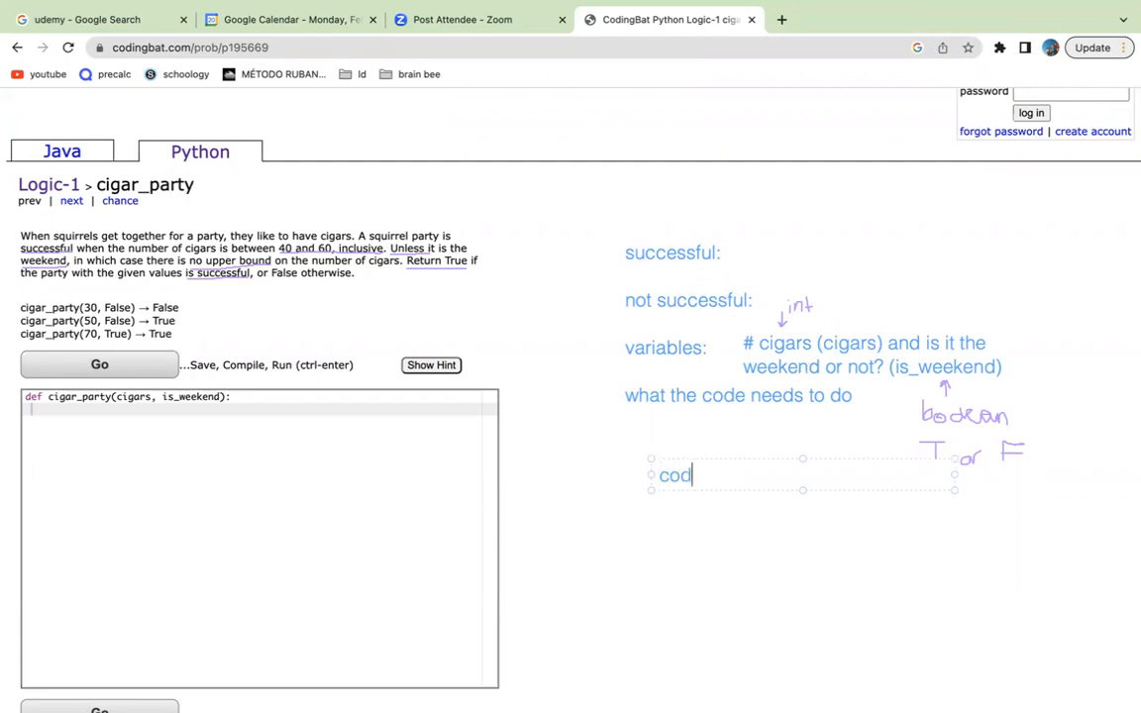
pyautogui.write('condition 1:')
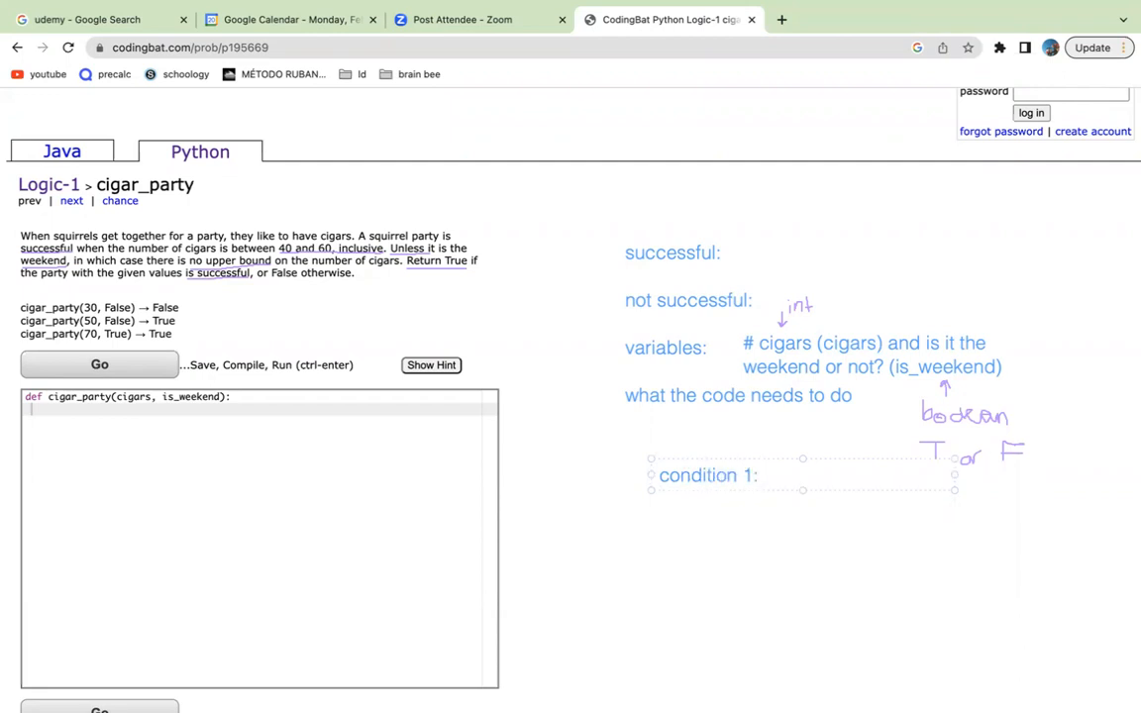
pyautogui.write('is')
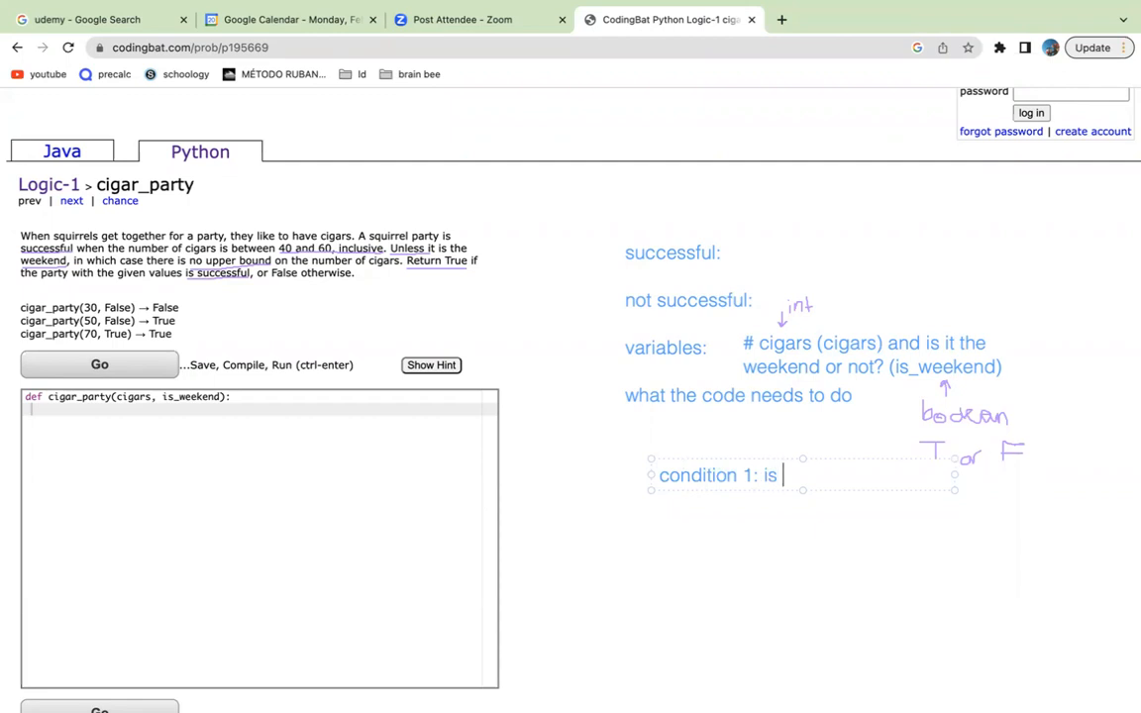
pyautogui.write('_weekend')
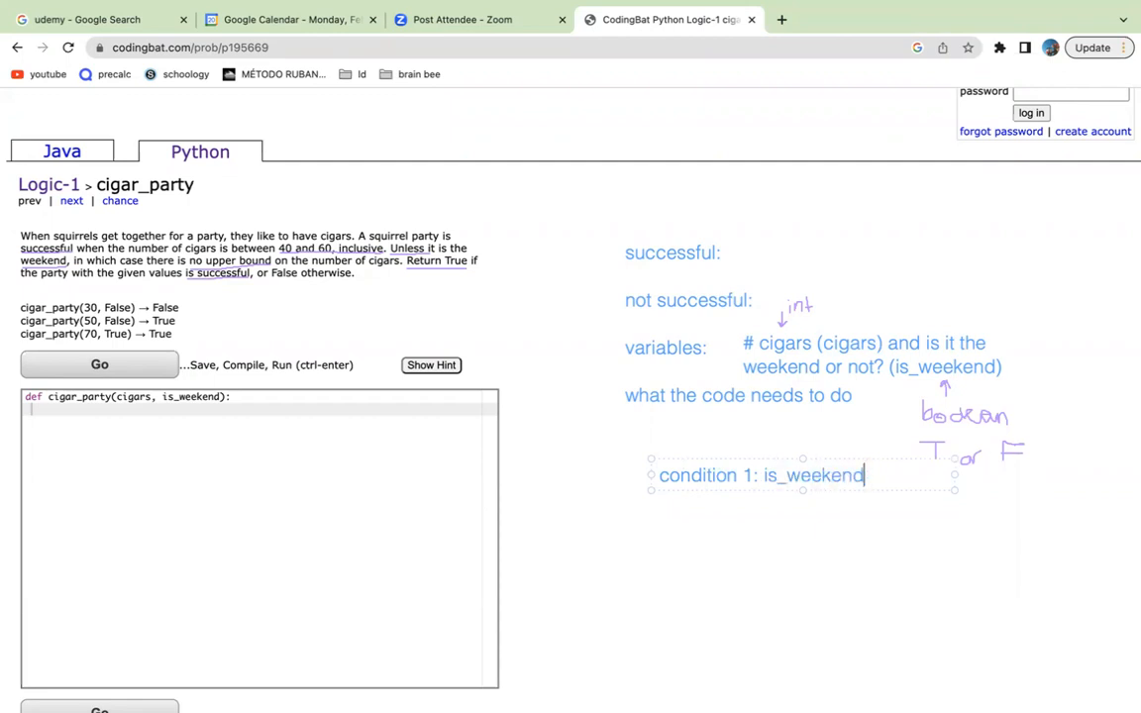
pyautogui.write('== tr')
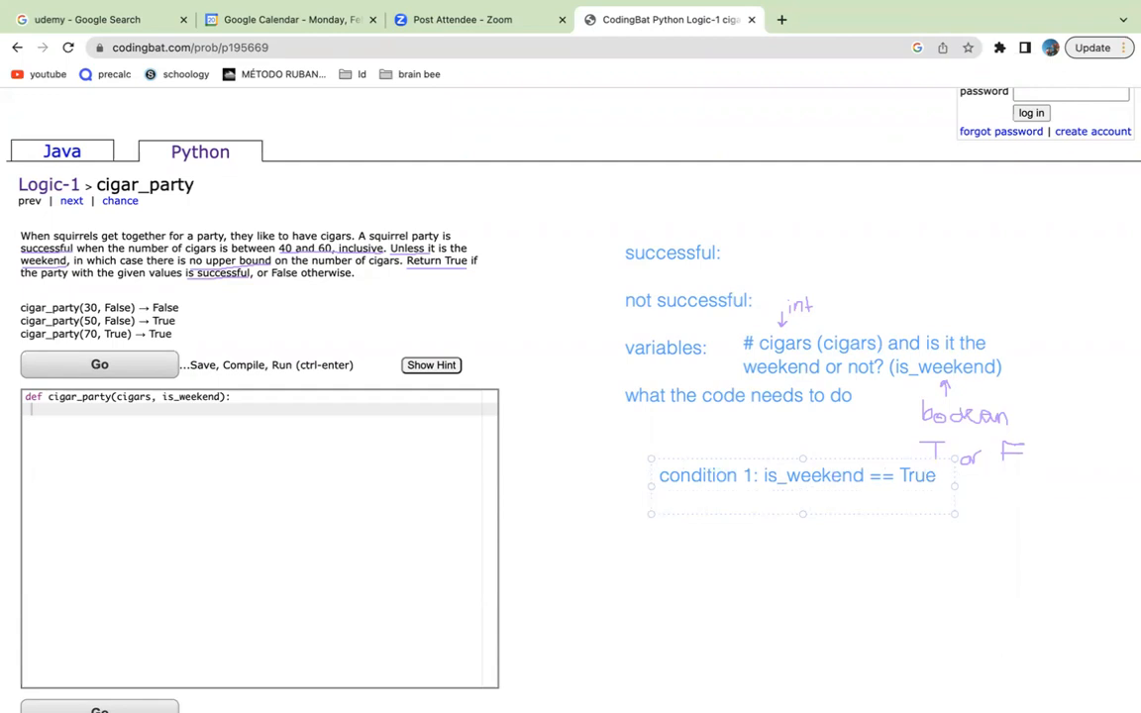
pyautogui.moveTo(792, 535)
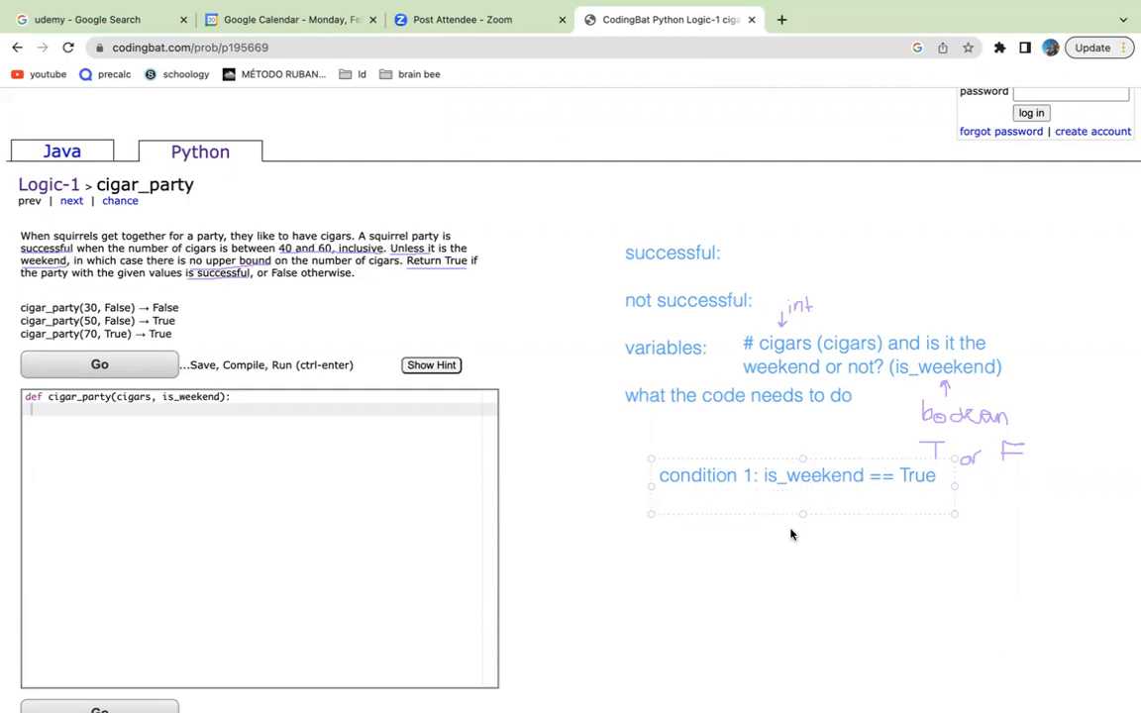
pyautogui.click(662, 498)
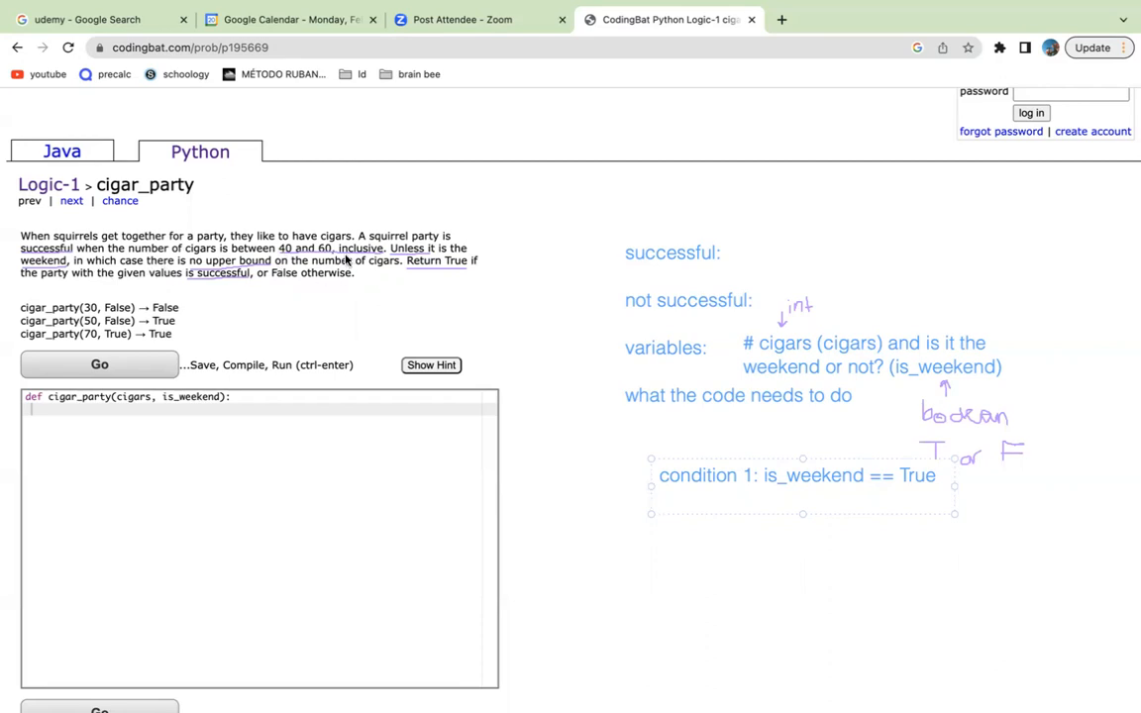
pyautogui.click(661, 500)
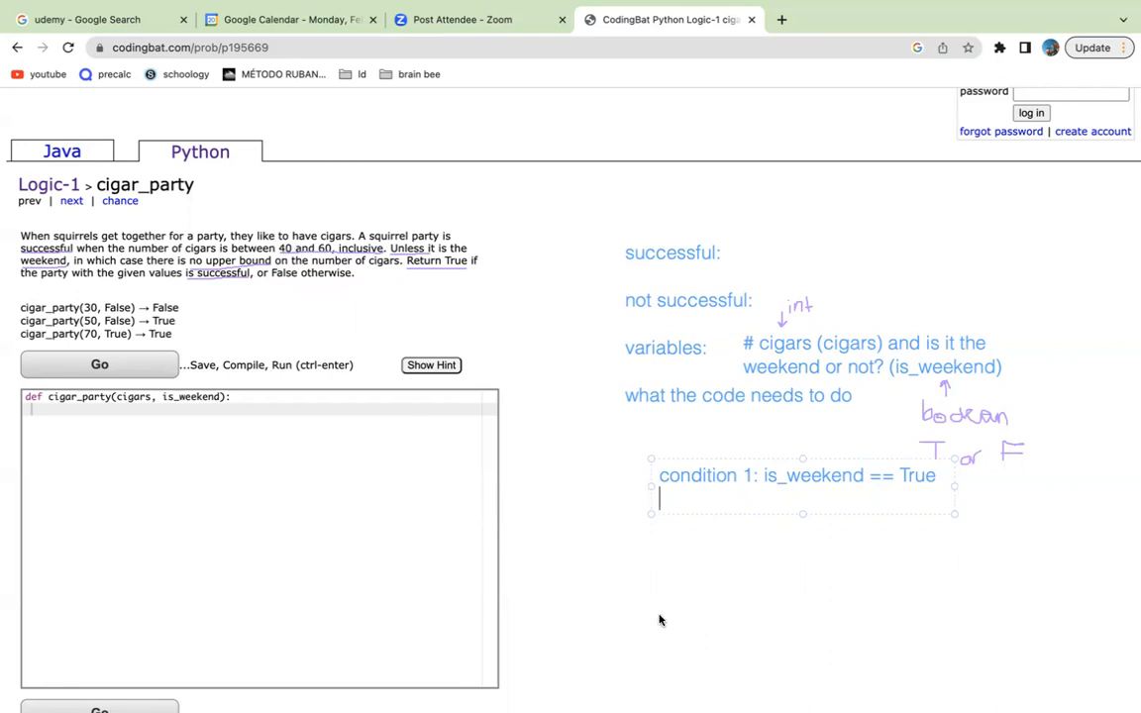
pyautogui.moveTo(682, 527)
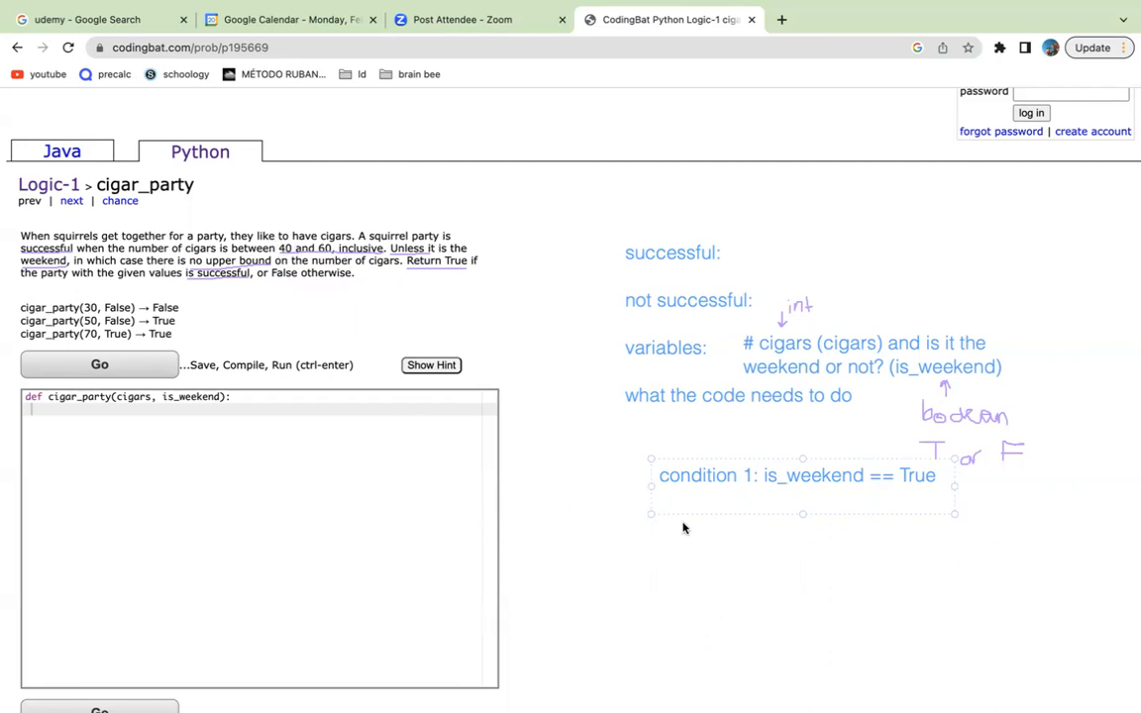
# - Note 'cigars >= 40:' then 'True', 'else:', 'False' on separate lines
pyautogui.write('cigars')
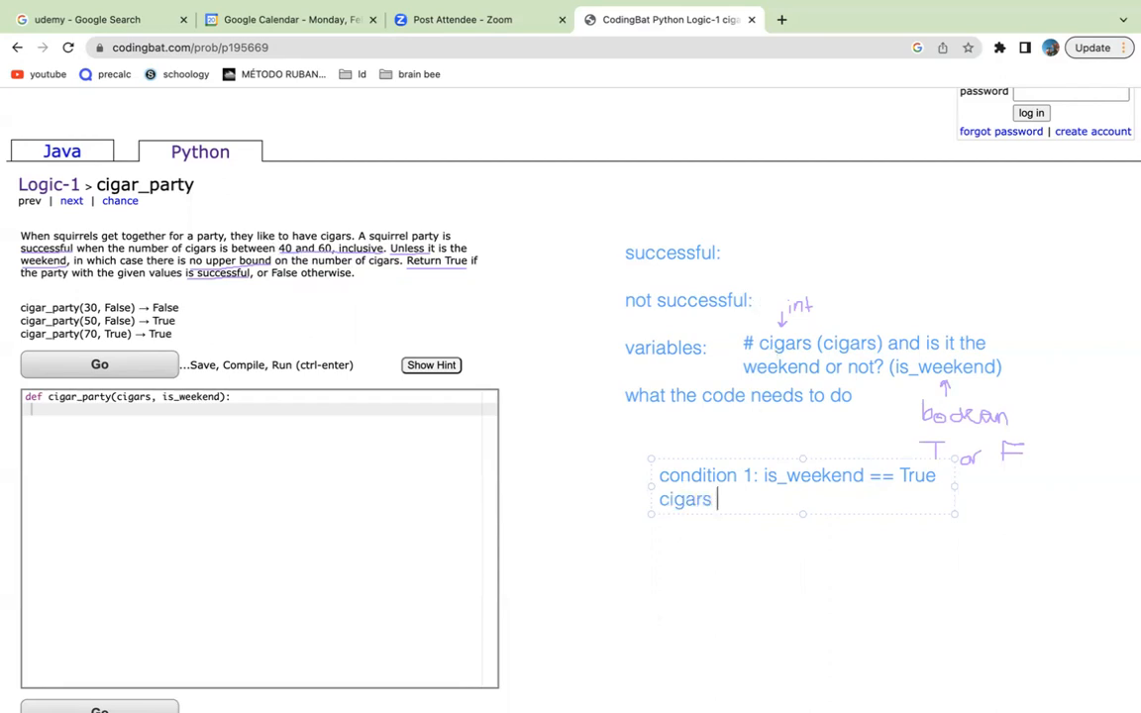
pyautogui.write('>')
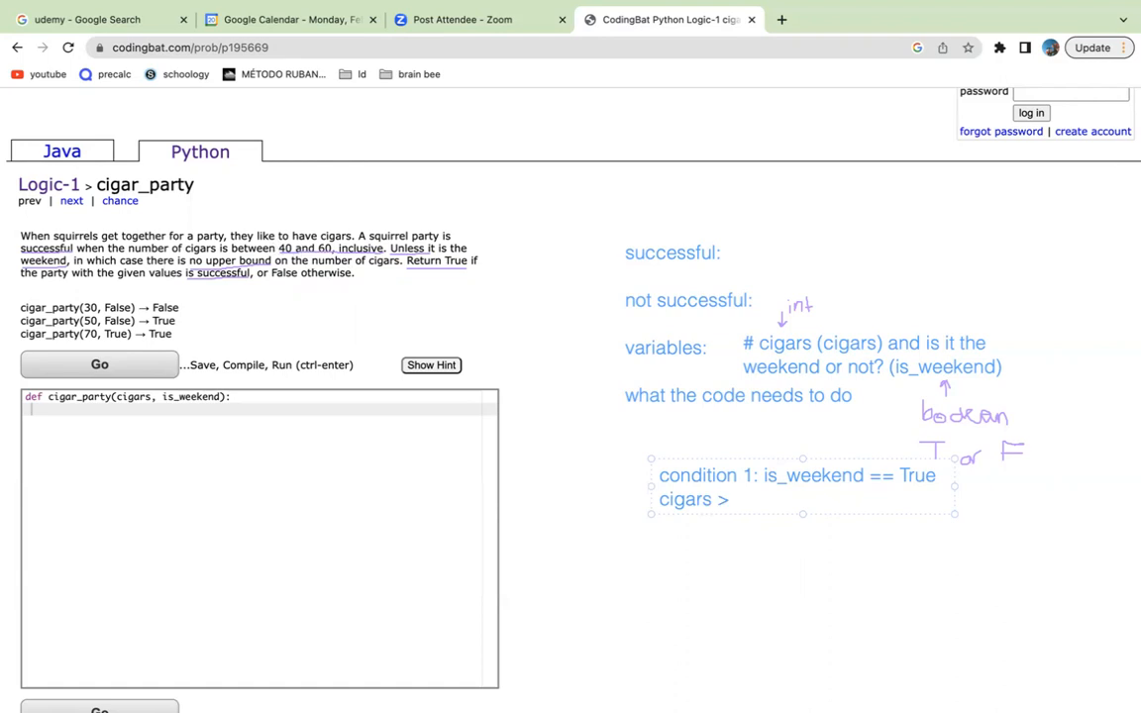
pyautogui.write('= 40')
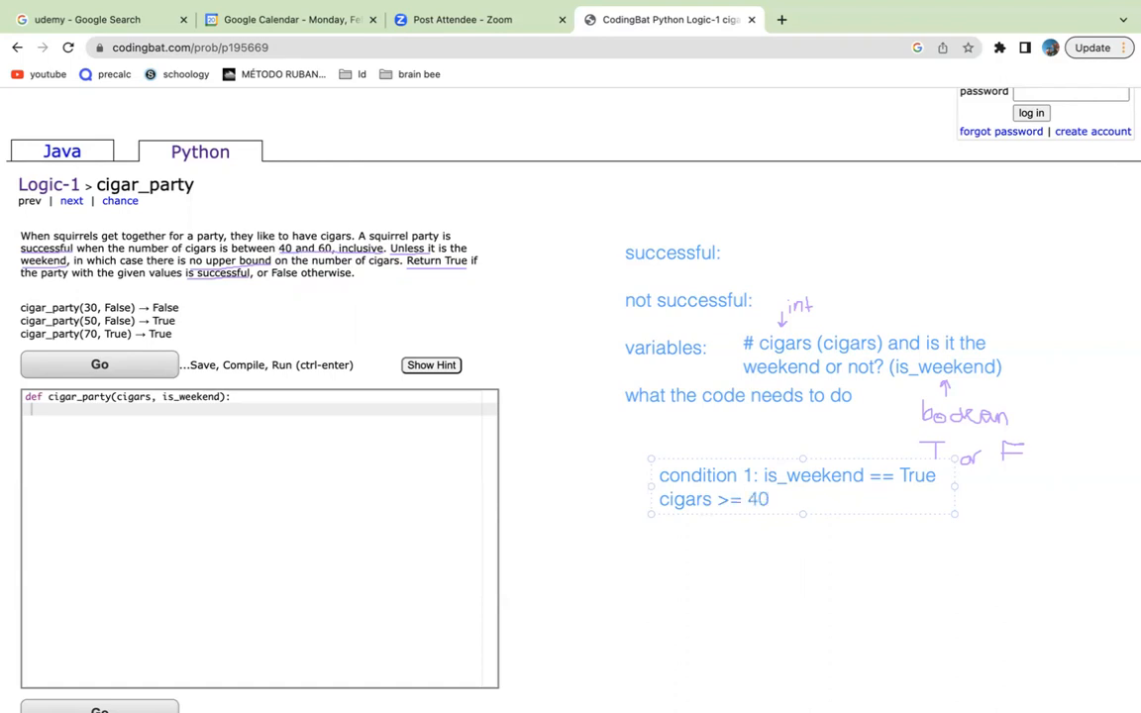
pyautogui.write(':')
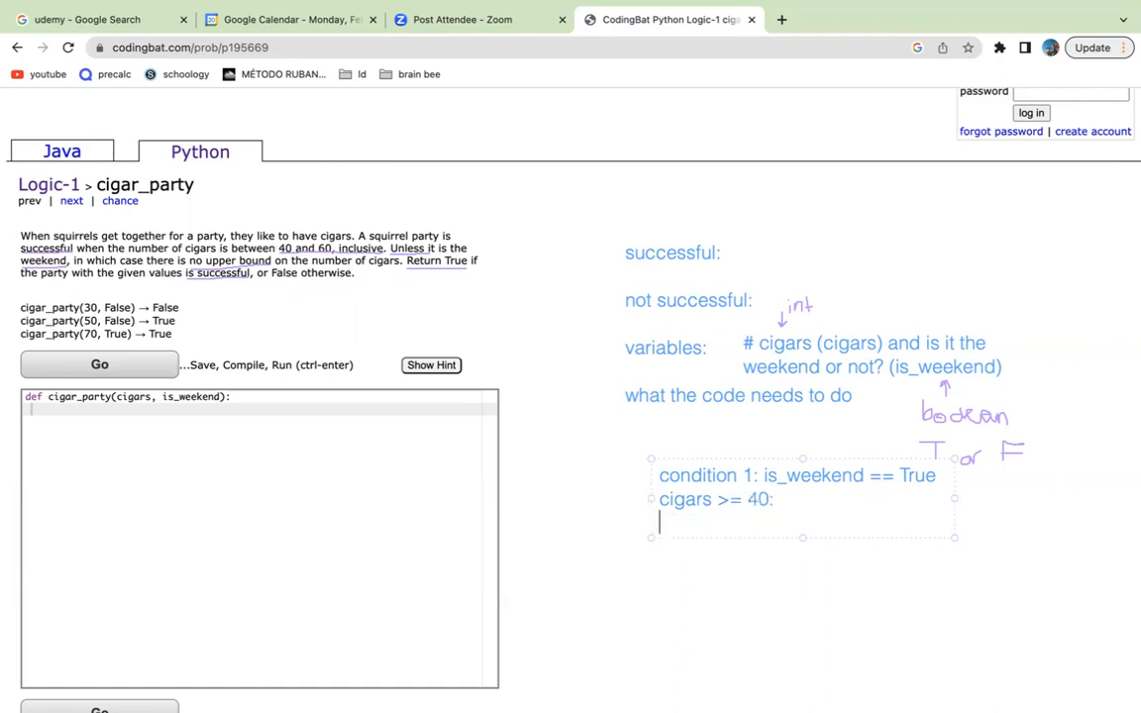
pyautogui.write('Tru')
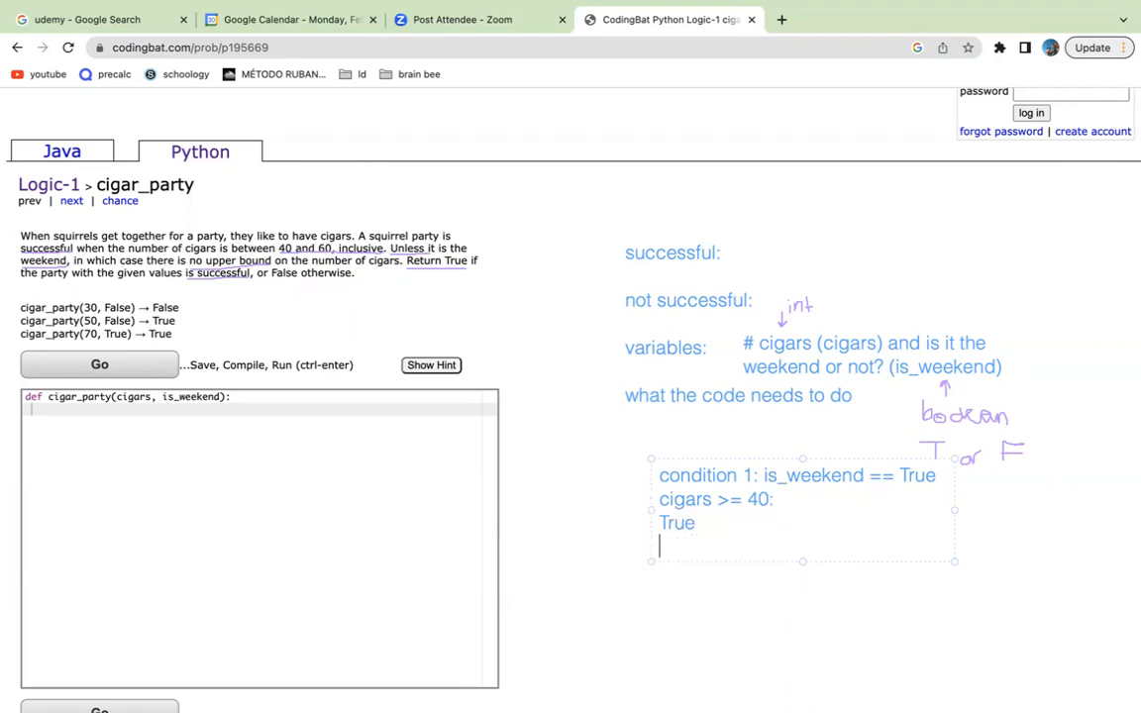
pyautogui.write('else:')
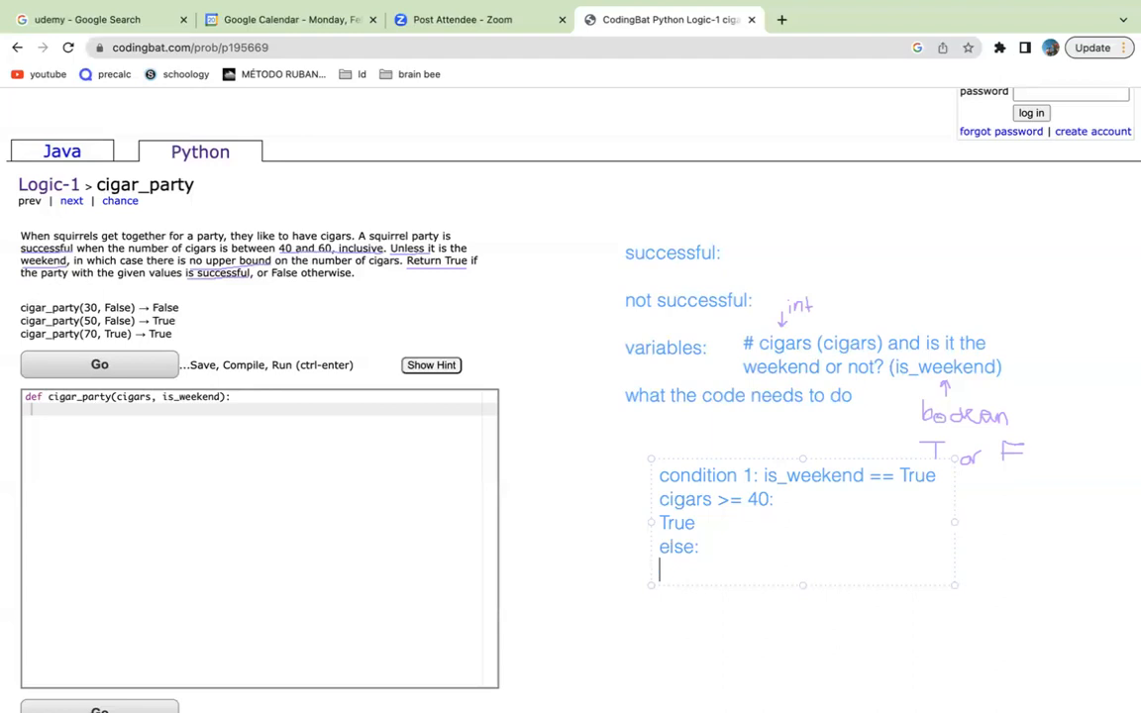
pyautogui.write('False')
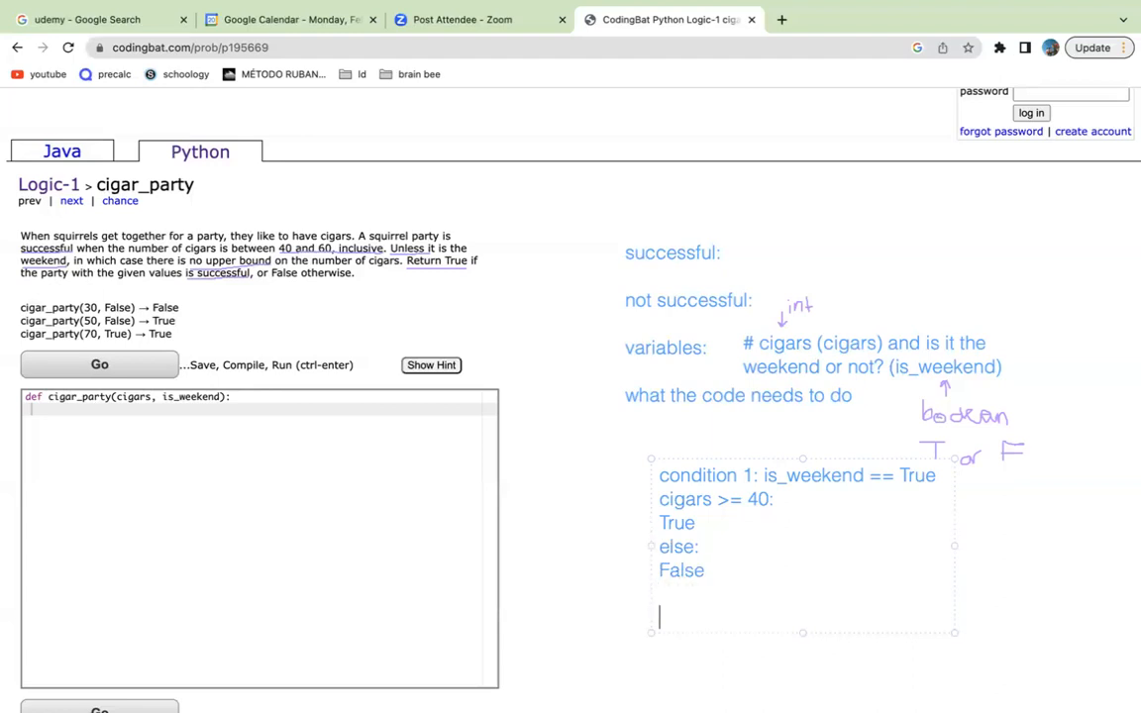
# - Type the note line 'condition 2: is_weekend == False'
pyautogui.write('condition')
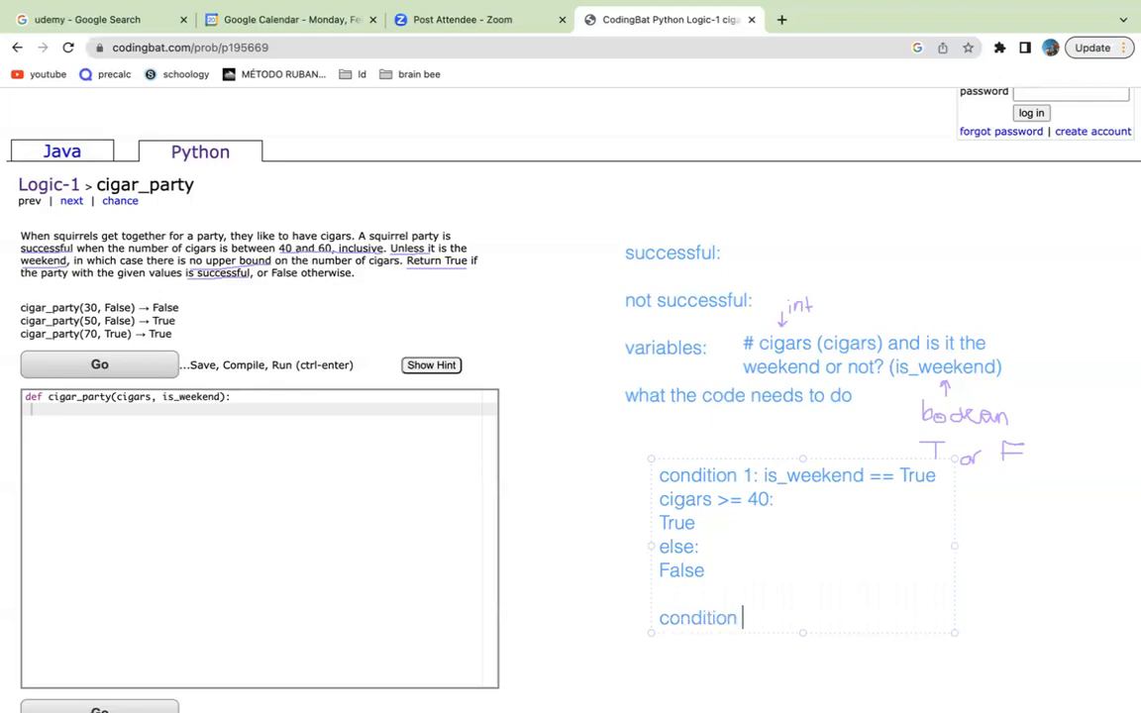
pyautogui.write('2: is')
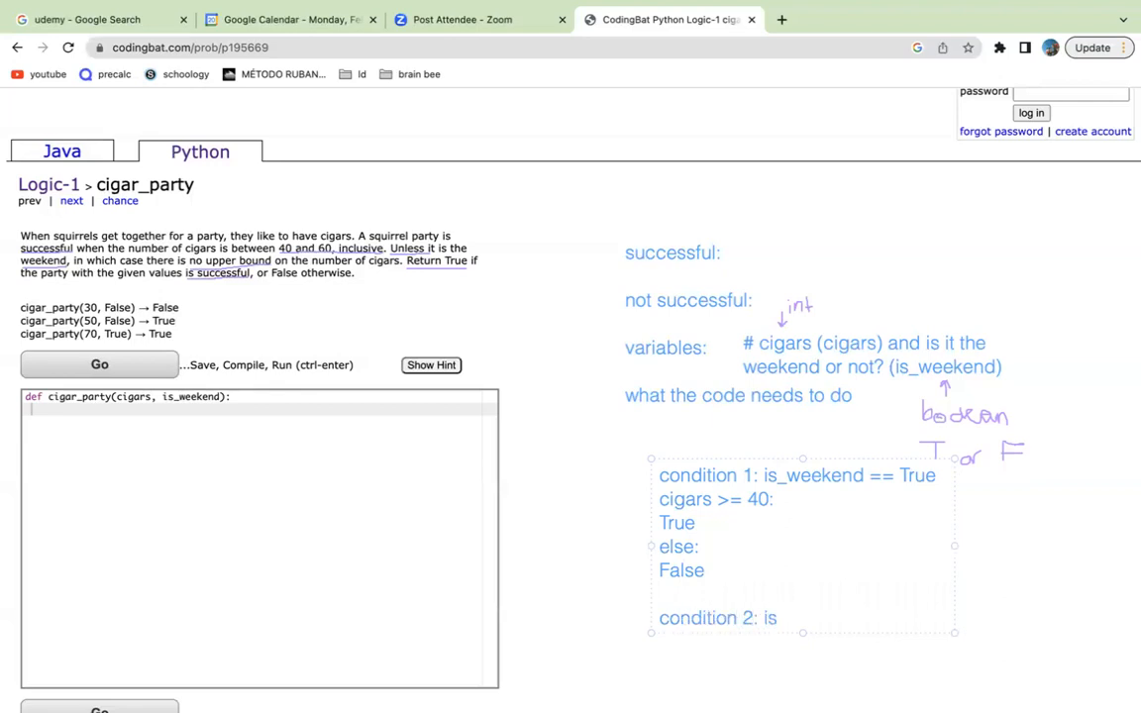
pyautogui.write('is_wee')
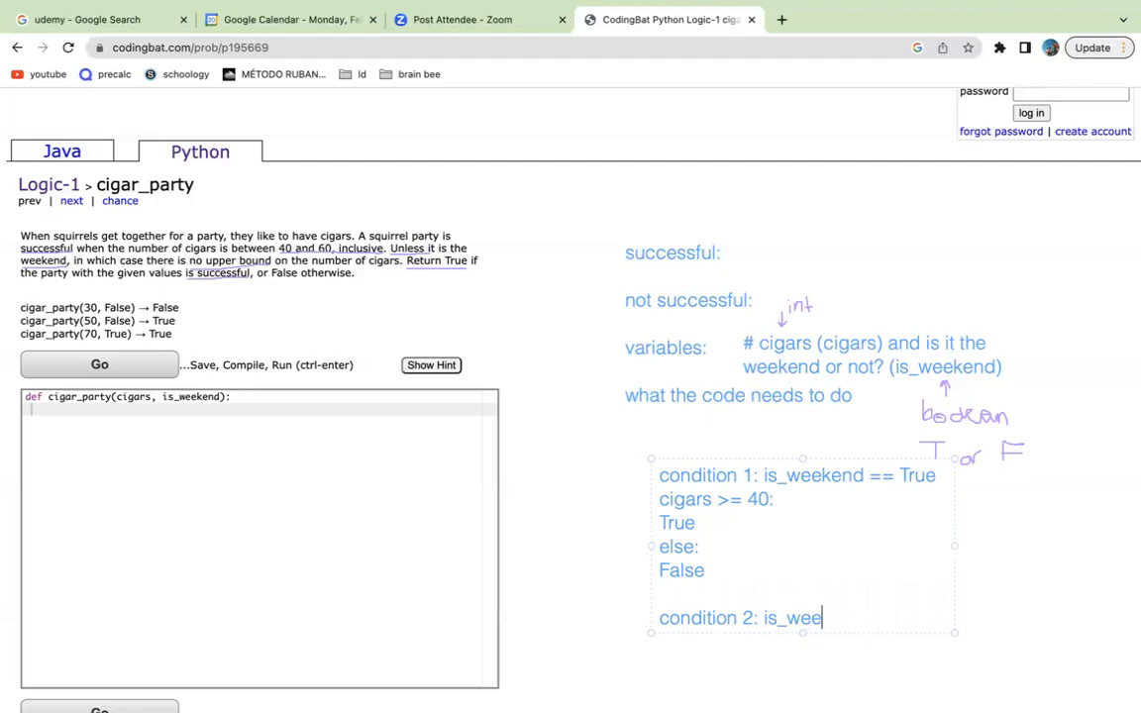
pyautogui.write('kend ==')
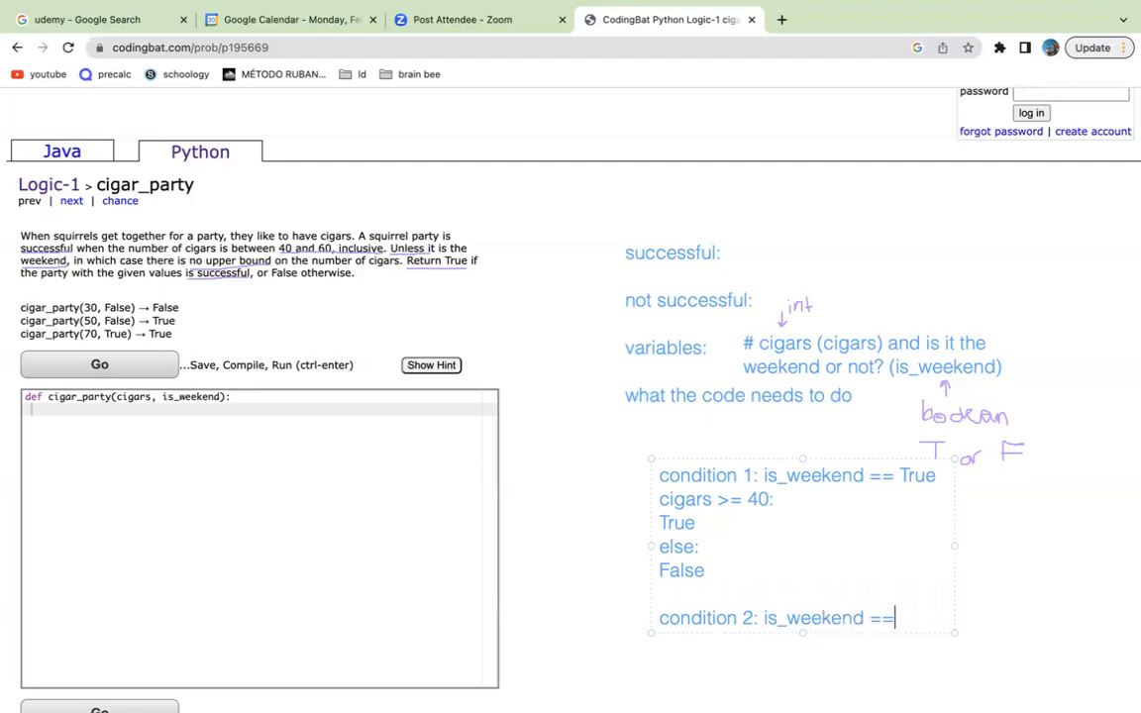
pyautogui.write('False')
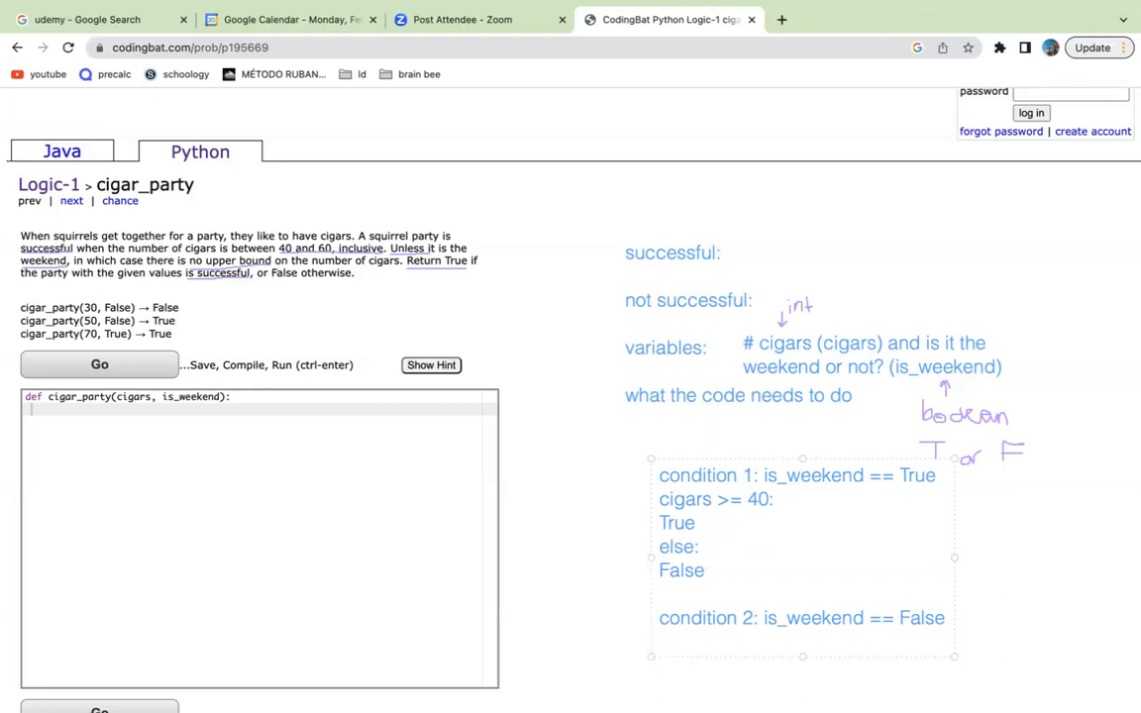
# - Note 'cigars >=40 and cigars <= 60:' followed by 'True' and 'else:'
pyautogui.write('cigars')
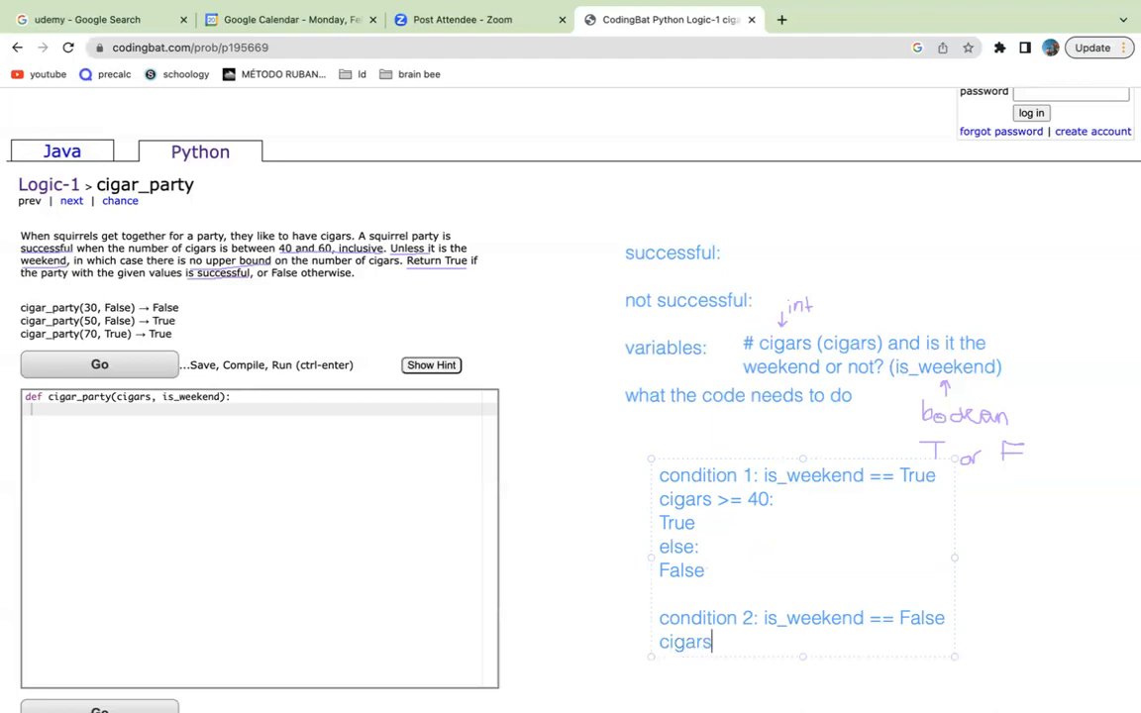
pyautogui.write('>=40')
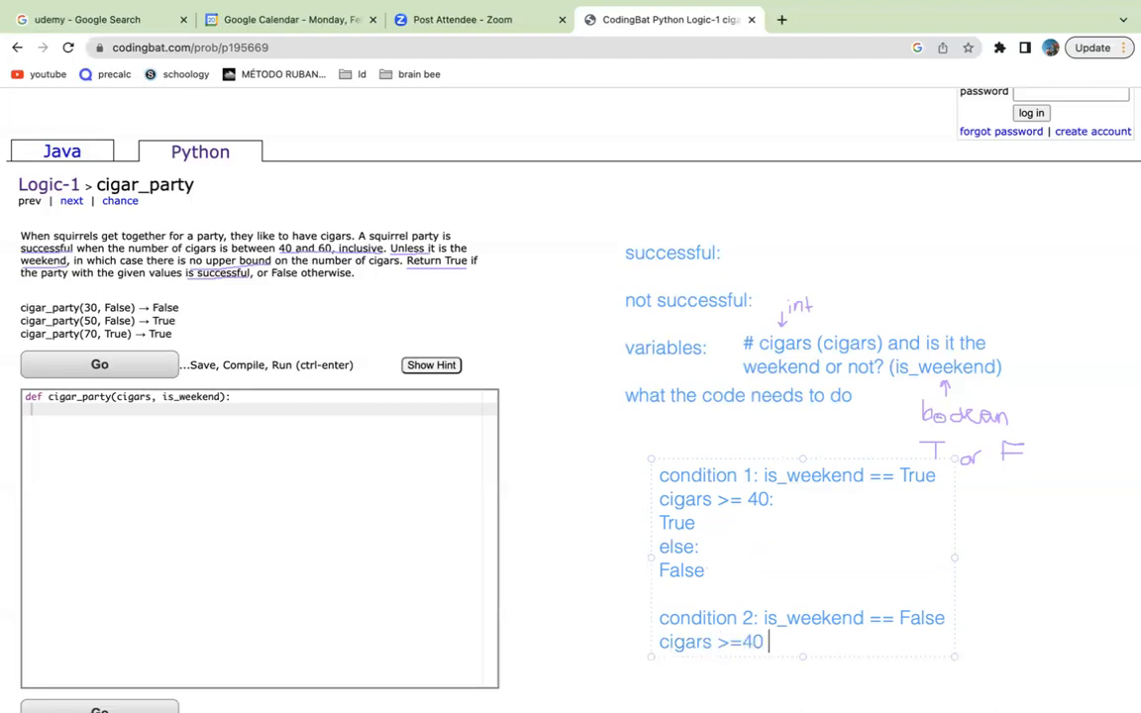
pyautogui.write('and cigar')
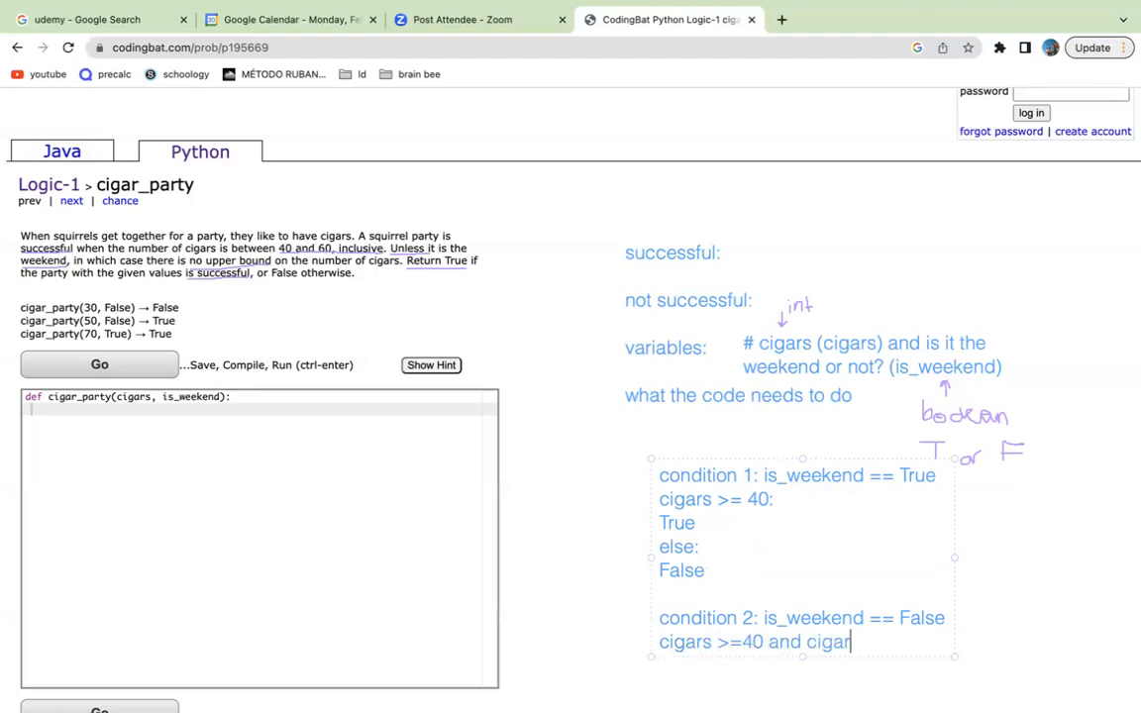
pyautogui.write('s <')
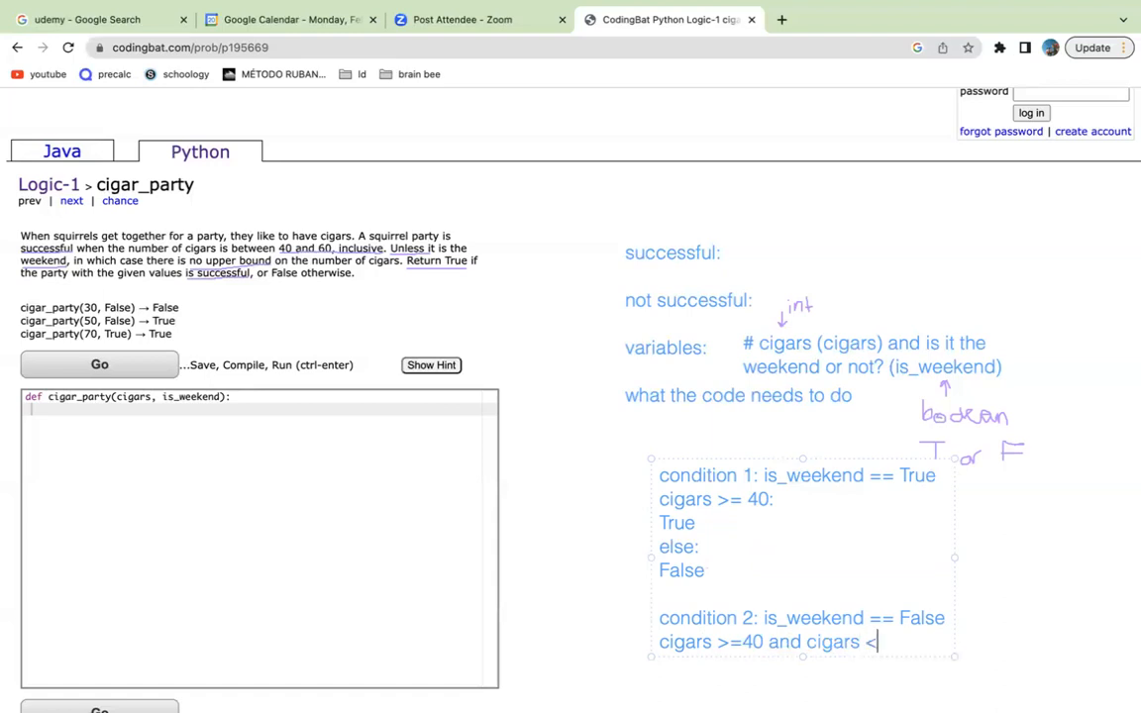
pyautogui.write('= 60:')
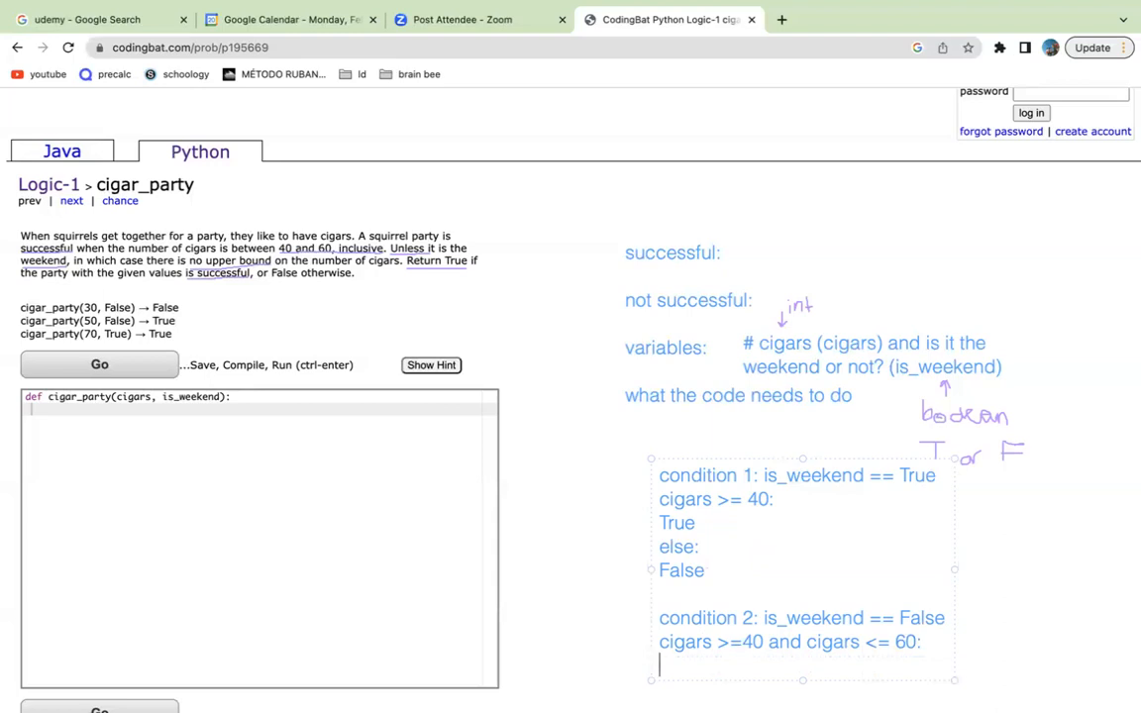
pyautogui.write('True')
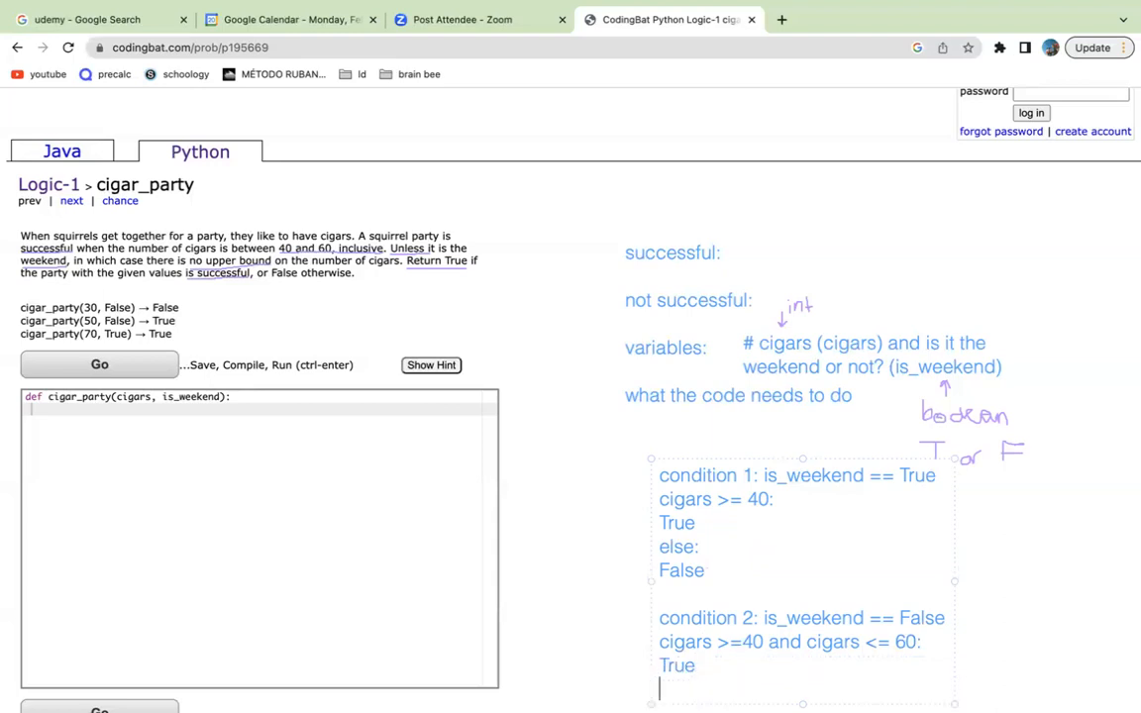
pyautogui.write('else:')
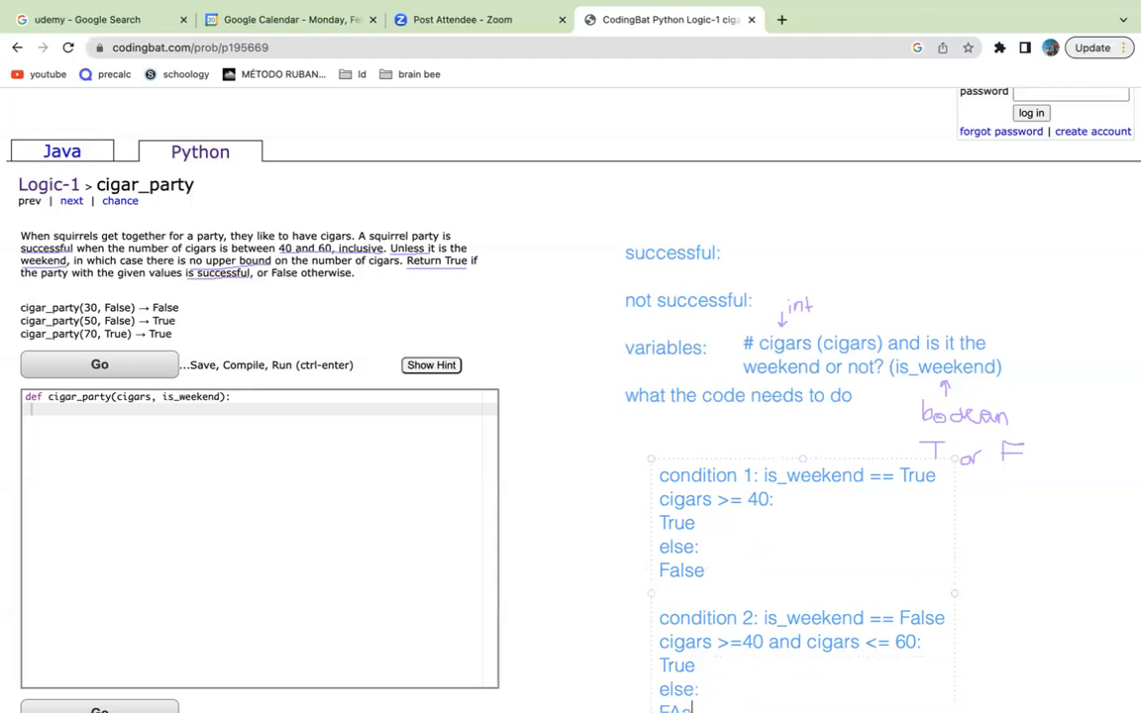
pyautogui.moveTo(1056, 592)
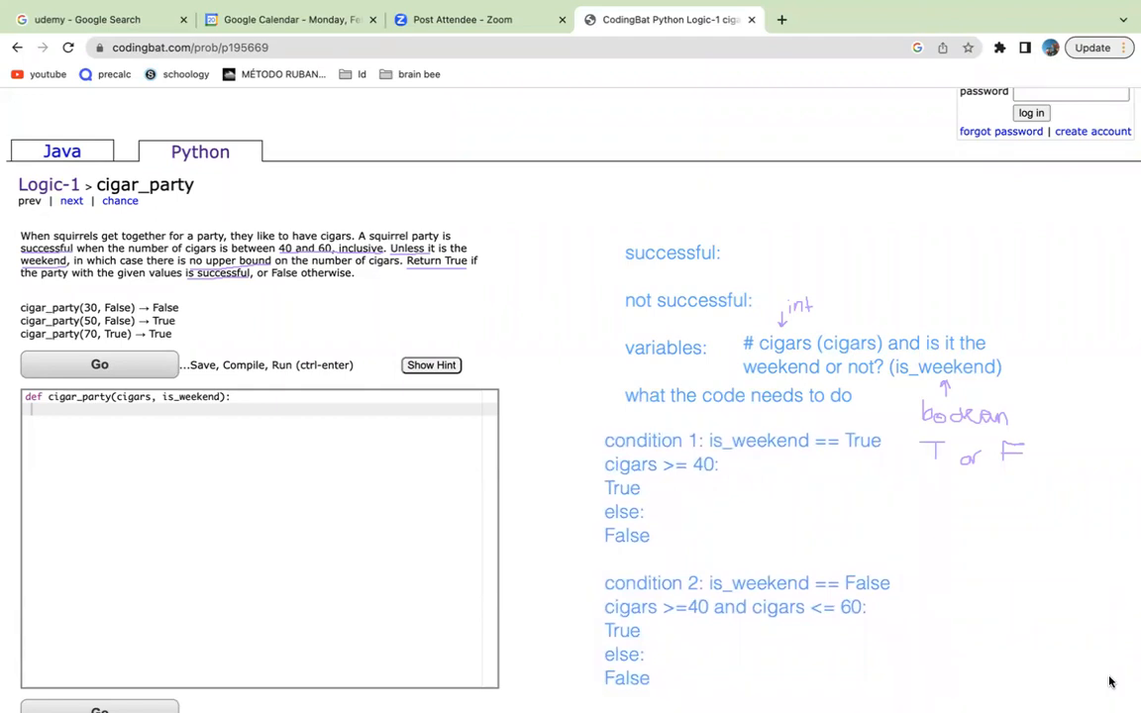
pyautogui.moveTo(401, 117)
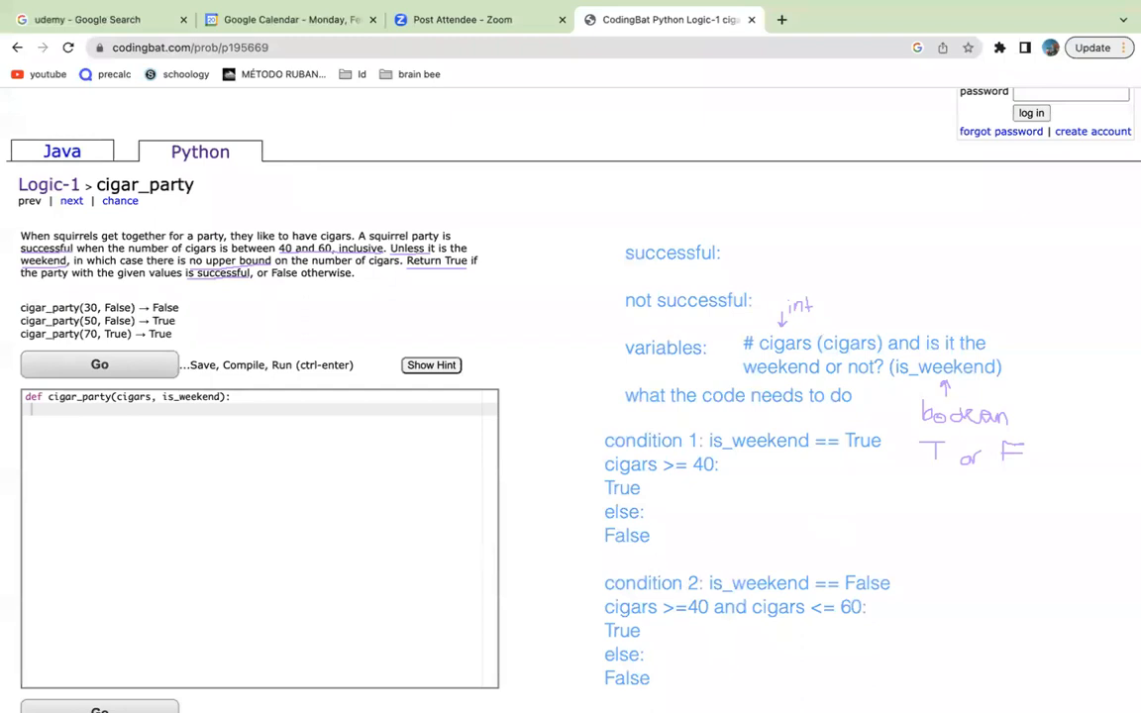
pyautogui.moveTo(372, 443)
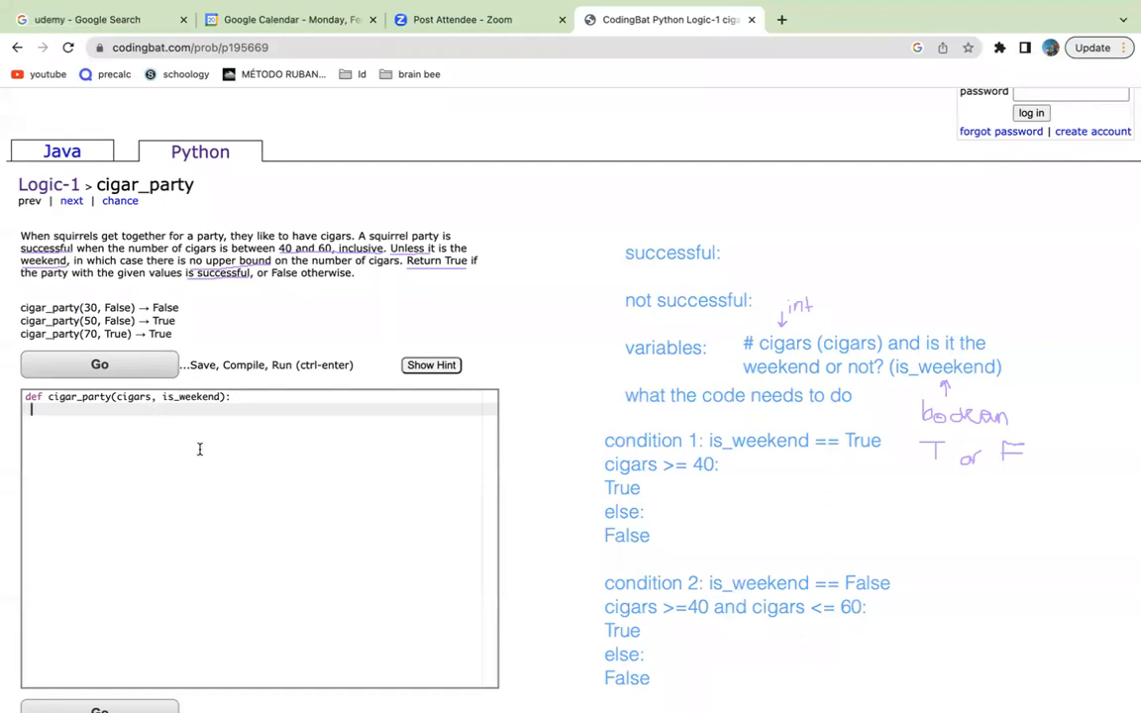
# - Code 'if is_weekend == True:' with nested 'if cigars >= 40: return True, else: return False'
pyautogui.write('if is_weekend ==')
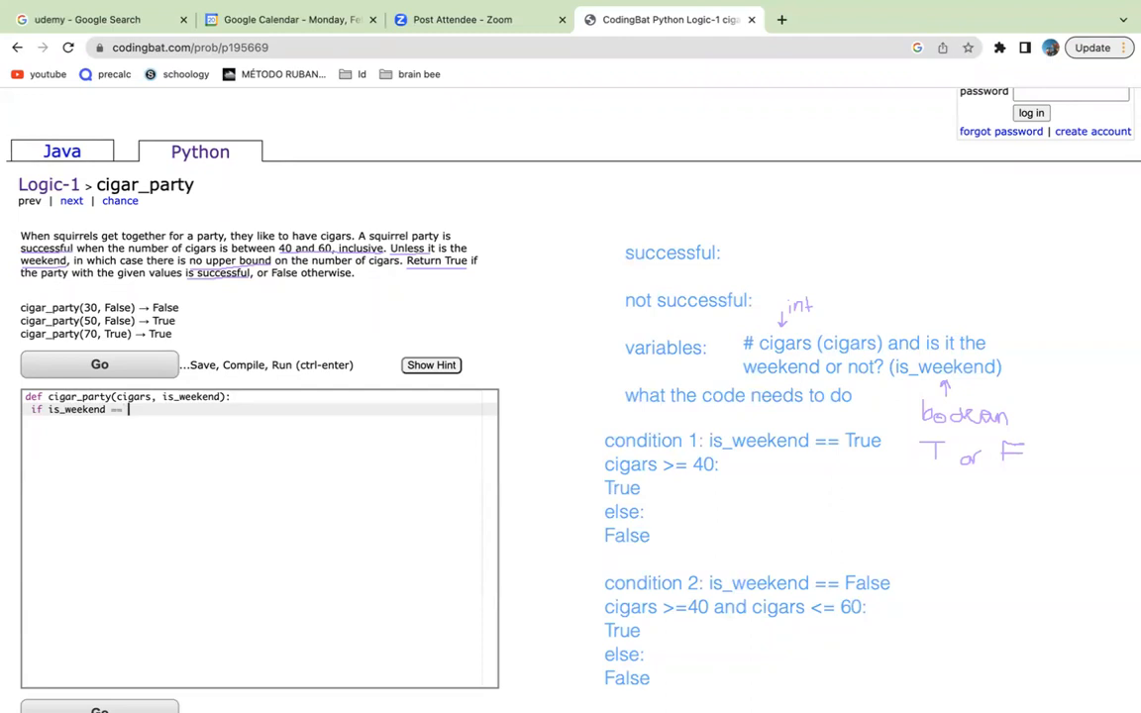
pyautogui.write('True:')
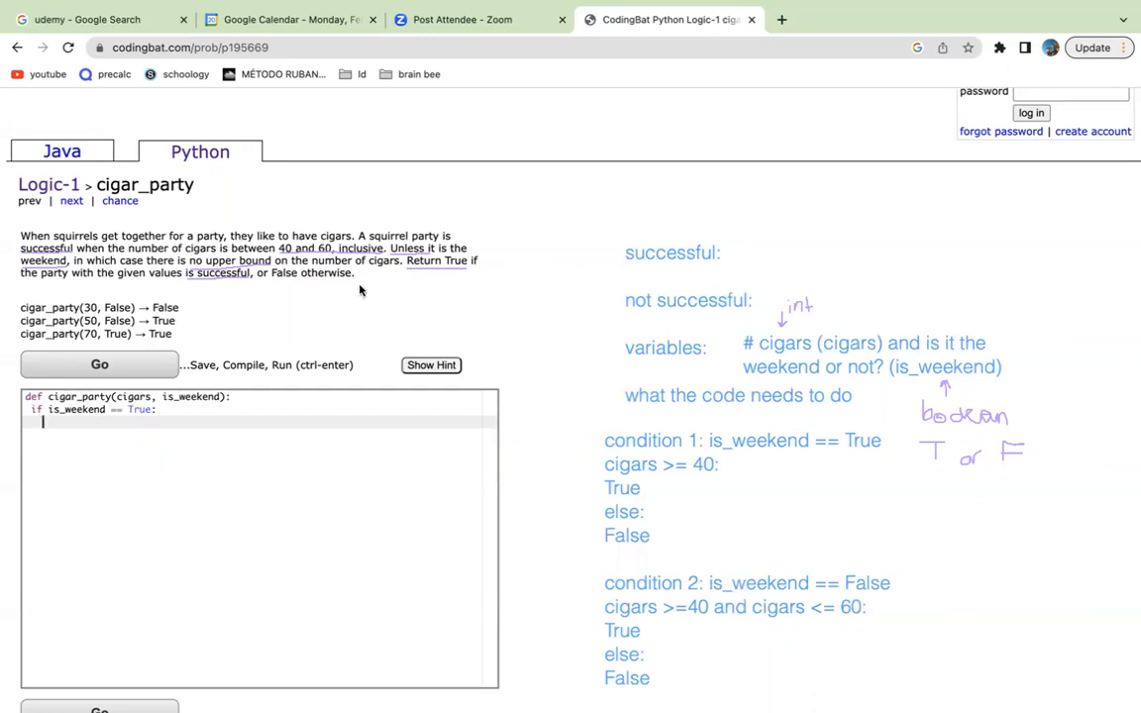
pyautogui.write('cigars >=')
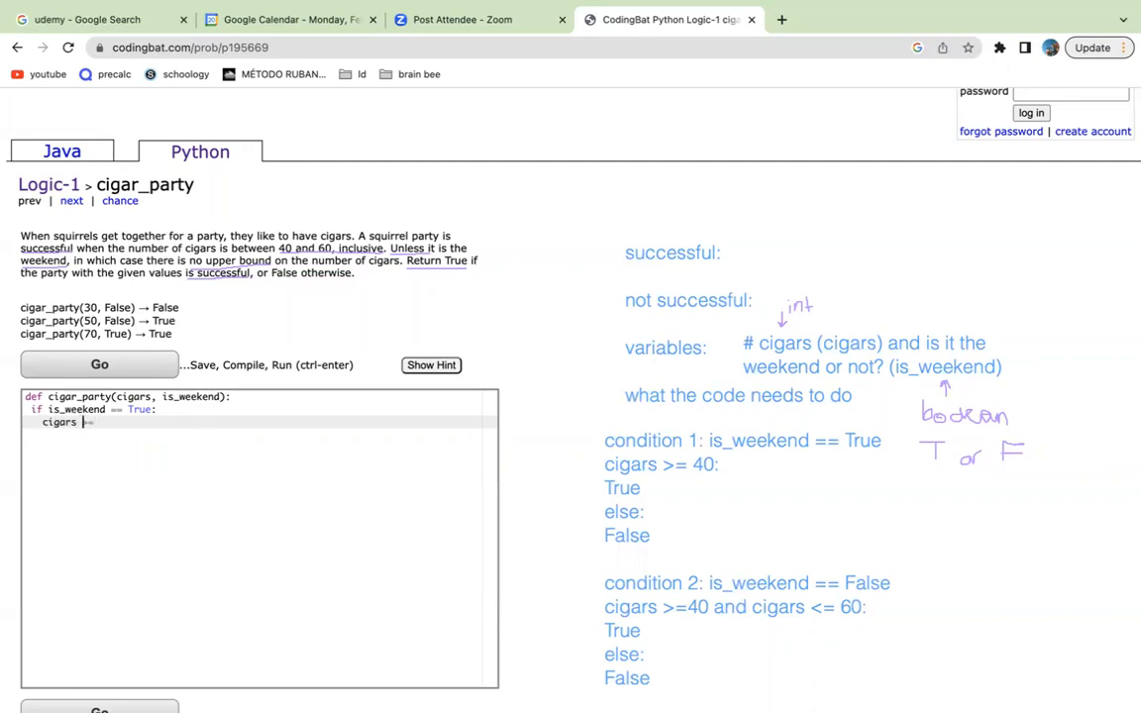
pyautogui.write('if cigars >=')
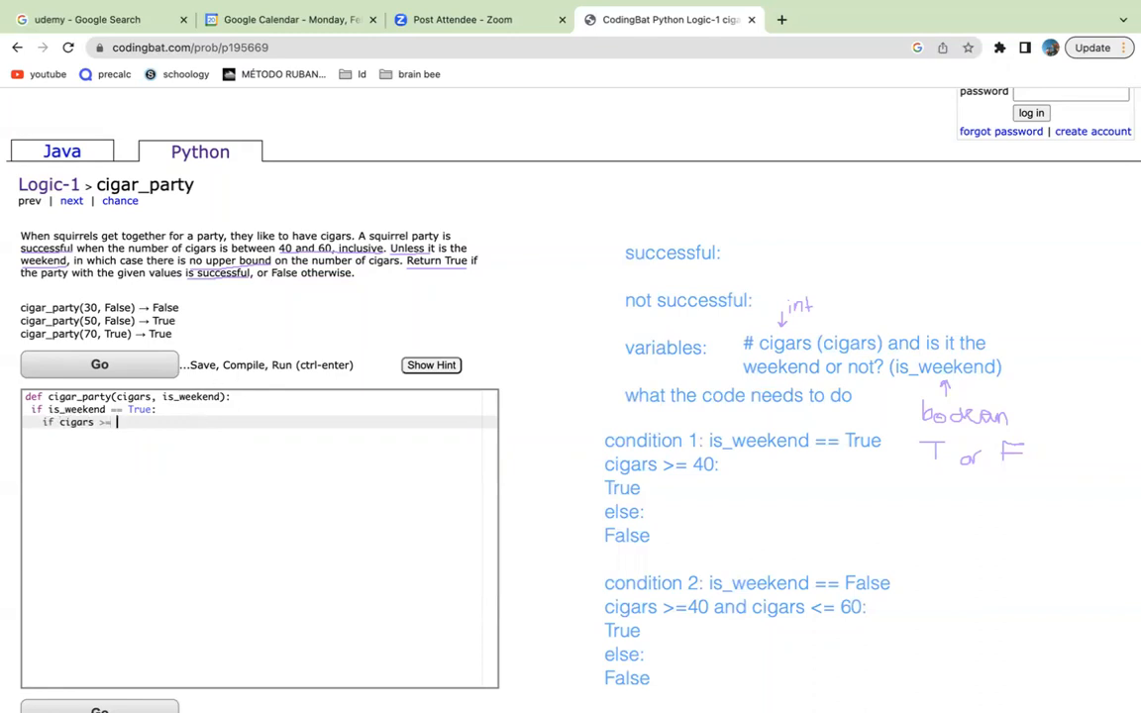
pyautogui.write('40:')
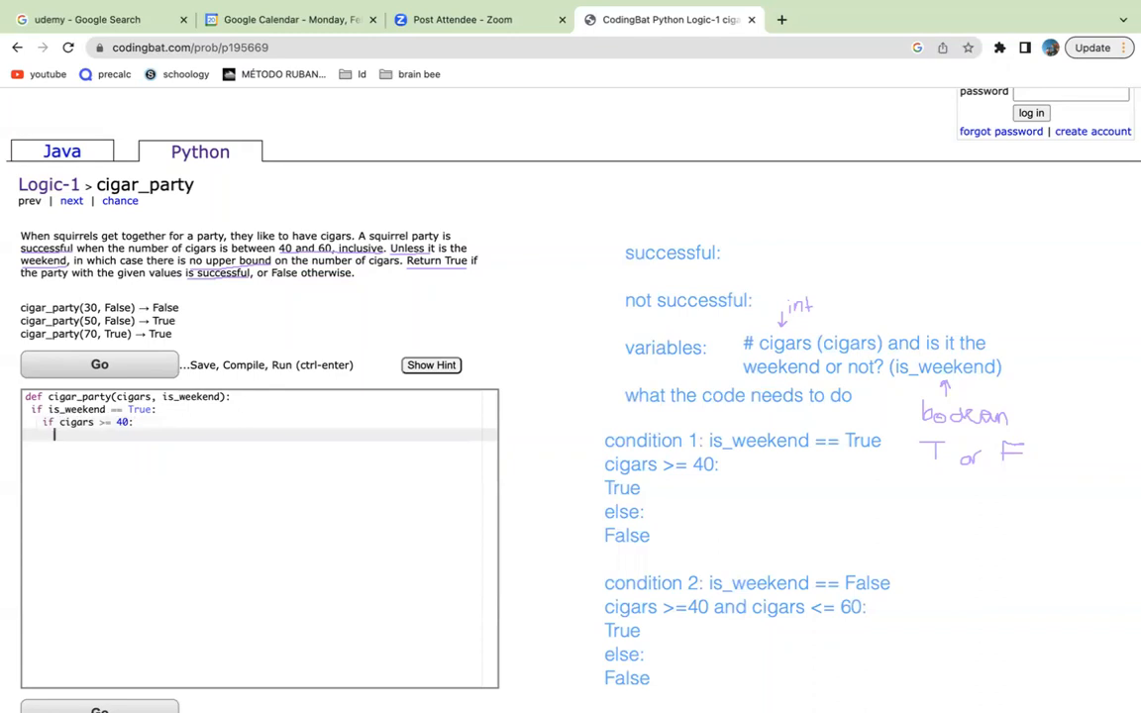
pyautogui.write('return')
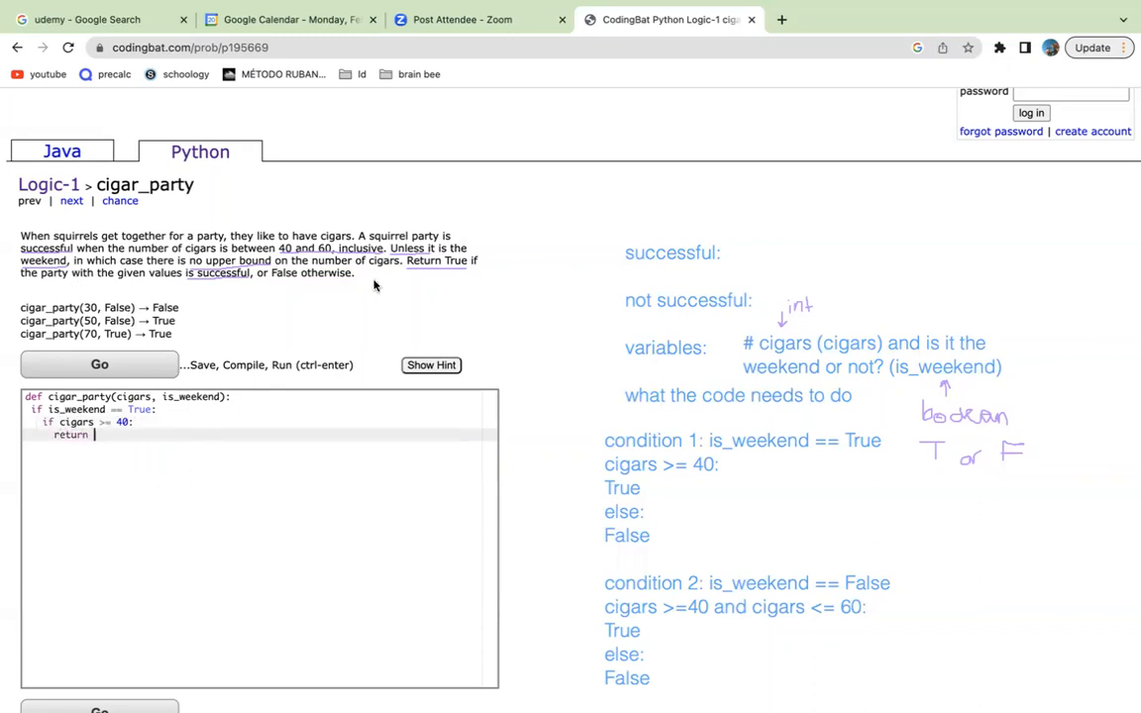
pyautogui.write('True')
pyautogui.write('retur')
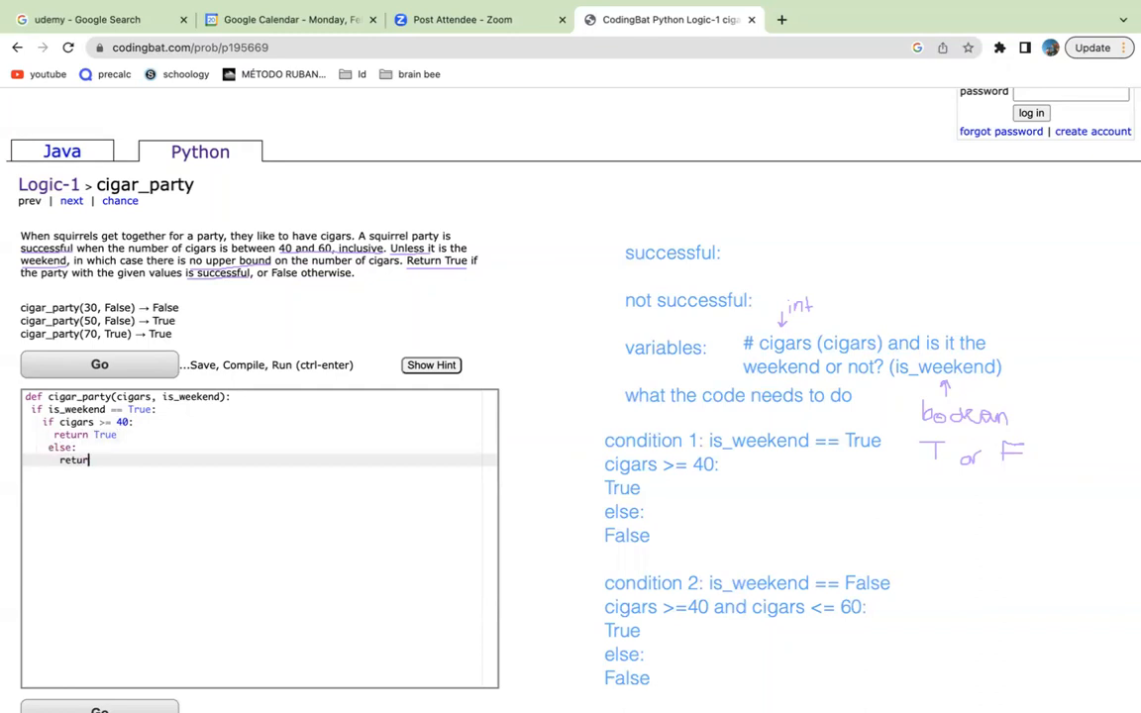
pyautogui.write('n False')
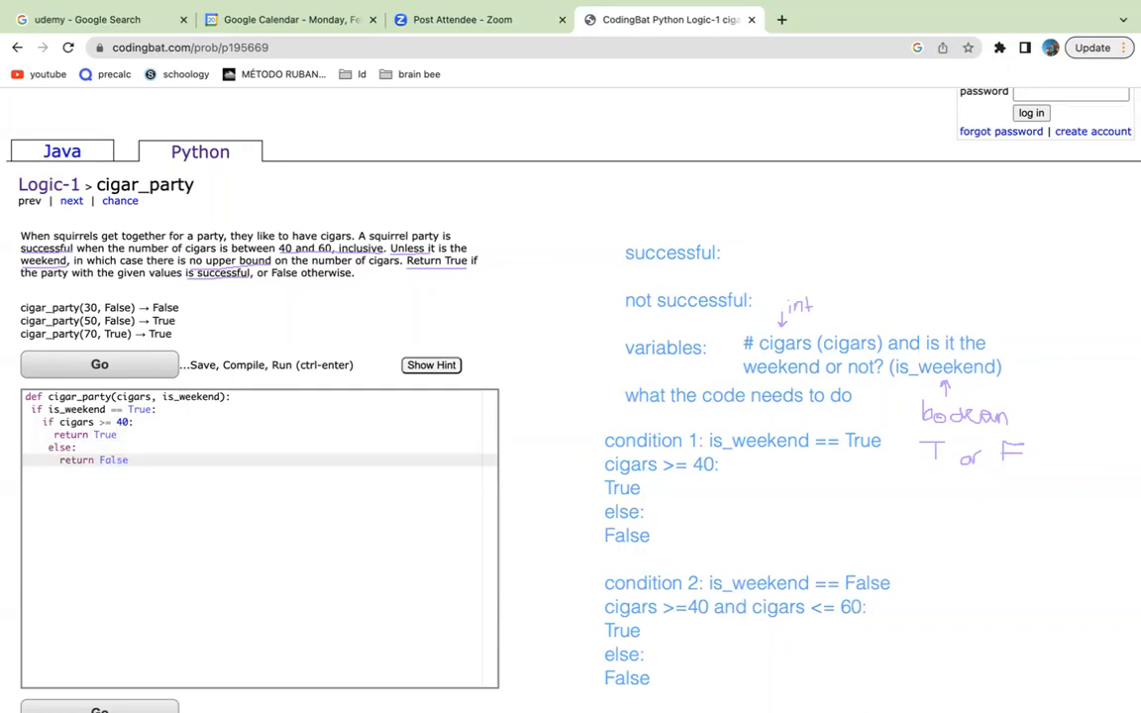
pyautogui.moveTo(535, 154)
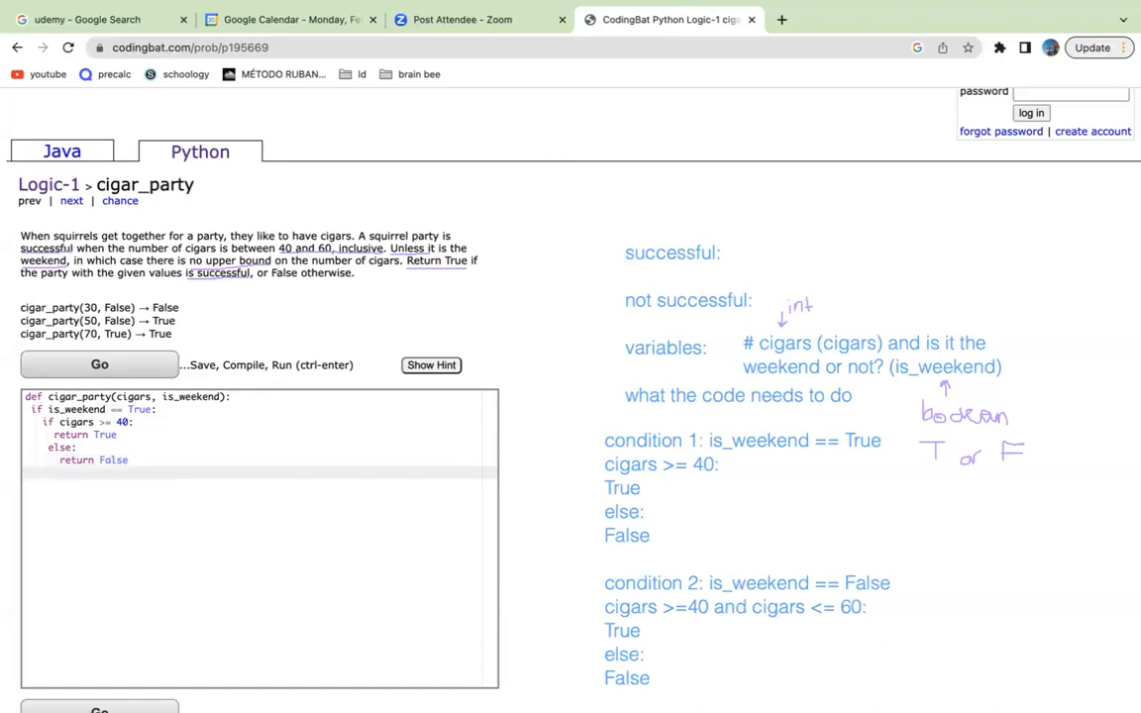
# - Code the outer else with 'if cigars >= 40 and cigars <= 60:' returning True, else False, and run it
pyautogui.write('else:')
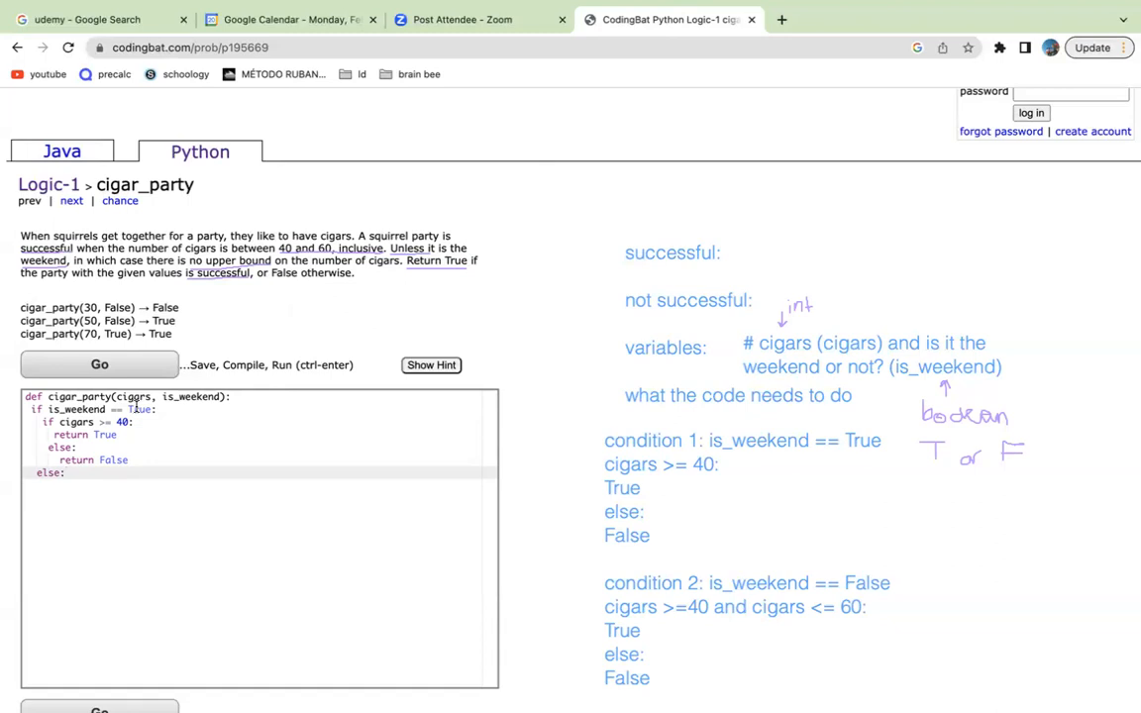
pyautogui.write('if')
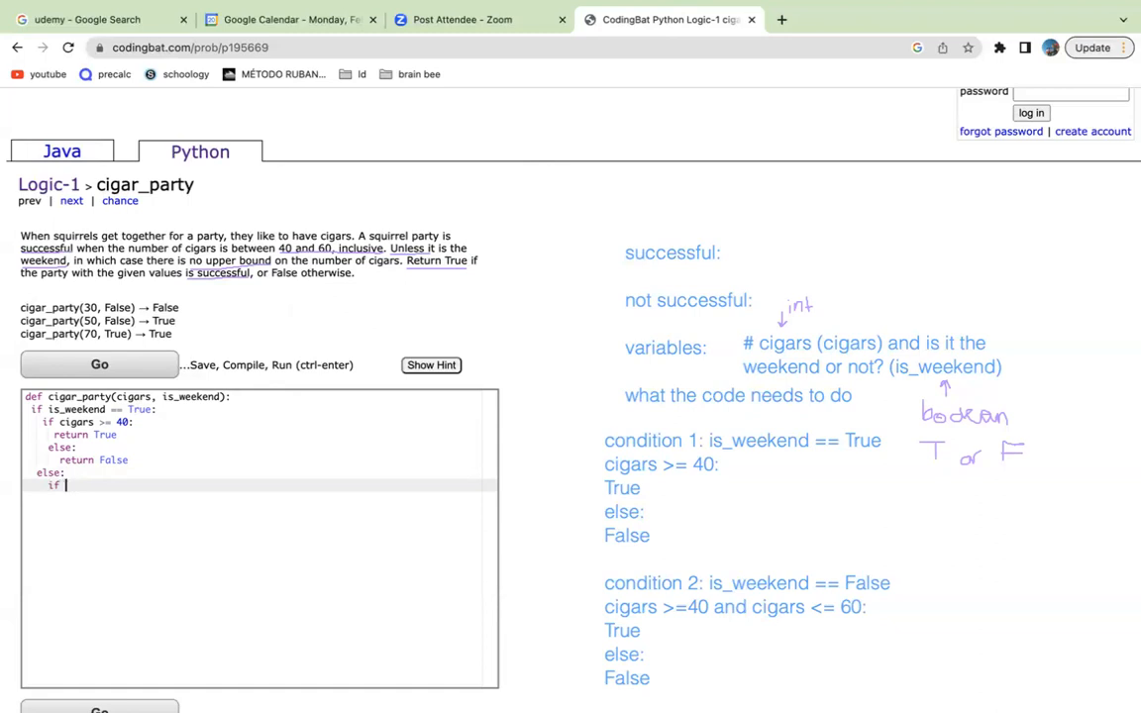
pyautogui.write('cigars >')
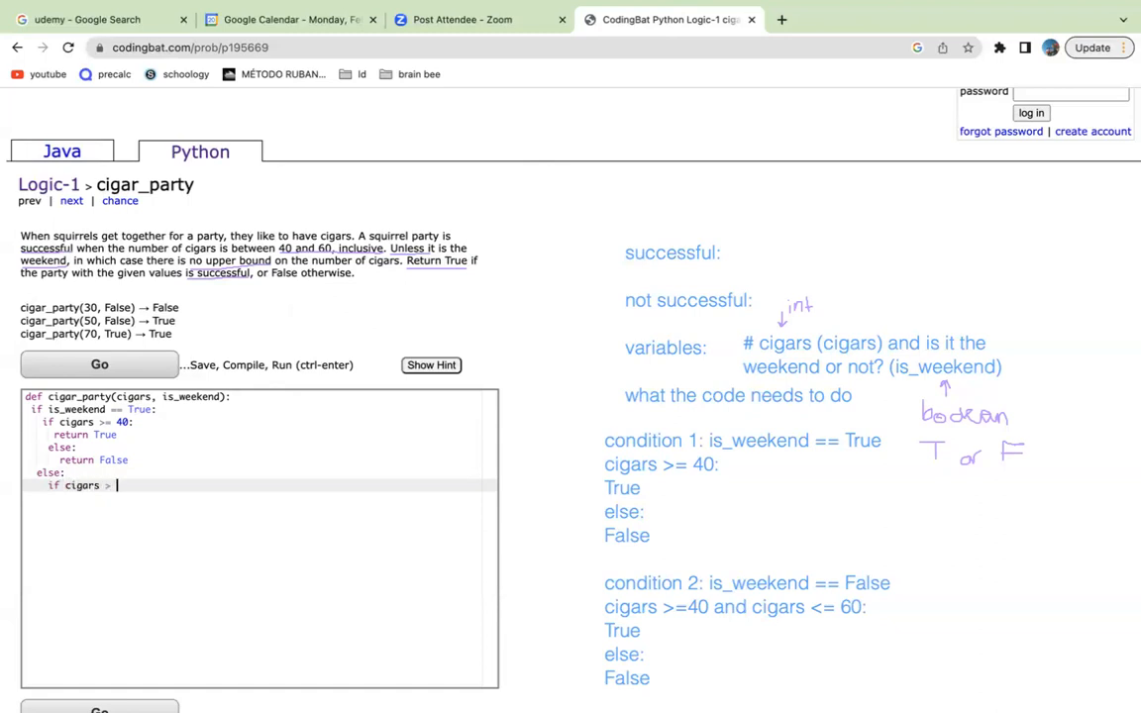
pyautogui.write('= 40 and')
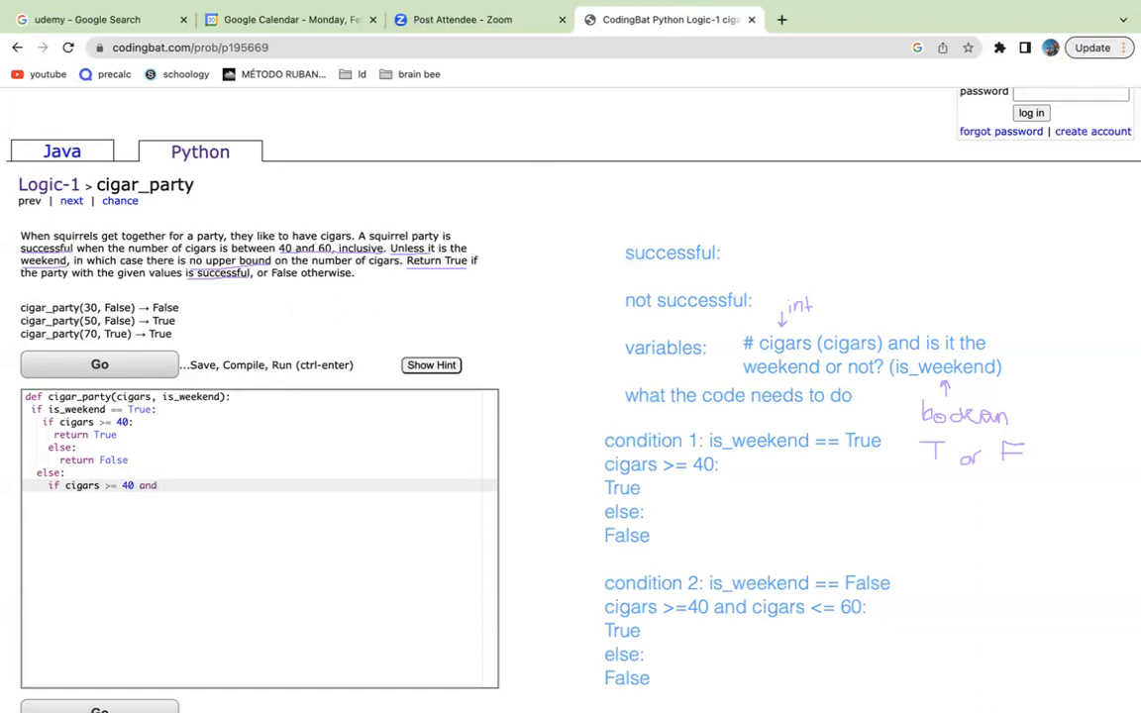
pyautogui.moveTo(790, 623)
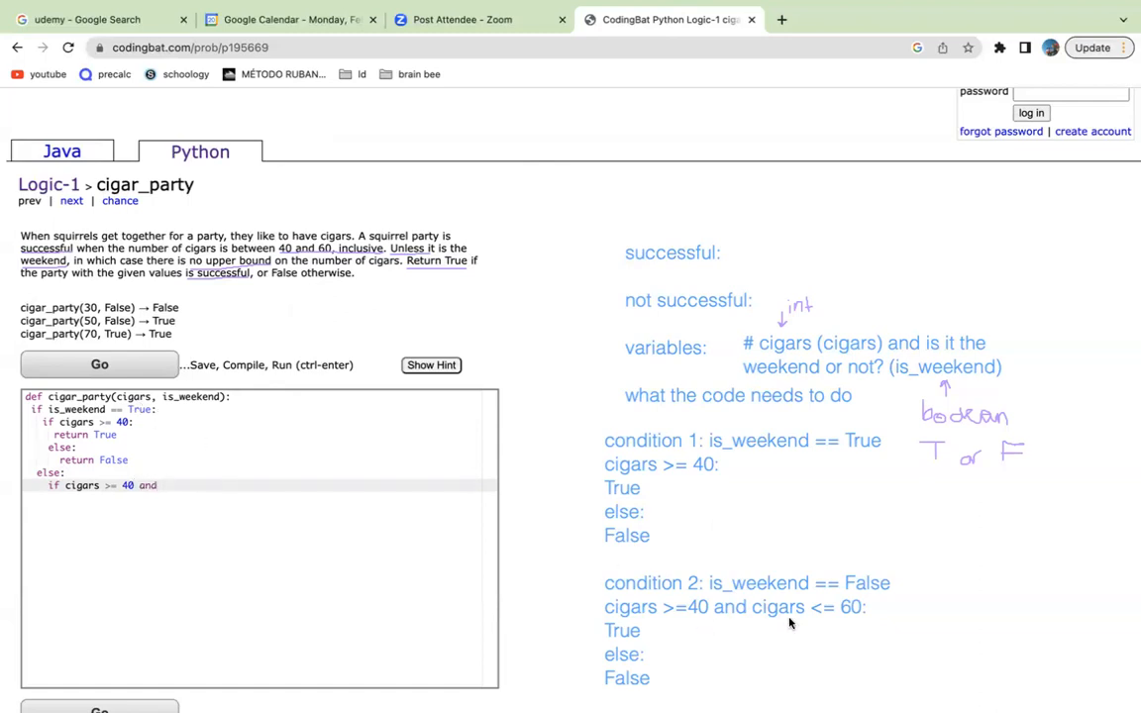
pyautogui.moveTo(772, 669)
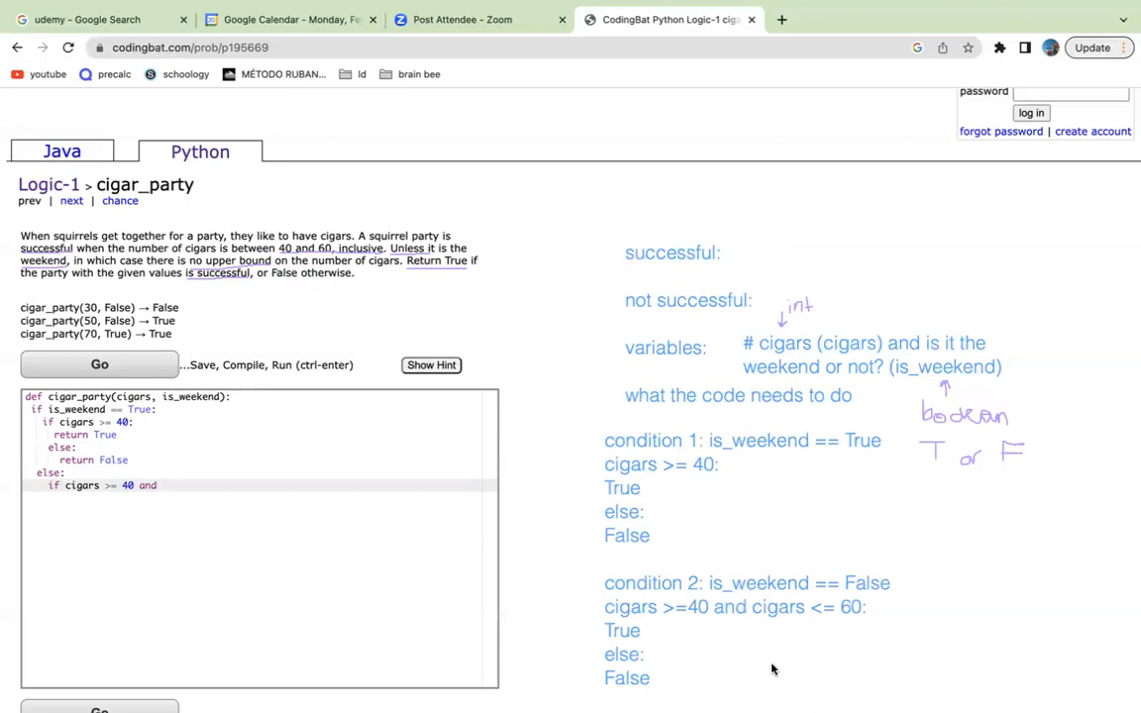
pyautogui.write('cigars')
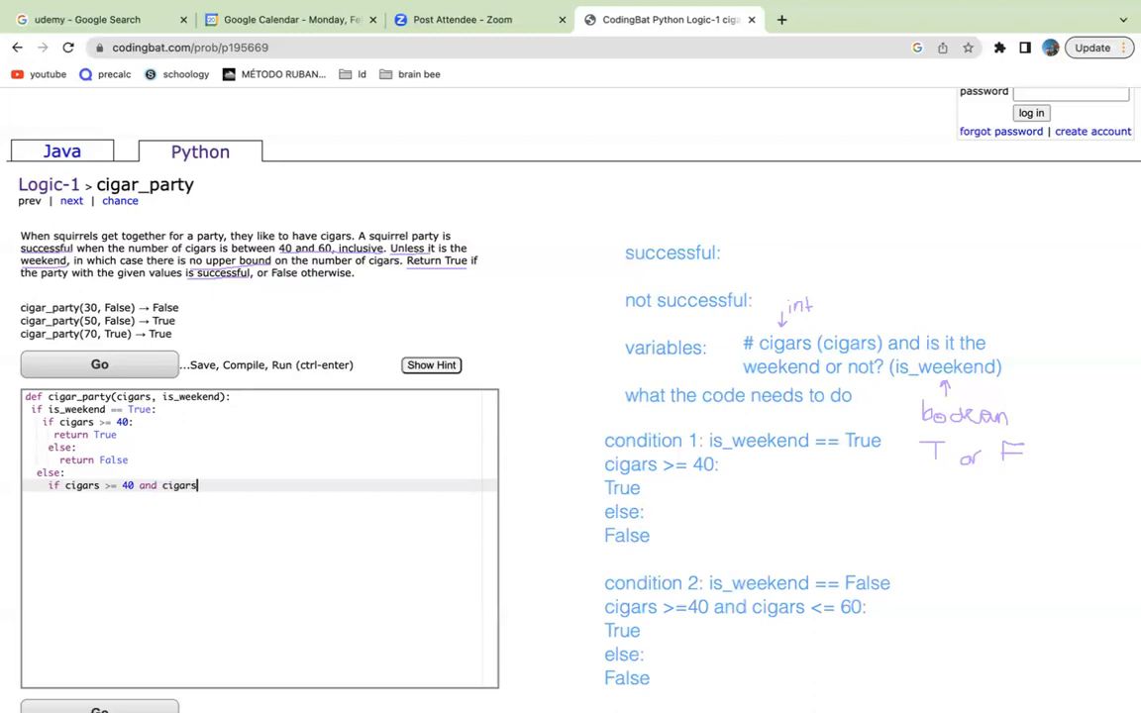
pyautogui.write('<')
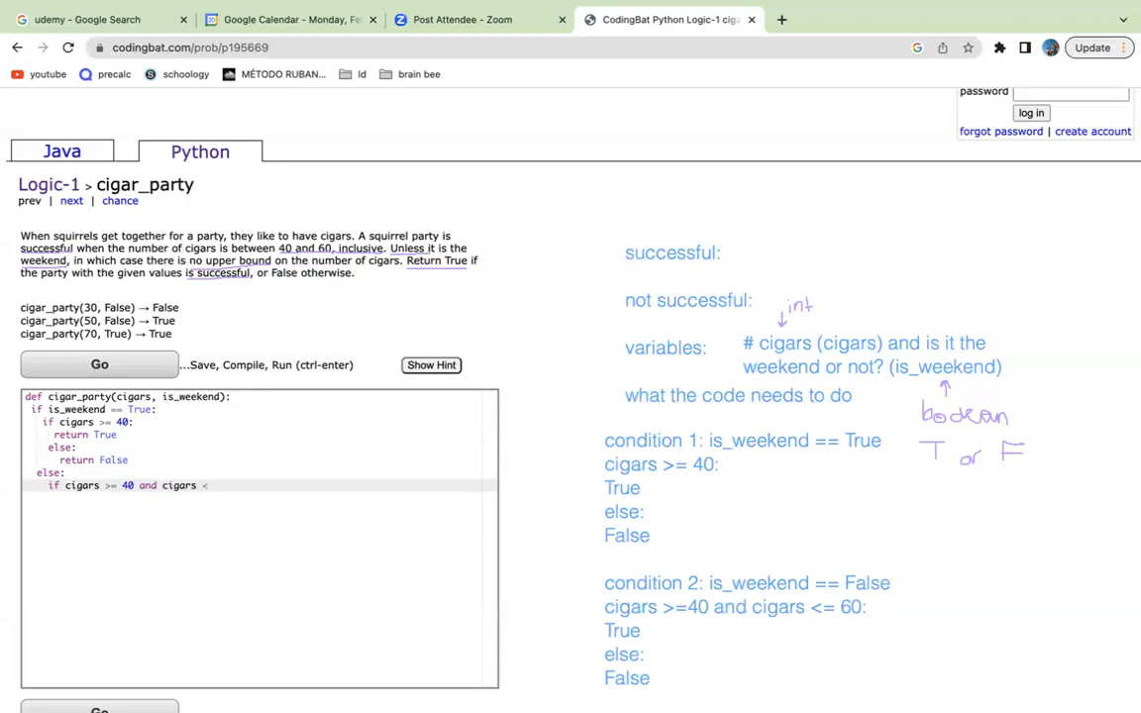
pyautogui.write('= 60:')
pyautogui.write('return Tru')
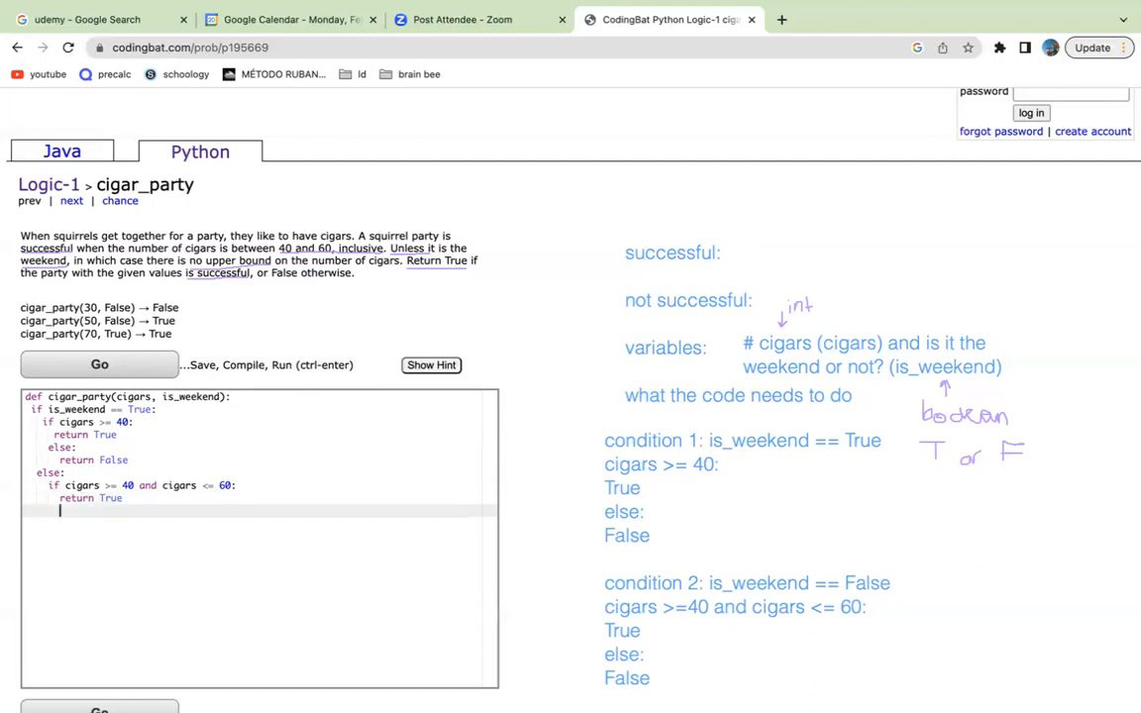
pyautogui.write('else:')
pyautogui.click(259, 523)
pyautogui.write('return False')
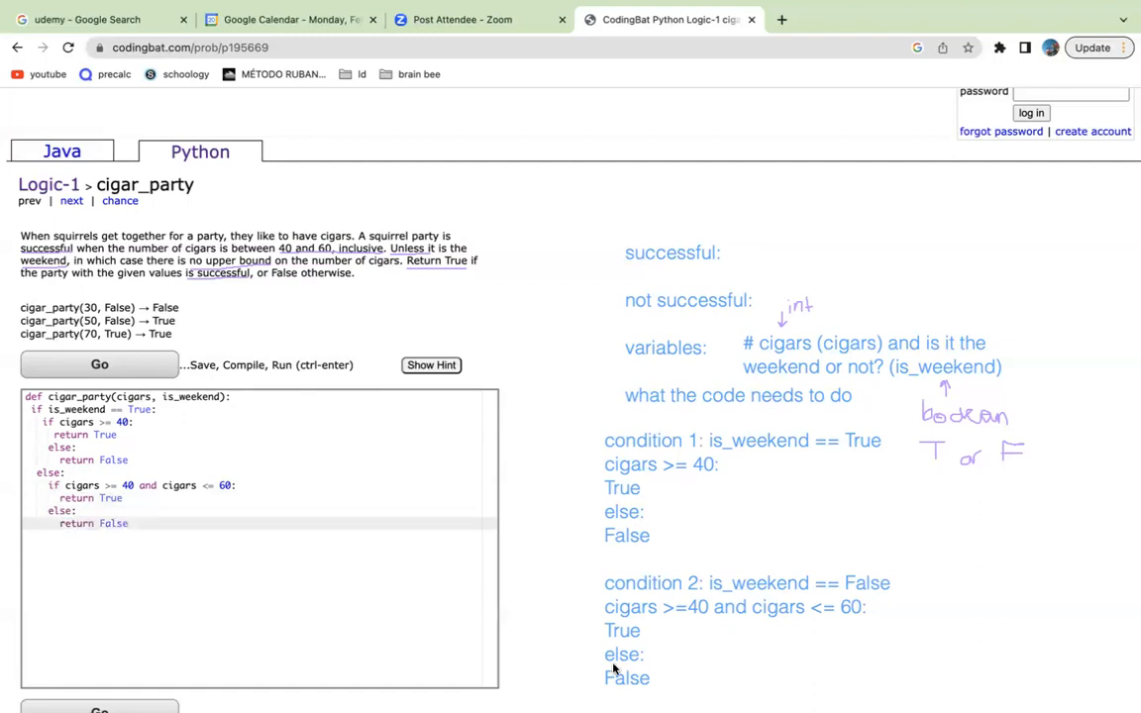
pyautogui.click(99, 364)
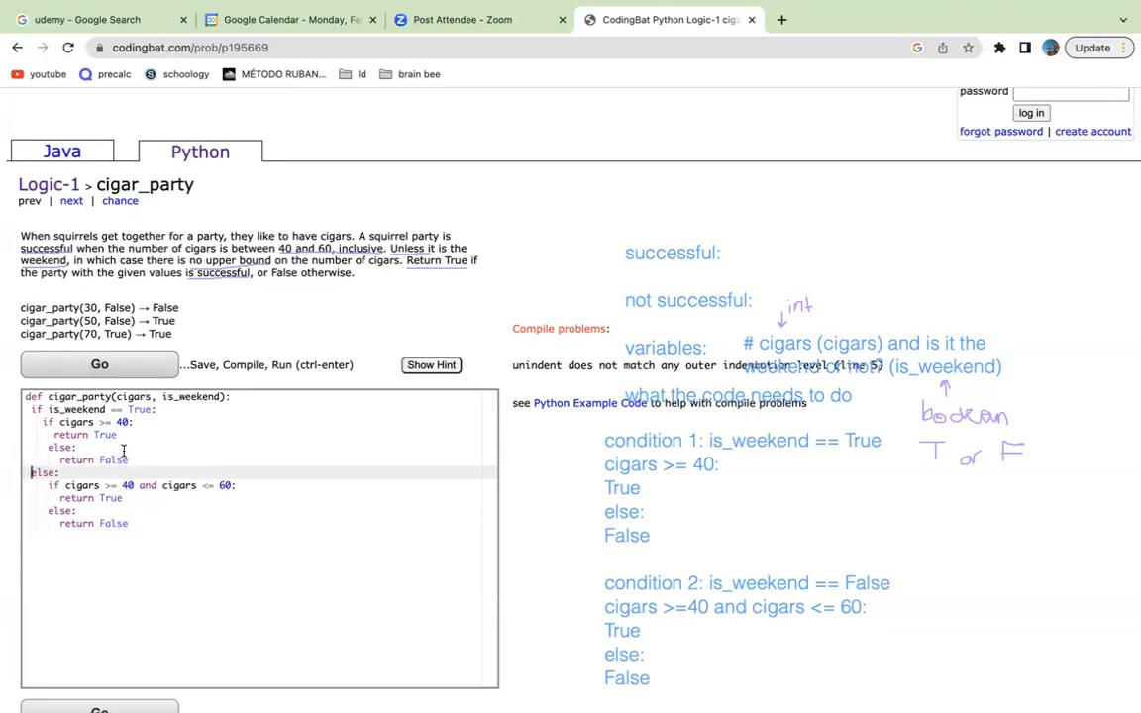
pyautogui.moveTo(142, 447)
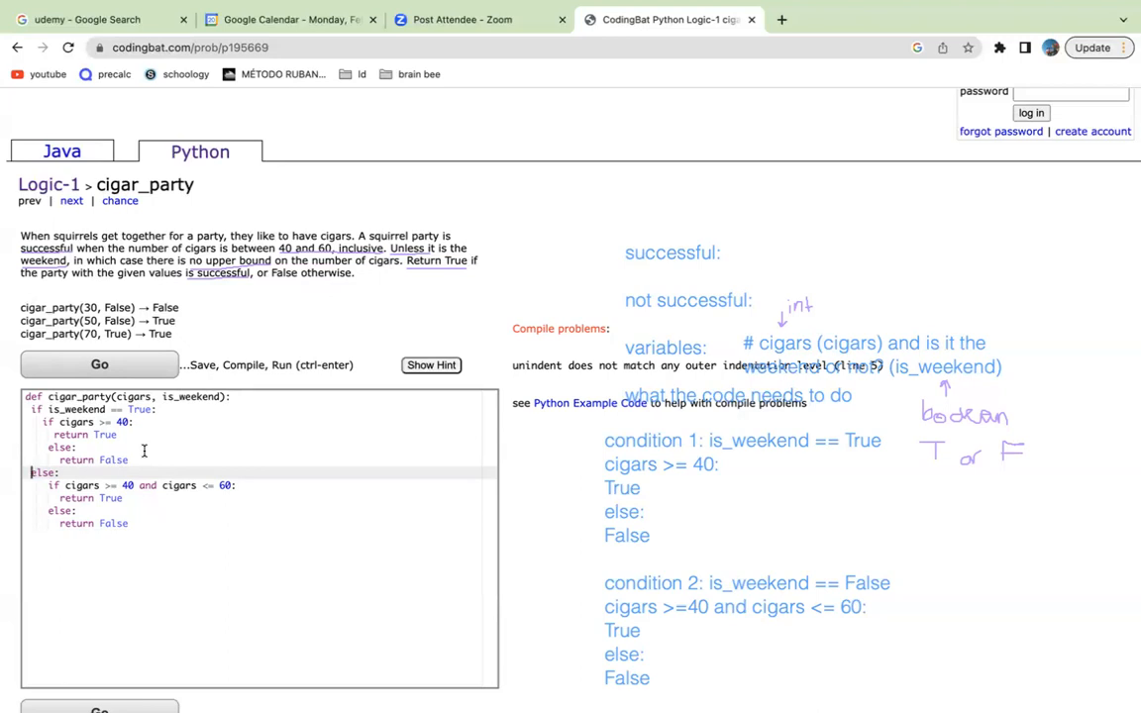
pyautogui.moveTo(74, 454)
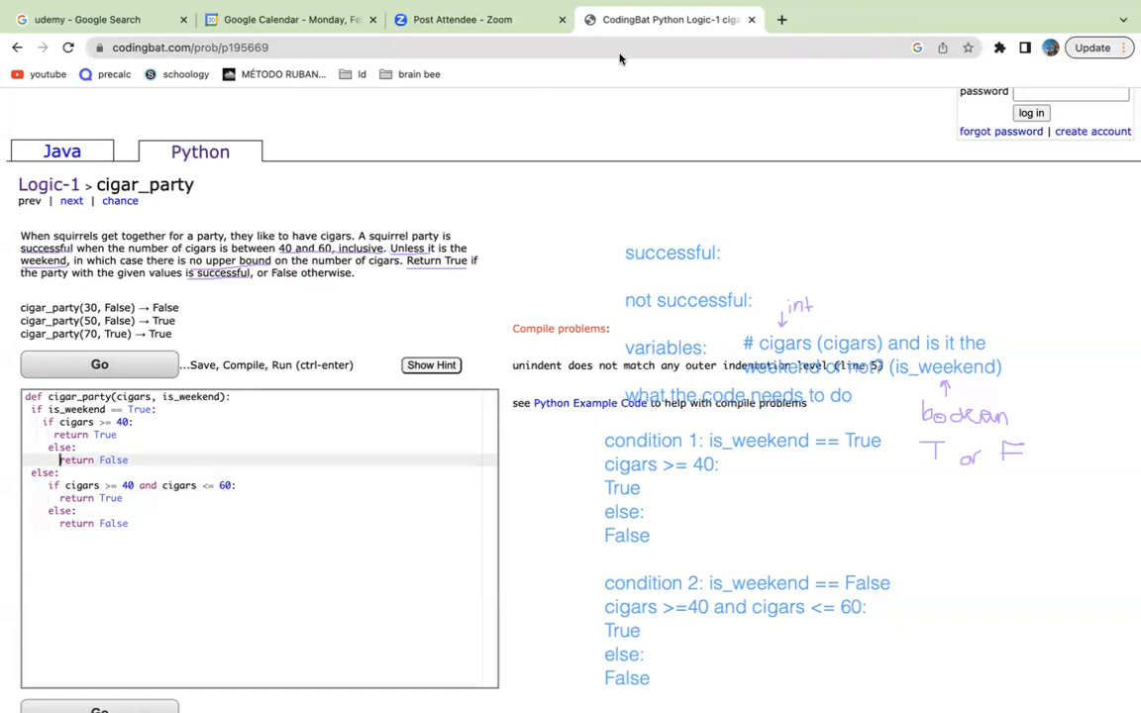
pyautogui.moveTo(914, 87)
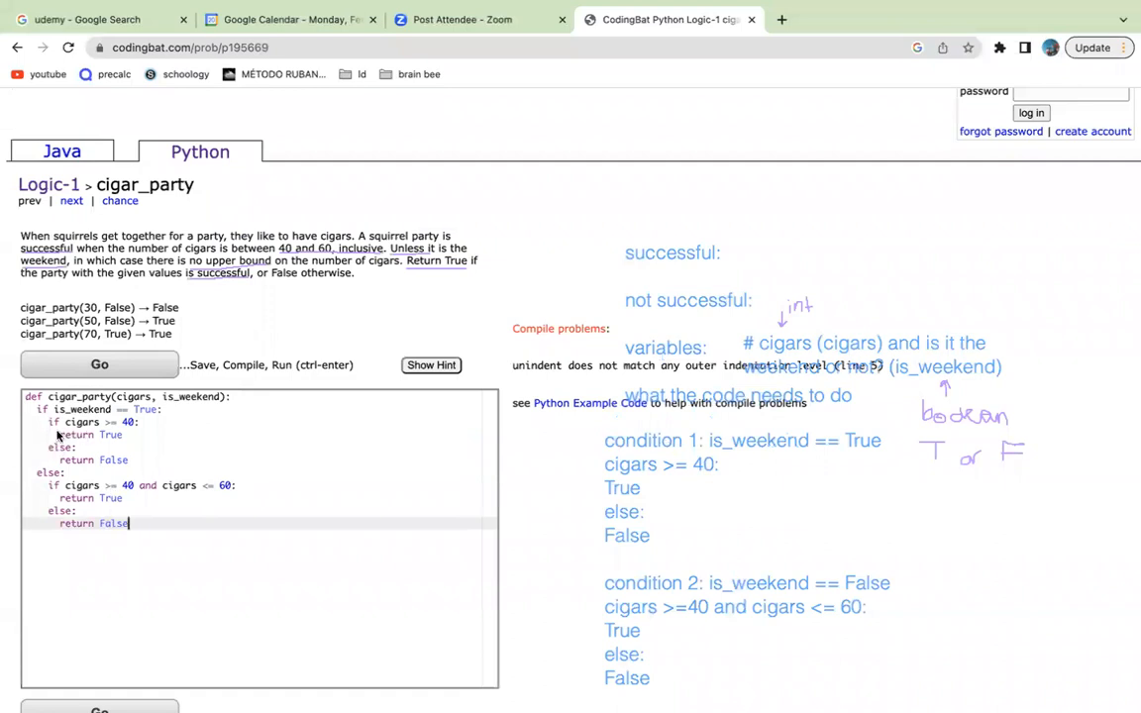
# - Rerun the re-indented cigar_party code so every test shows All Correct
pyautogui.click(98, 364)
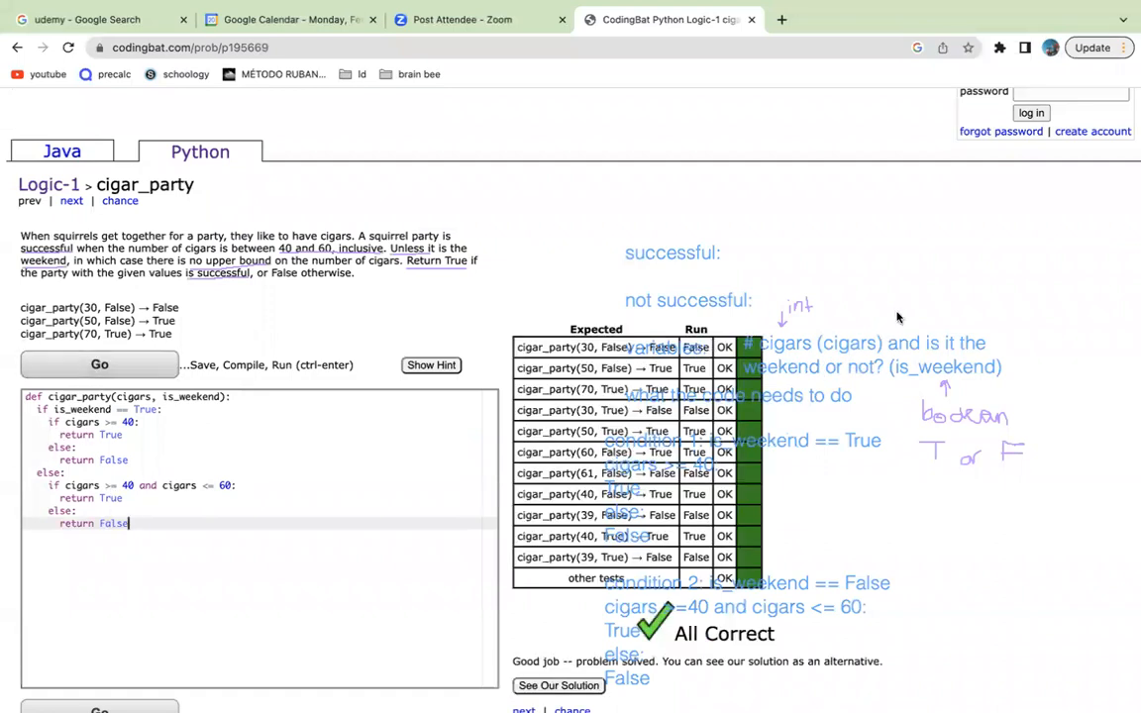
pyautogui.moveTo(712, 463)
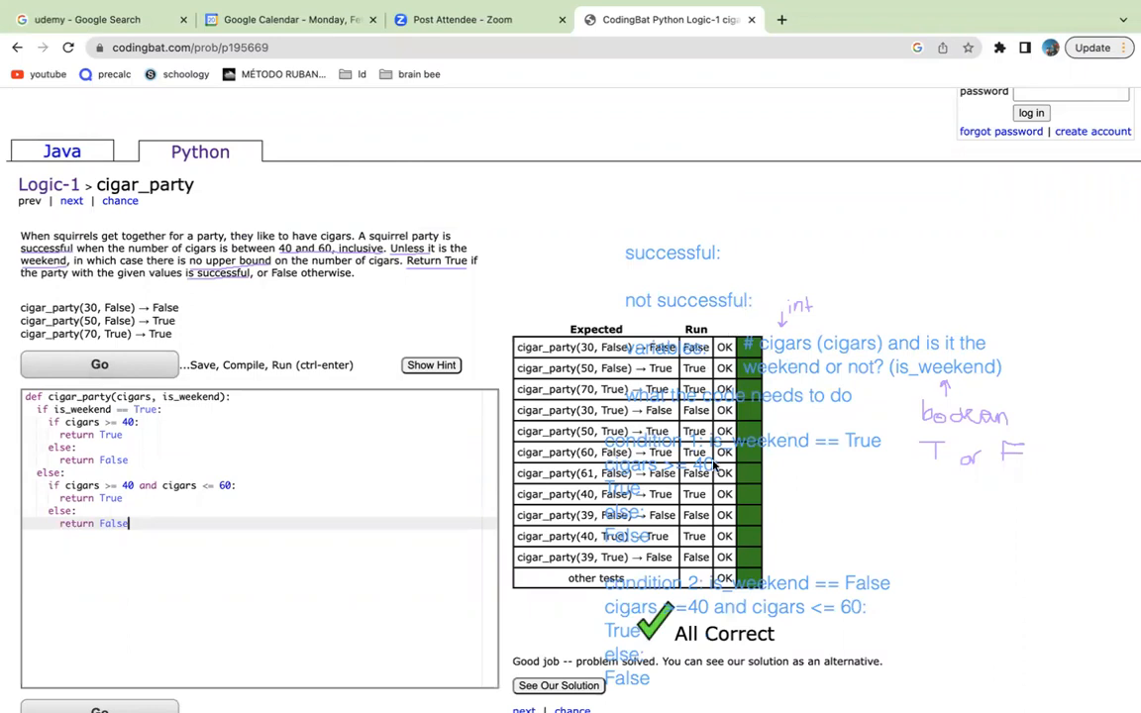